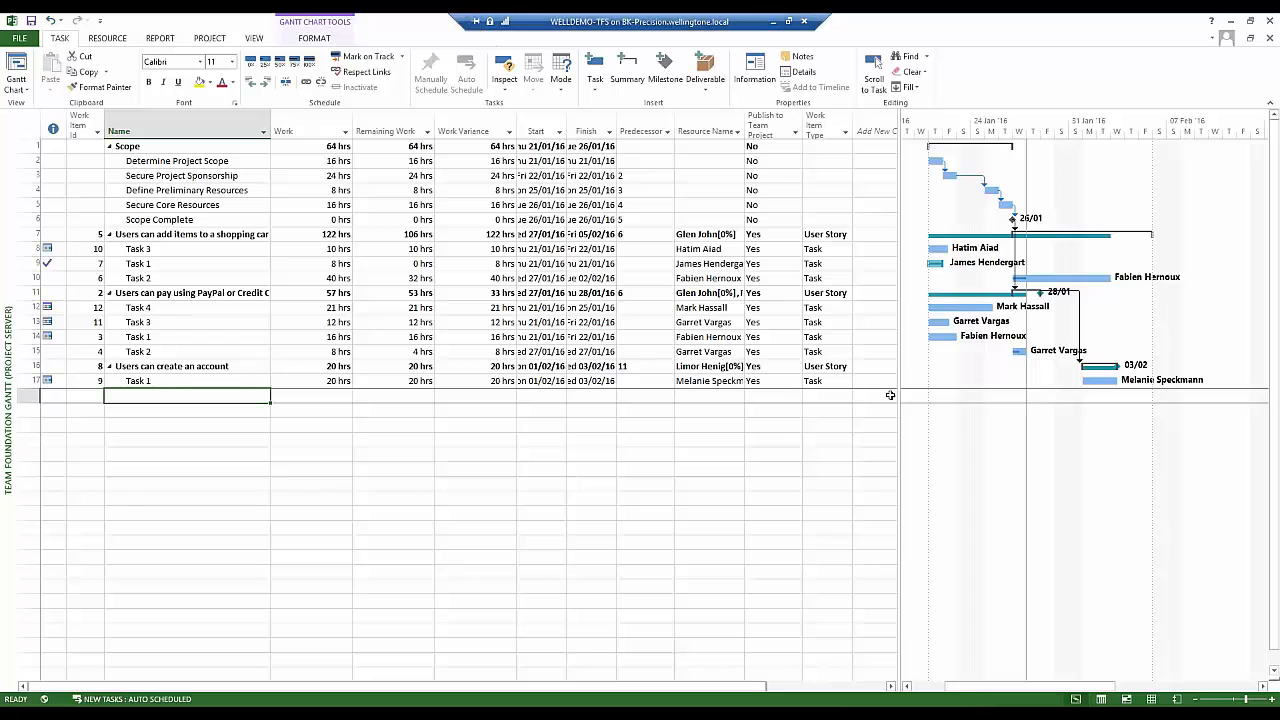
pyautogui.moveTo(880, 345)
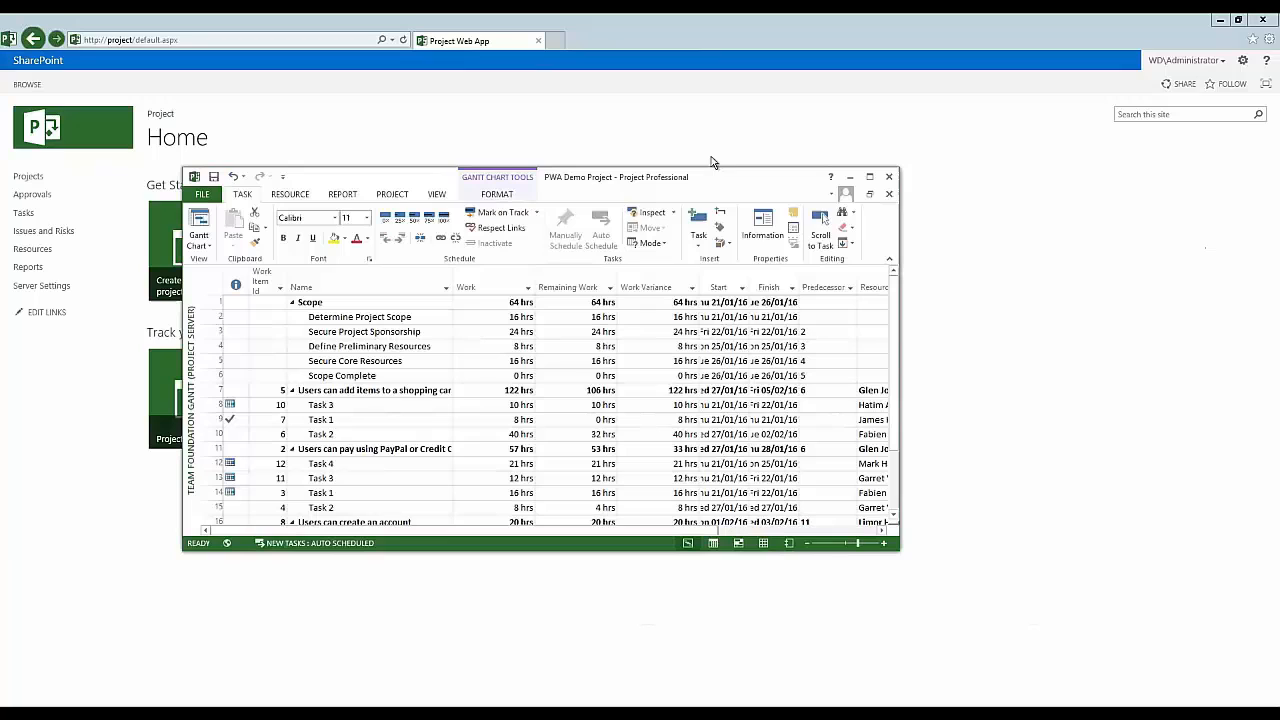
pyautogui.moveTo(341, 662)
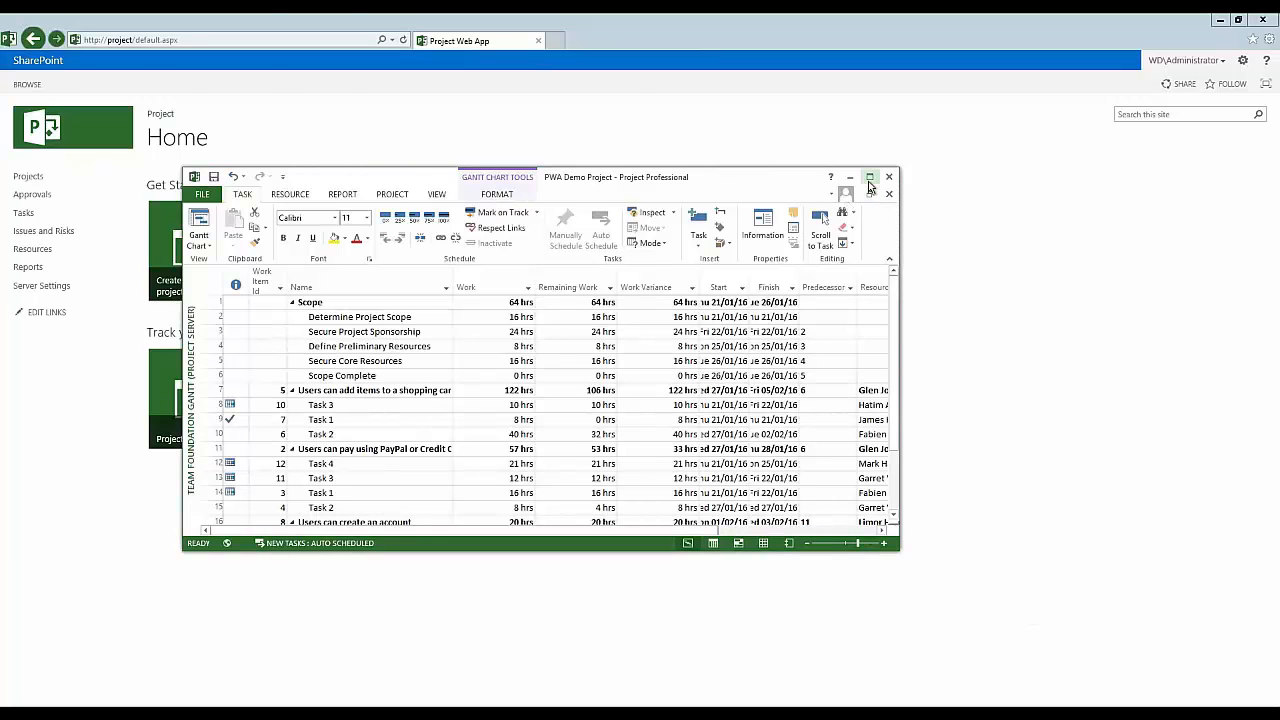
# Maximize the PWA Demo Project window and select the Name column
pyautogui.click(869, 177)
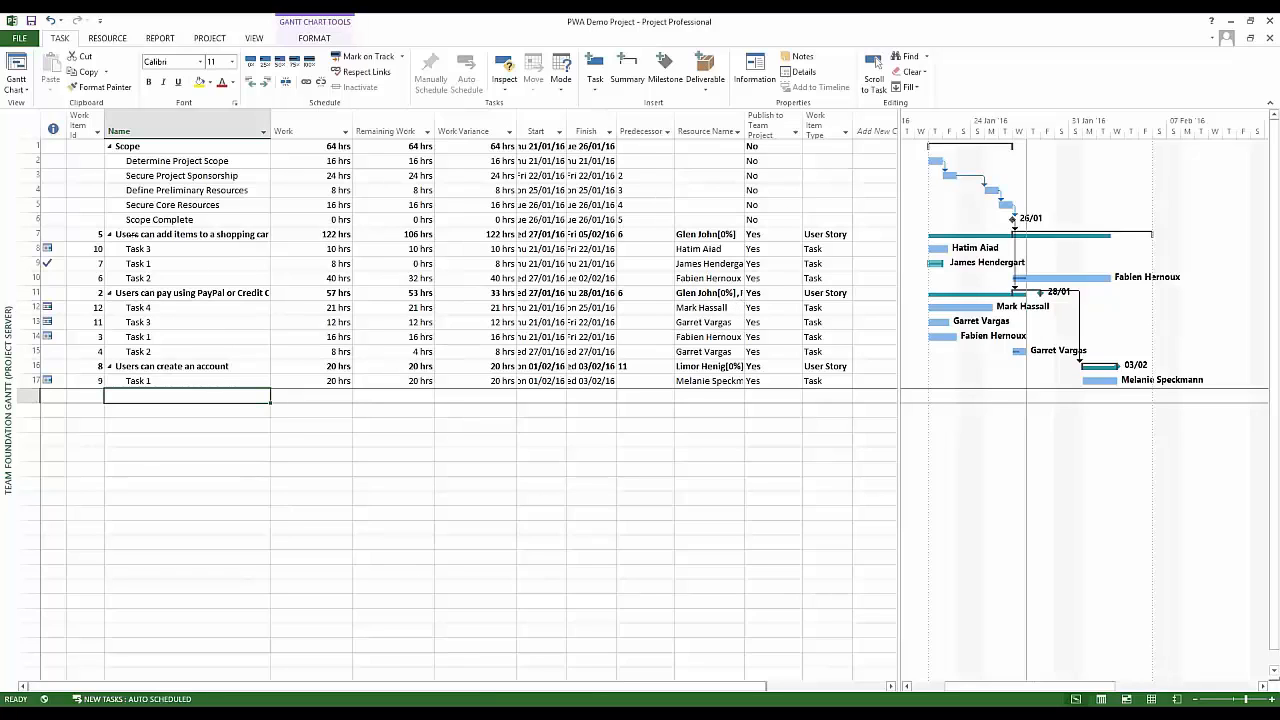
pyautogui.click(180, 234)
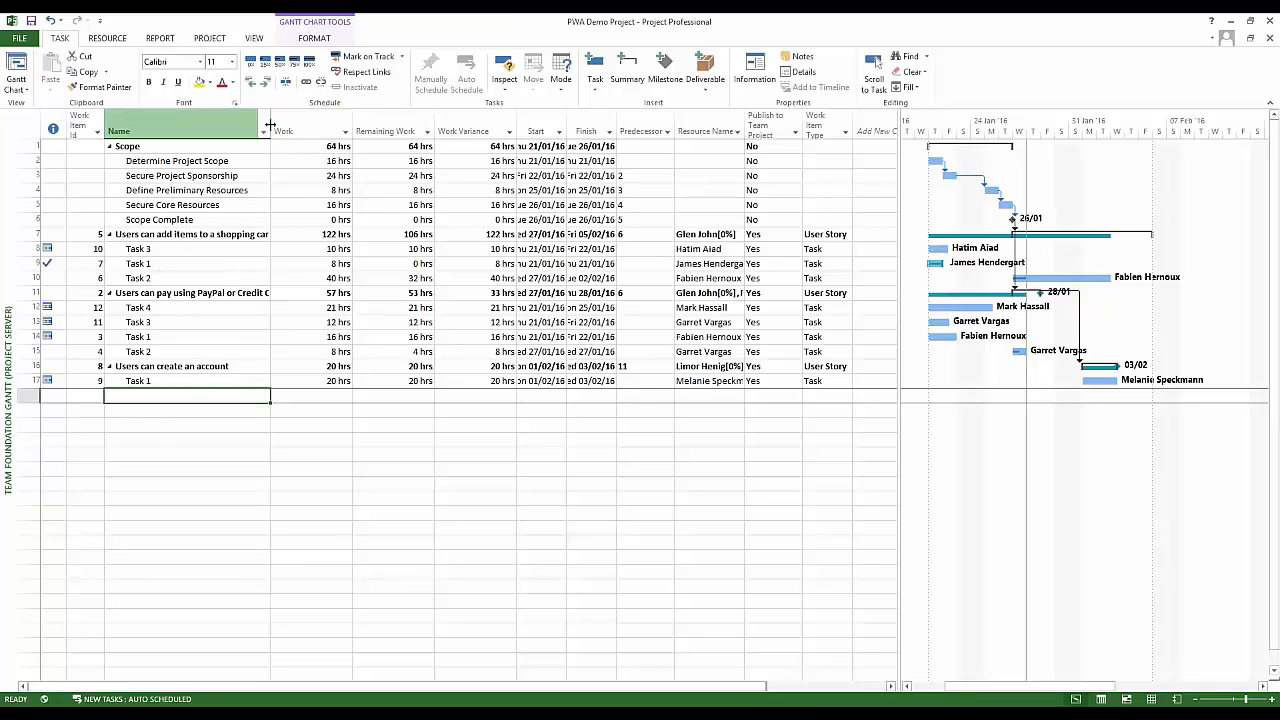
# Drag the Name column's right edge wider so user story names show in full
pyautogui.moveTo(266, 131); pyautogui.dragTo(286, 131)
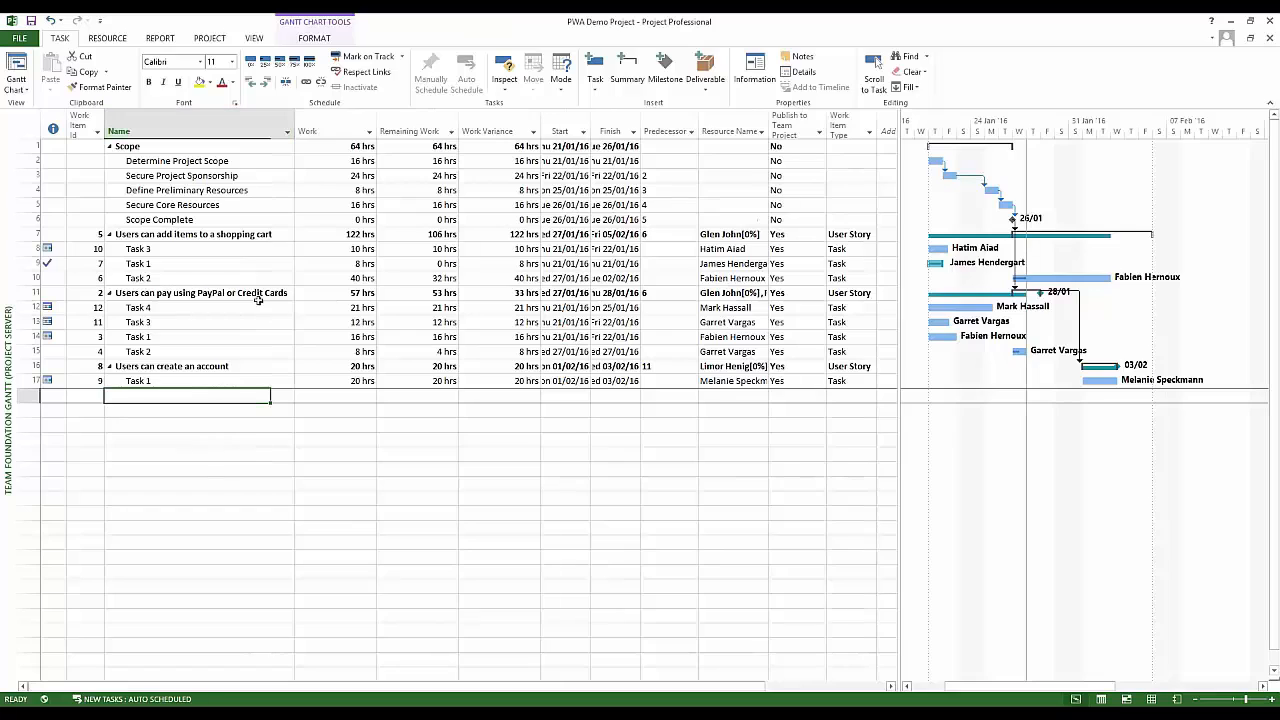
pyautogui.moveTo(148, 264)
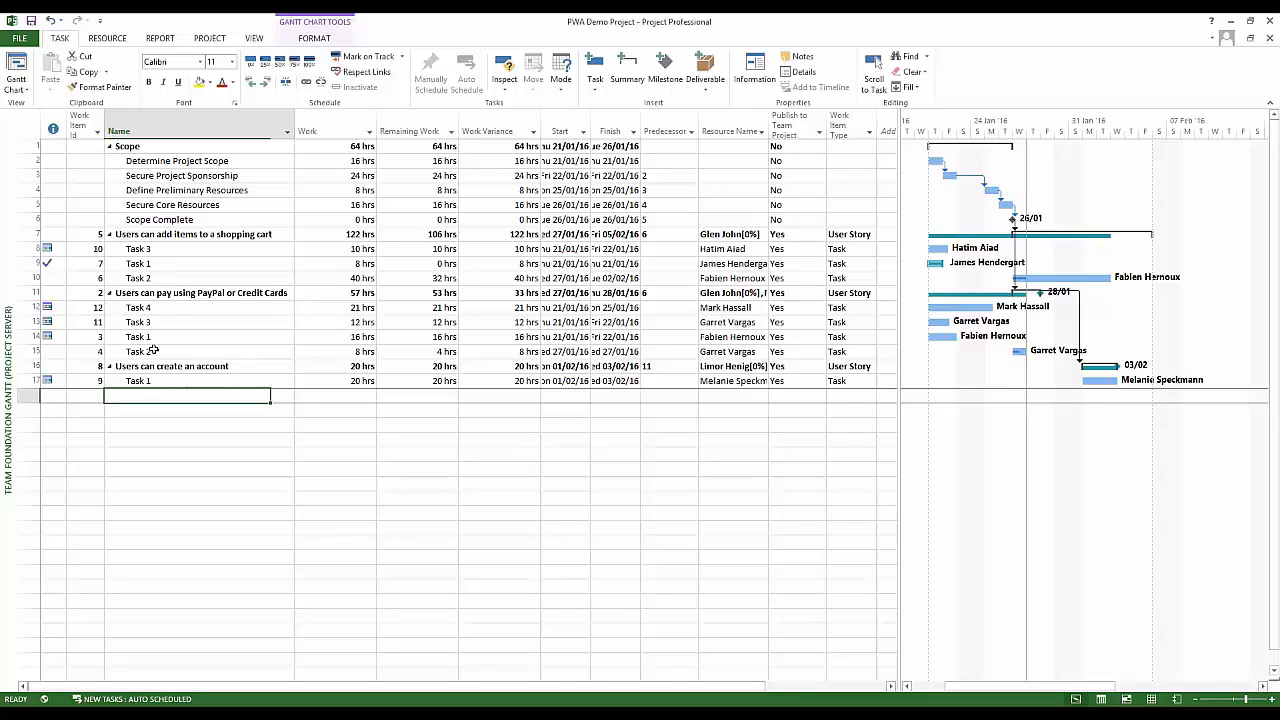
pyautogui.moveTo(254, 454)
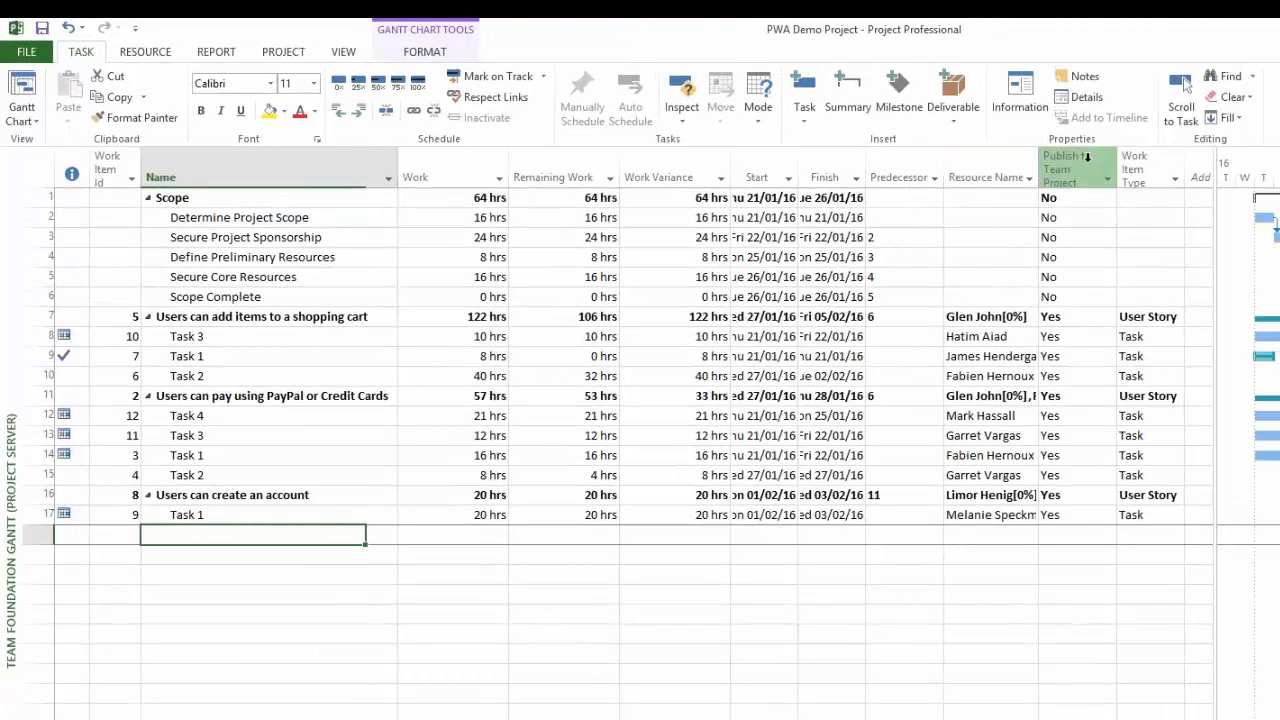
pyautogui.moveTo(1075, 167)
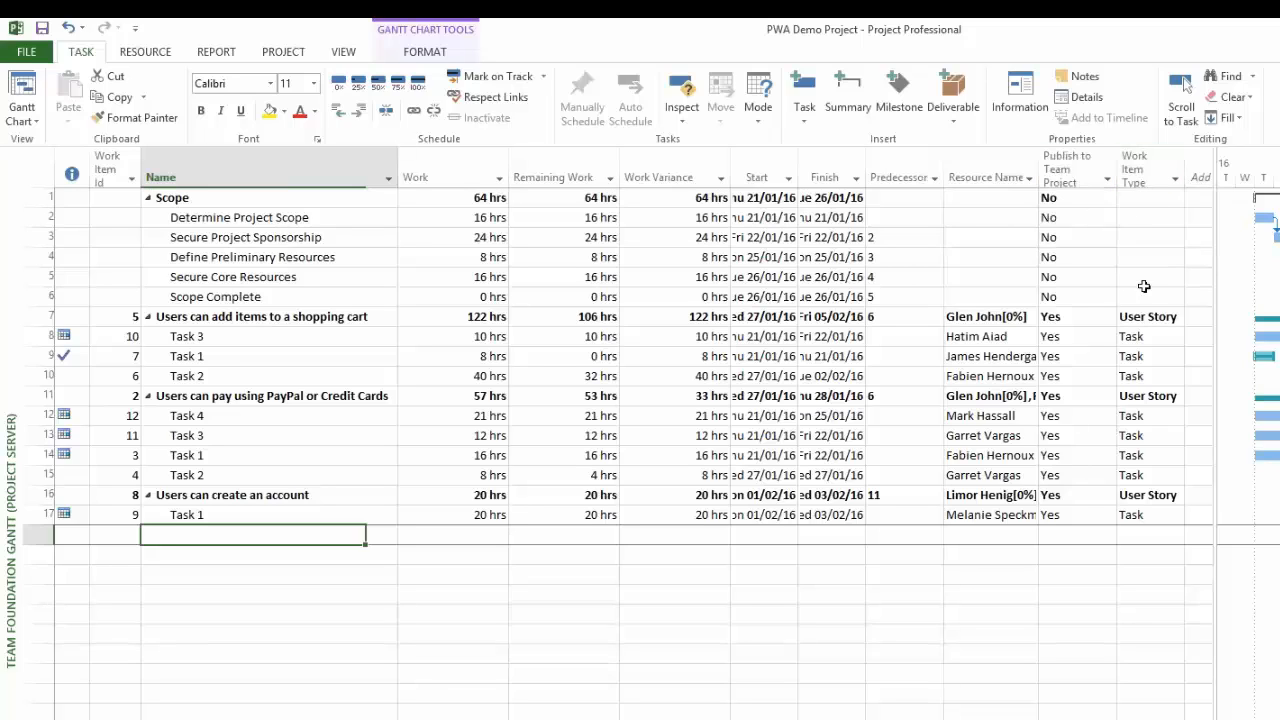
# Check the shopping cart story's work item types (Bug, Task, User Story), keeping User Story
pyautogui.click(1148, 316)
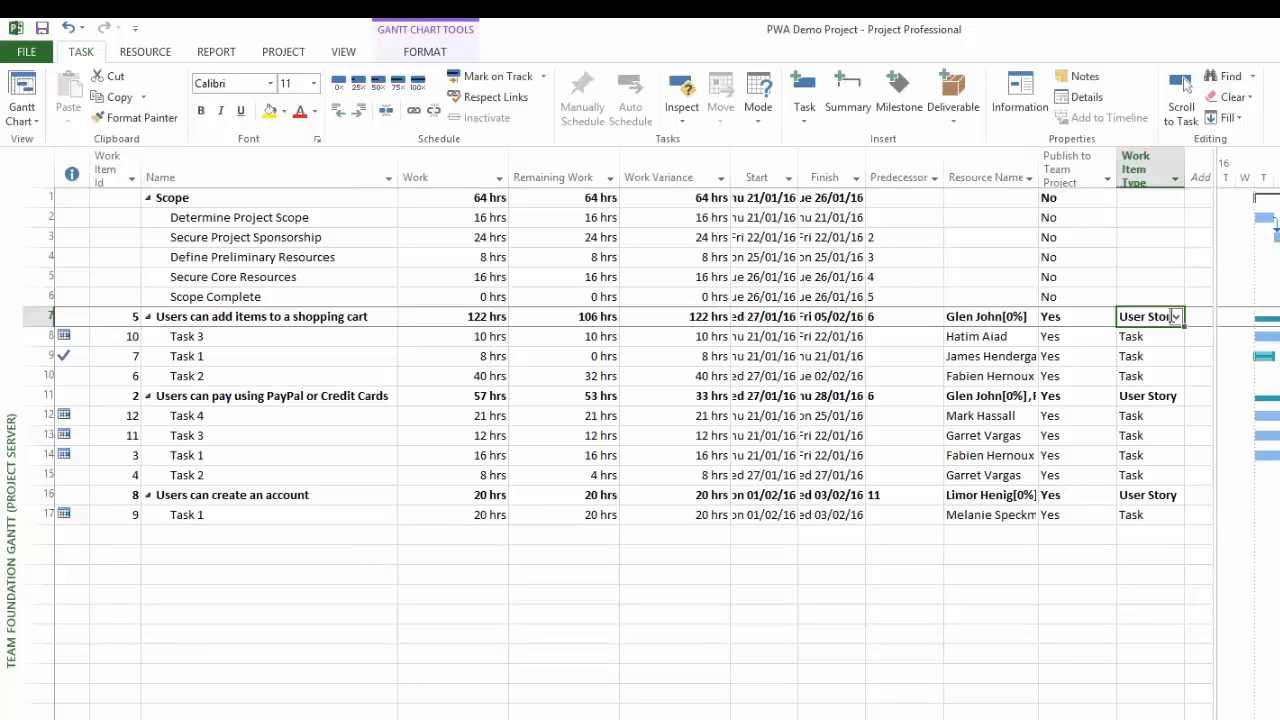
pyautogui.click(1176, 316)
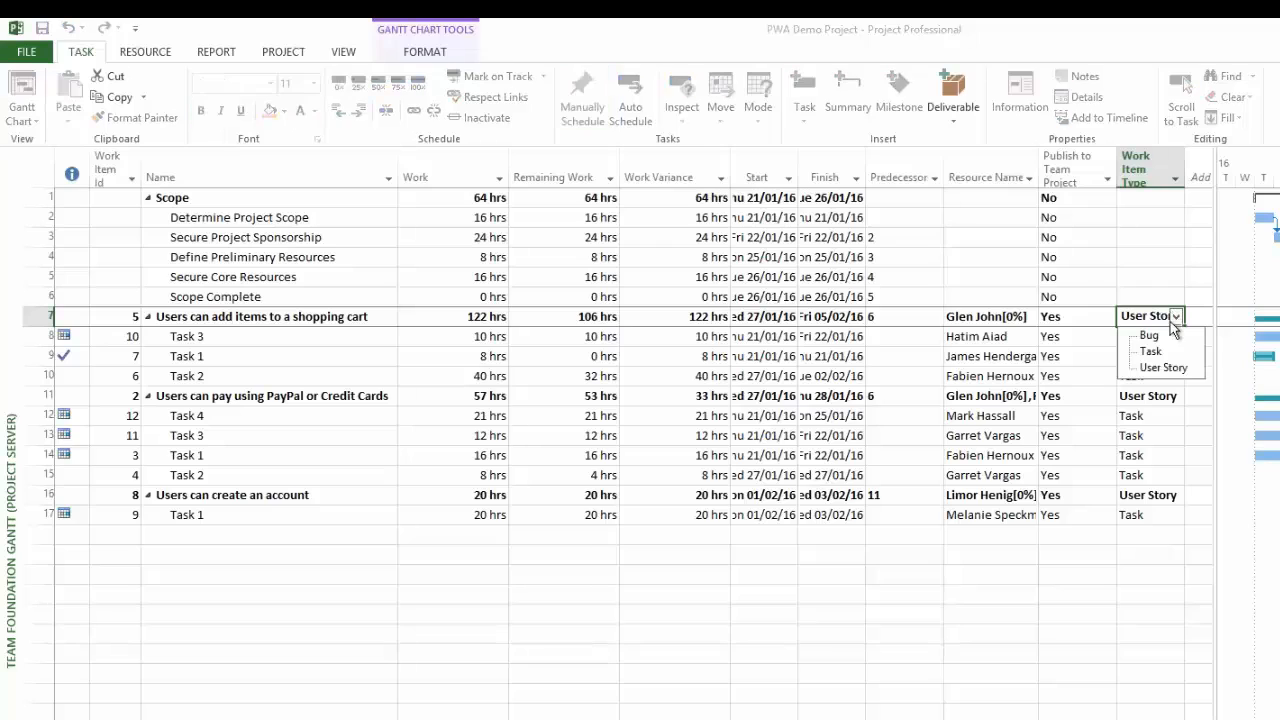
pyautogui.moveTo(1149, 335)
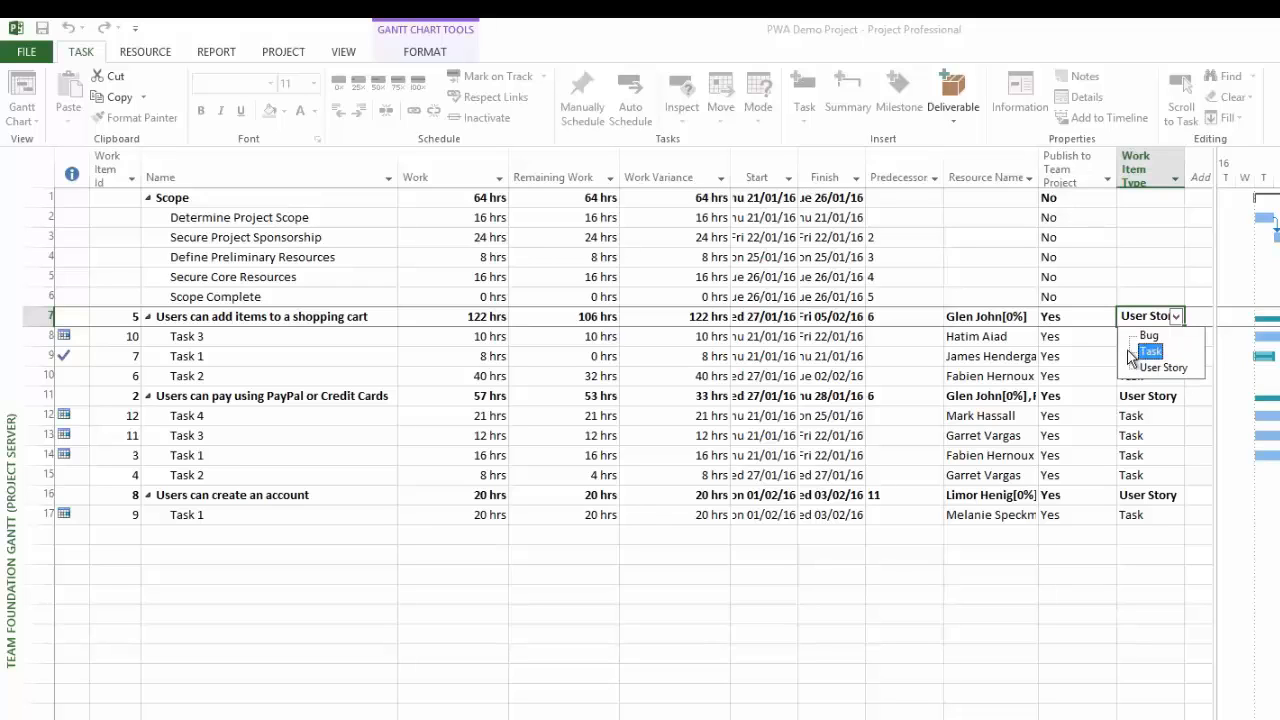
pyautogui.click(1163, 367)
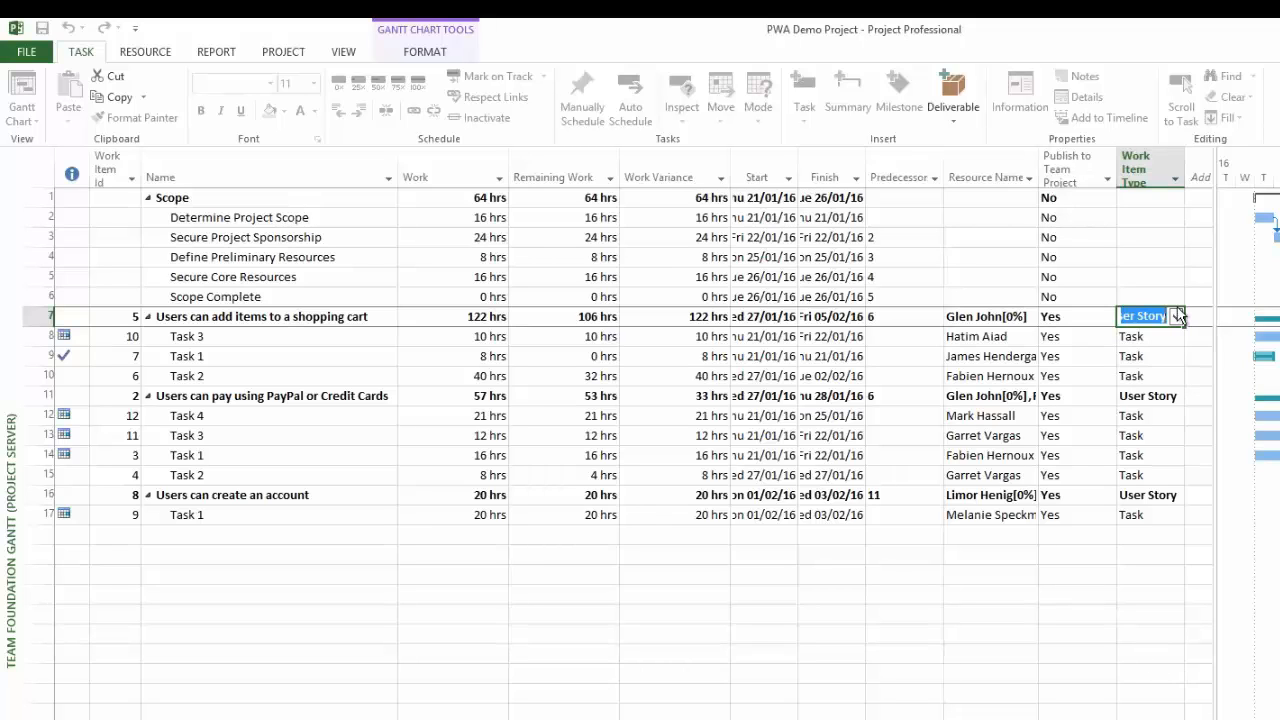
pyautogui.moveTo(1114, 657)
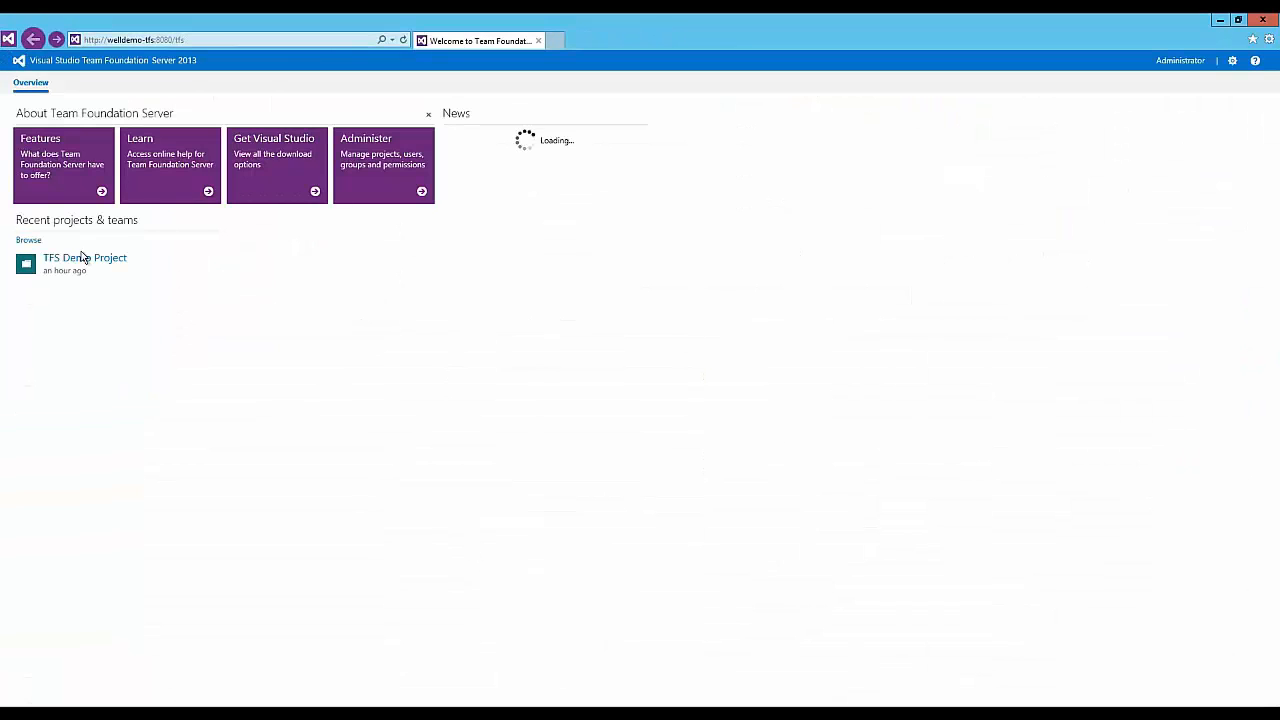
pyautogui.moveTo(85, 258)
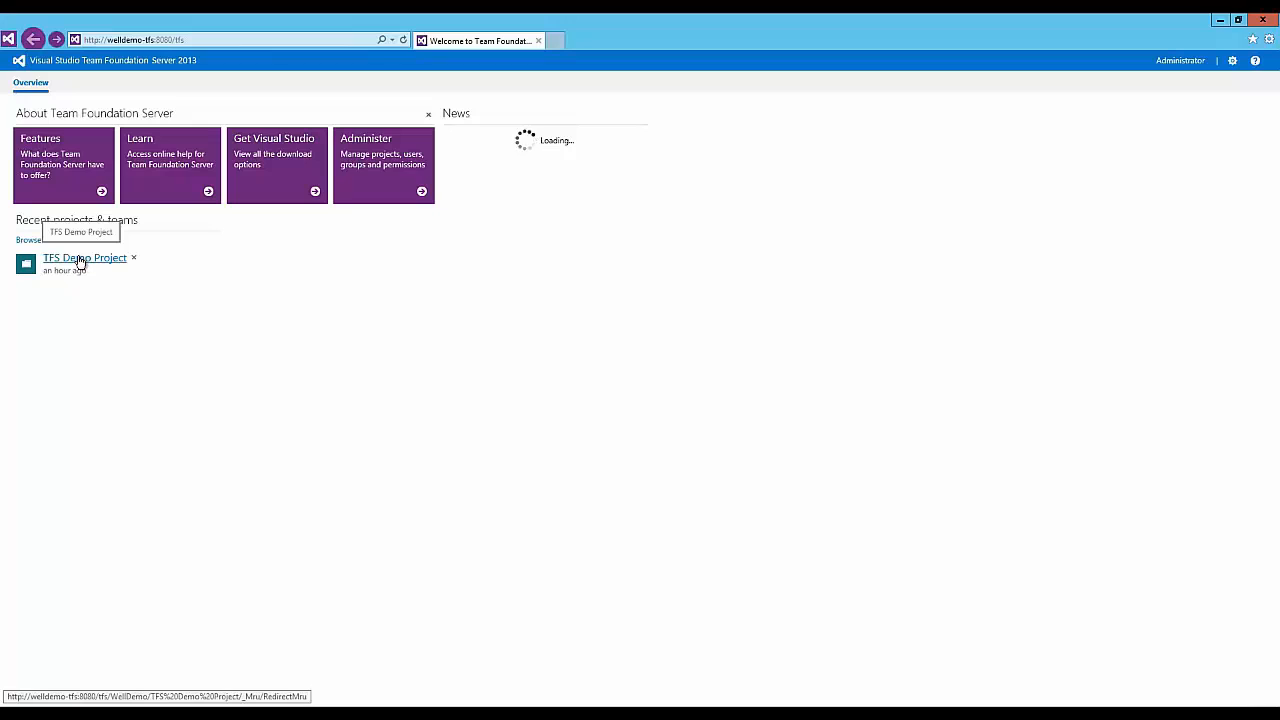
# Open TFS Demo Project from Recent projects and view its three-story backlog
pyautogui.click(85, 257)
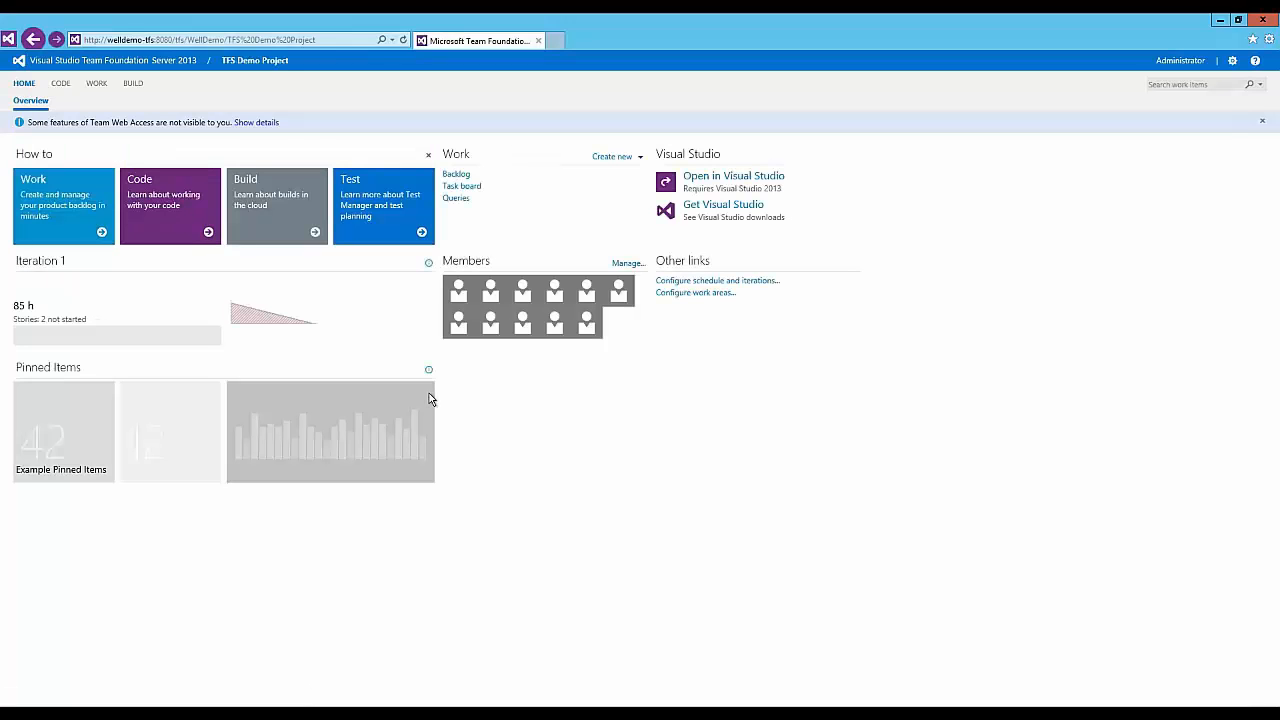
pyautogui.click(455, 173)
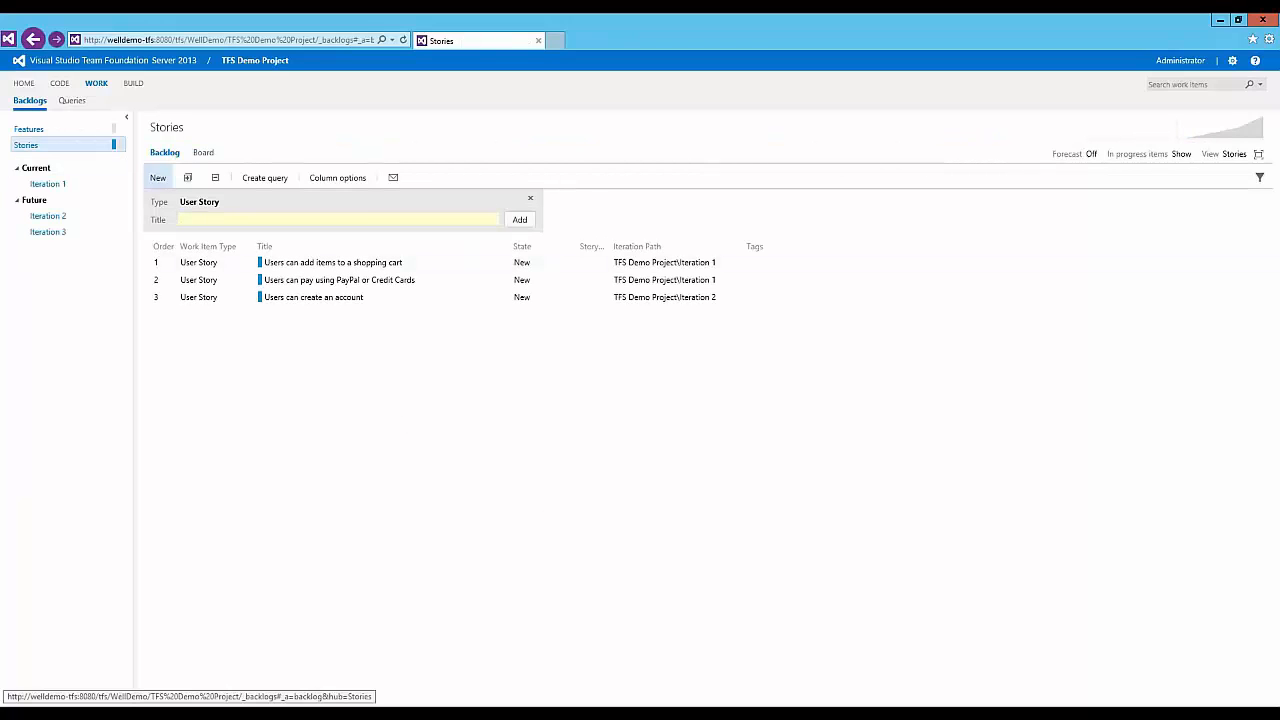
pyautogui.click(1248, 20)
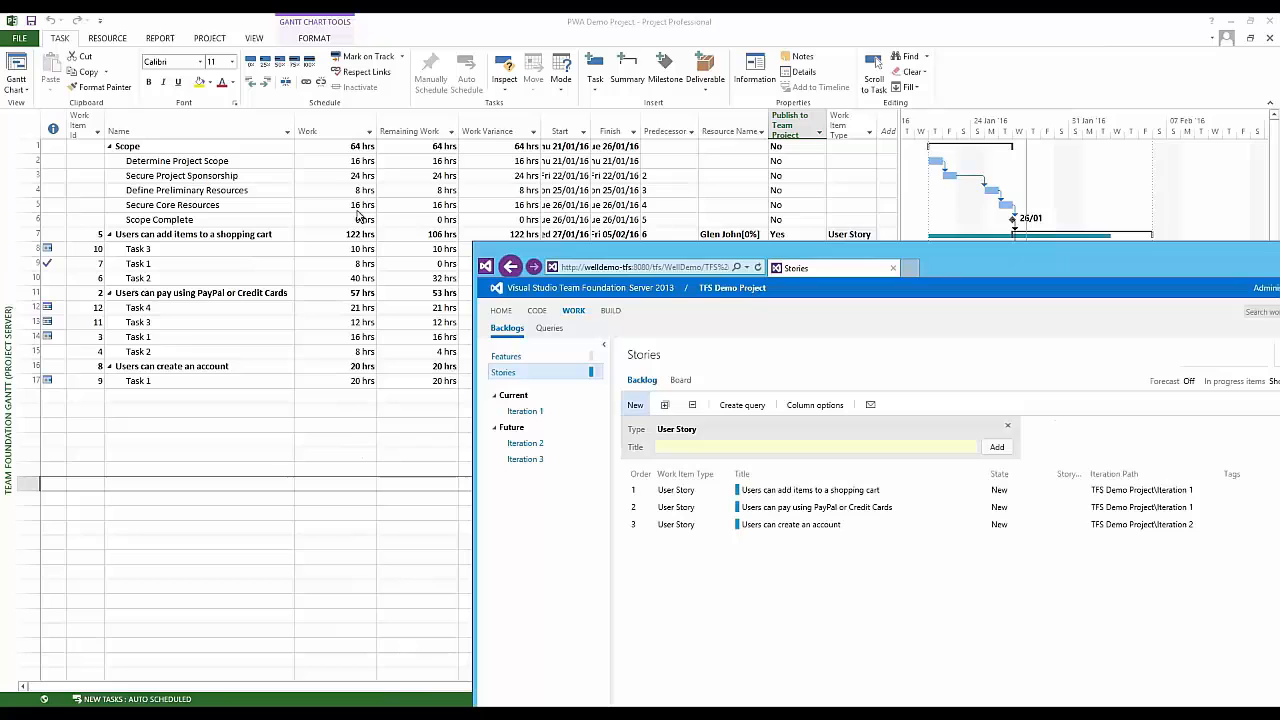
pyautogui.moveTo(403, 66)
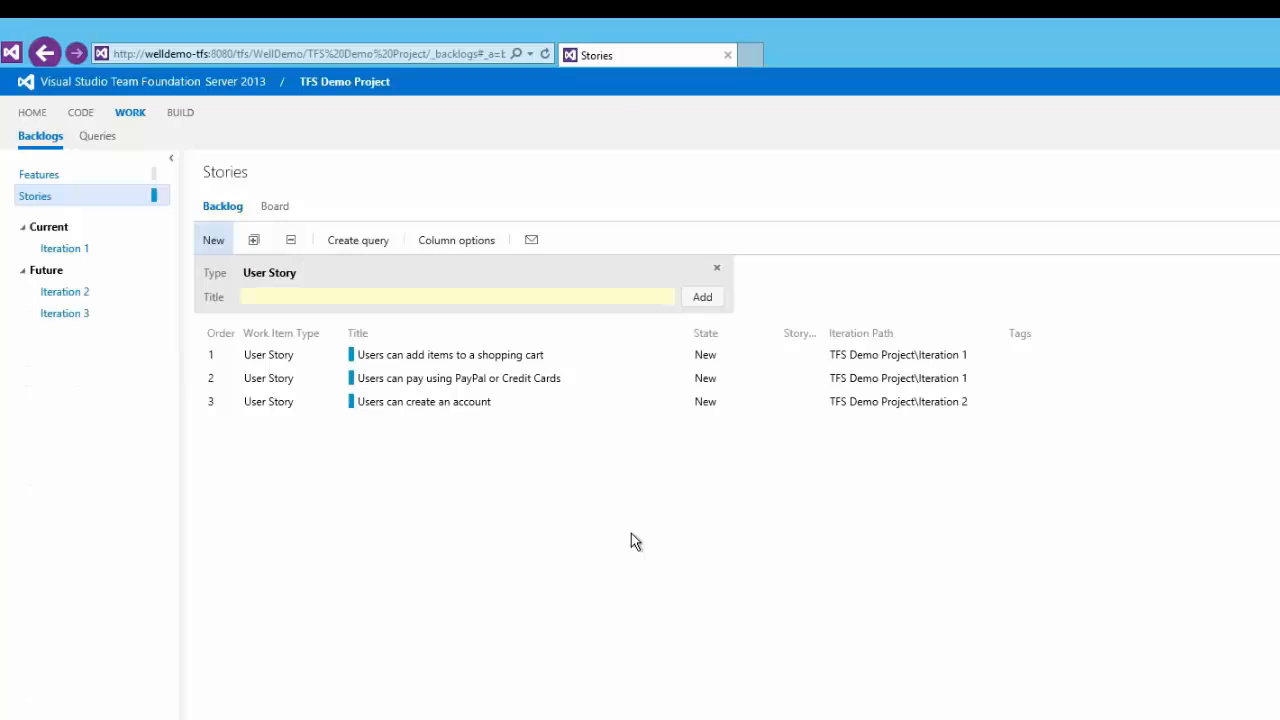
pyautogui.moveTo(207, 420)
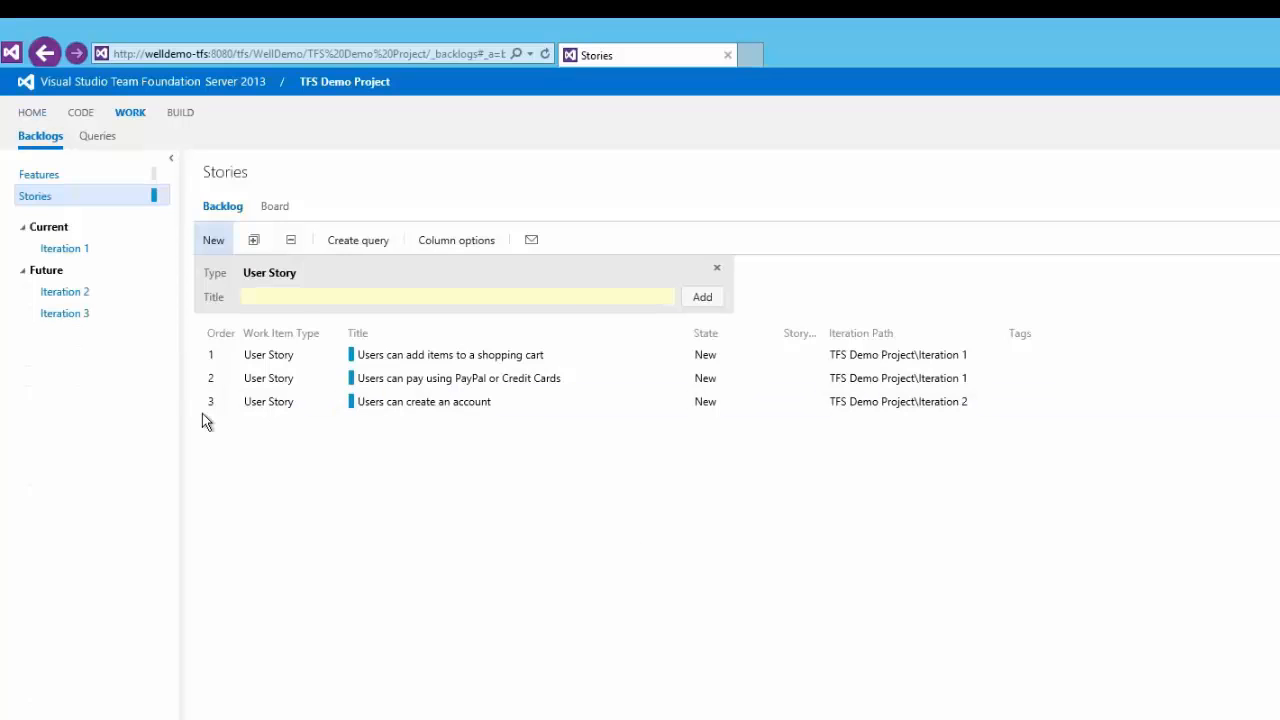
pyautogui.moveTo(424, 338)
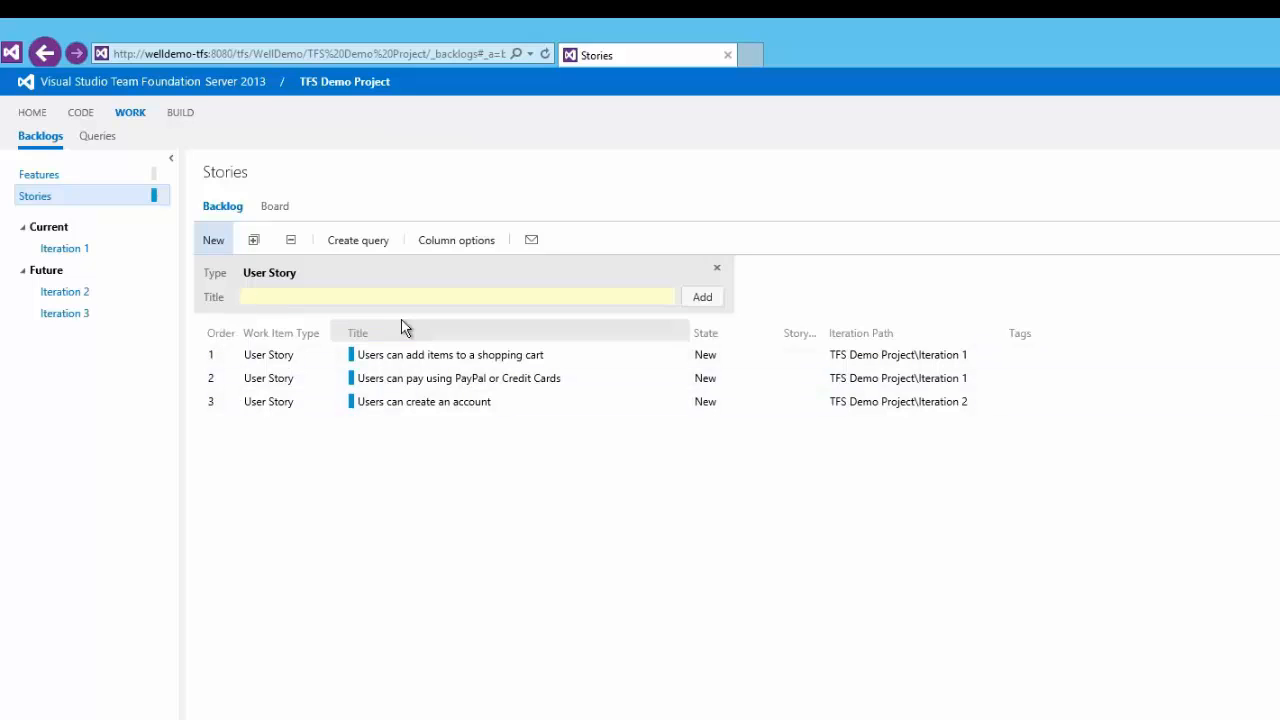
pyautogui.moveTo(525, 485)
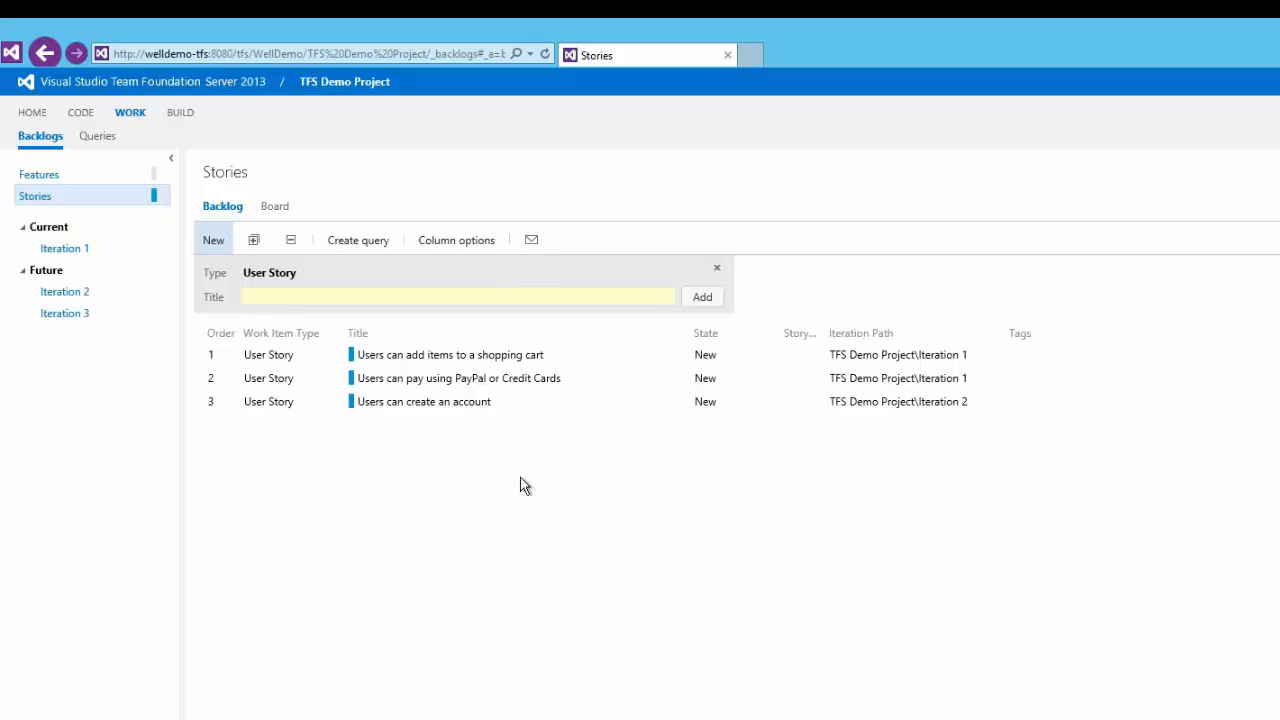
pyautogui.moveTo(86, 434)
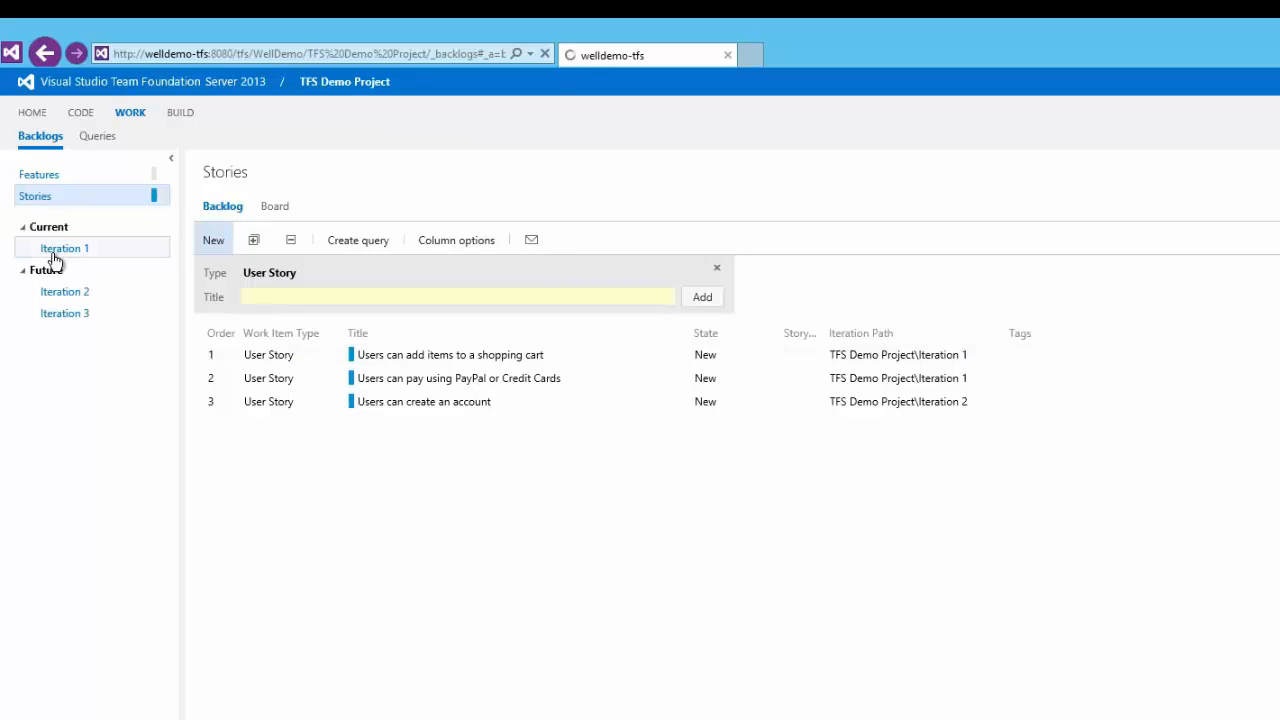
# Browse the Iteration 1 and 2 backlogs, then show Iteration 1 as a list, not a board
pyautogui.click(64, 247)
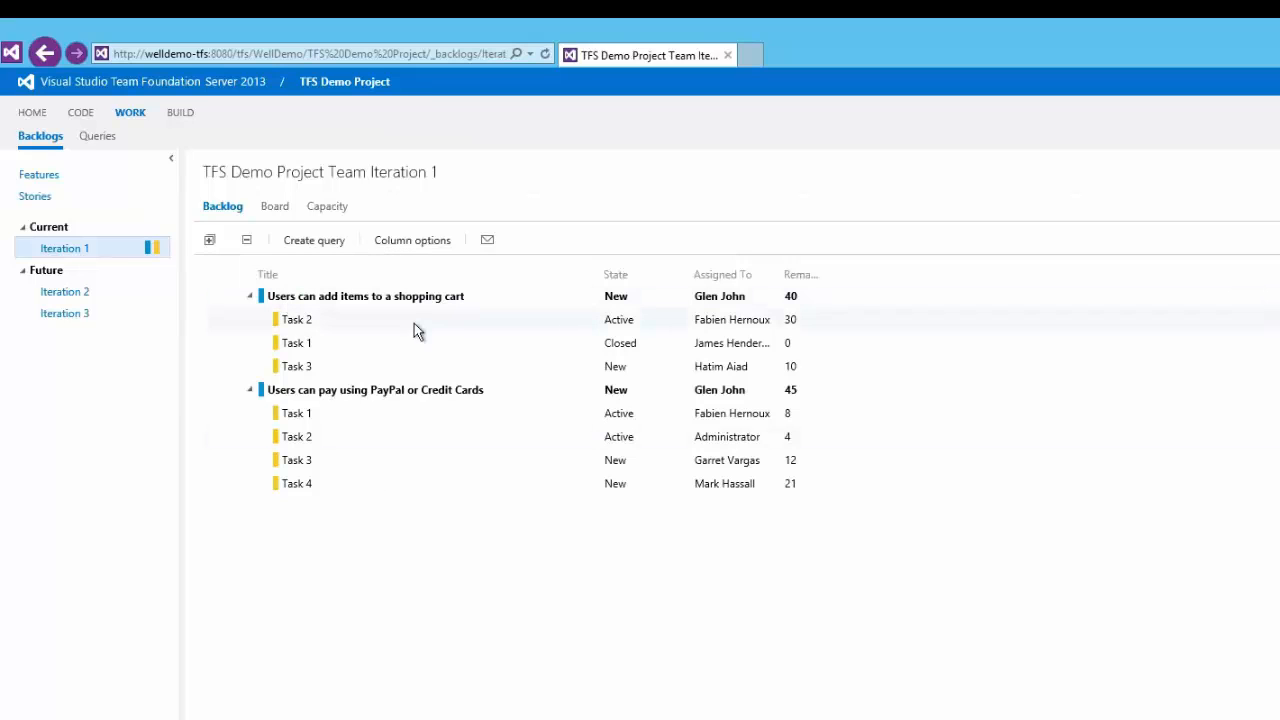
pyautogui.moveTo(295, 366)
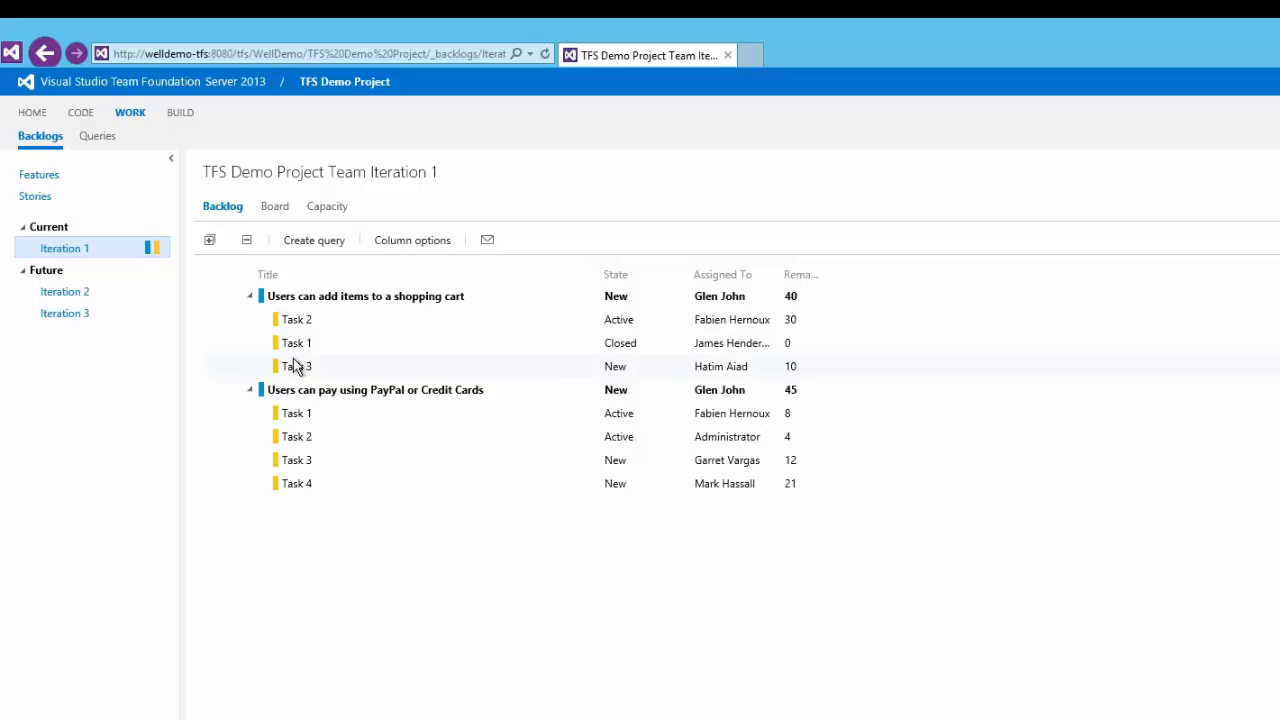
pyautogui.moveTo(668, 382)
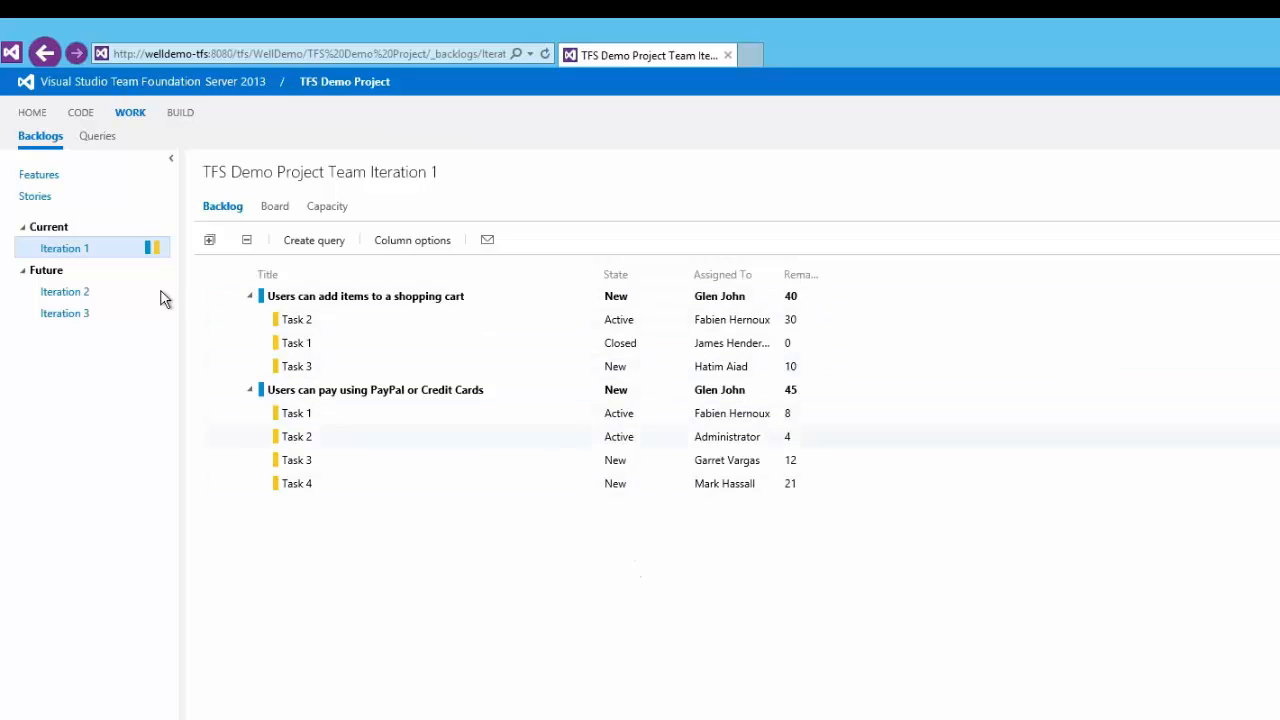
pyautogui.click(64, 291)
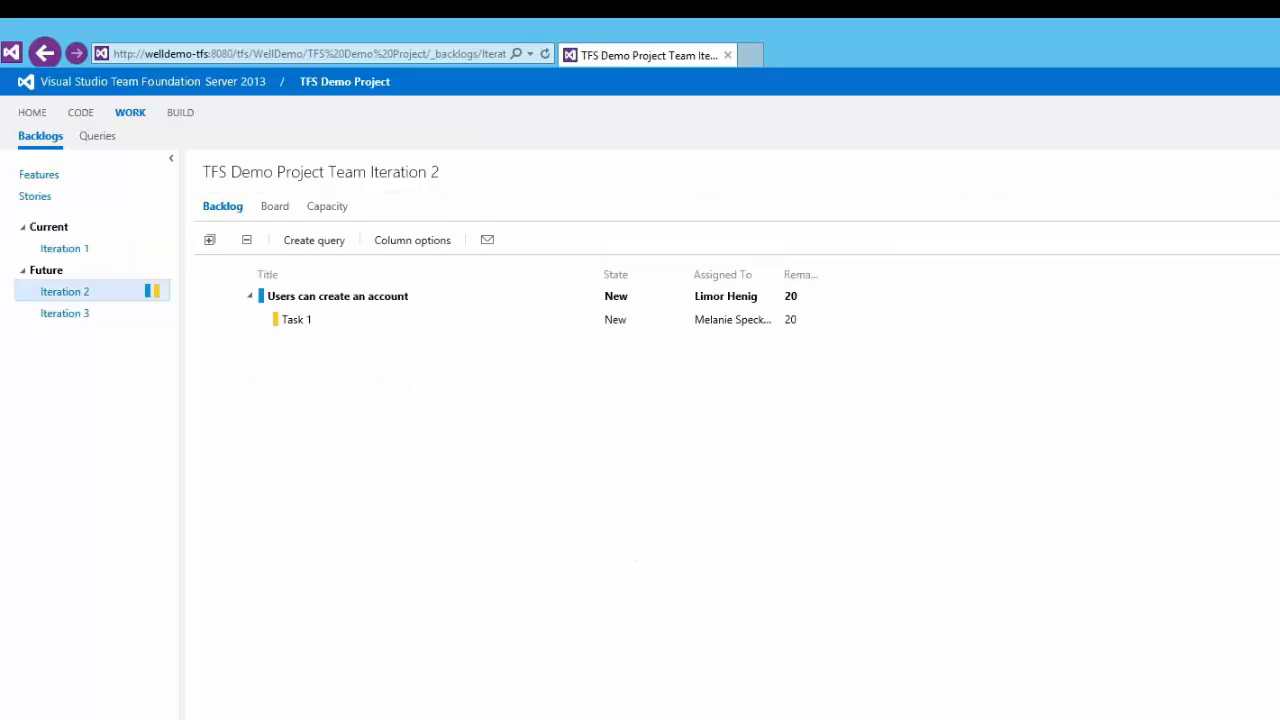
pyautogui.click(64, 248)
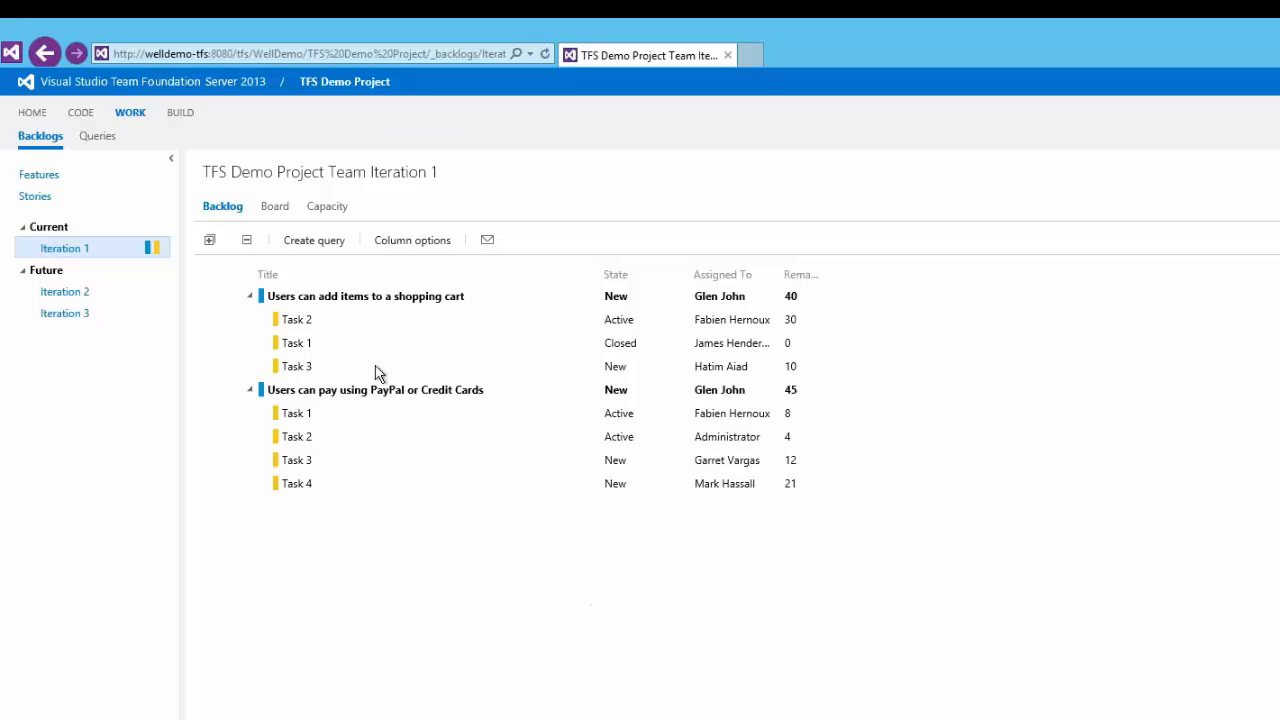
pyautogui.click(273, 206)
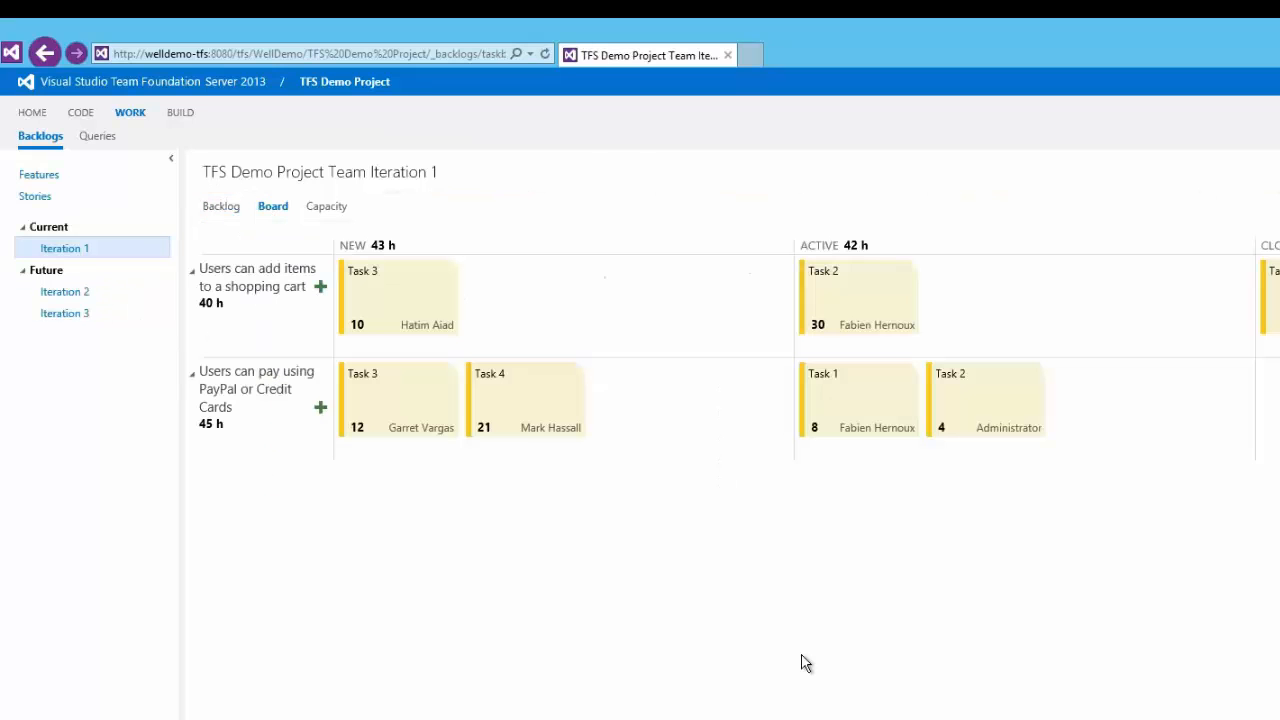
pyautogui.moveTo(1190, 300)
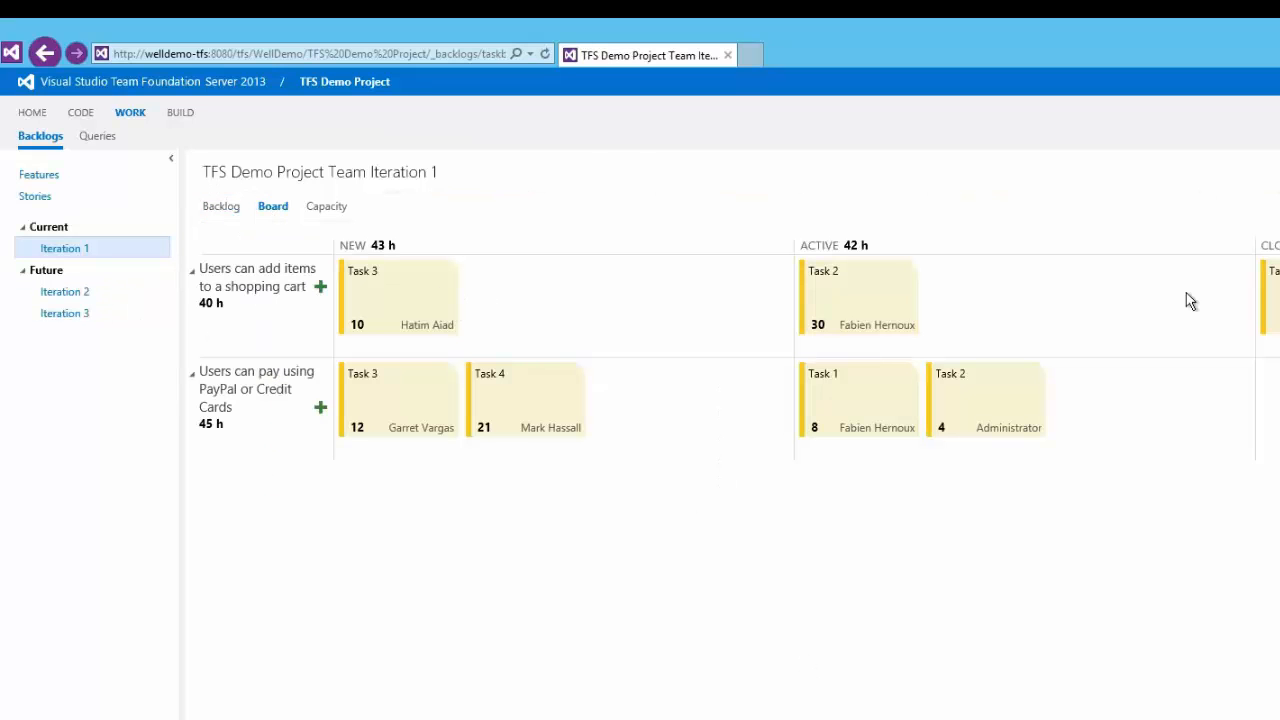
pyautogui.moveTo(417, 626)
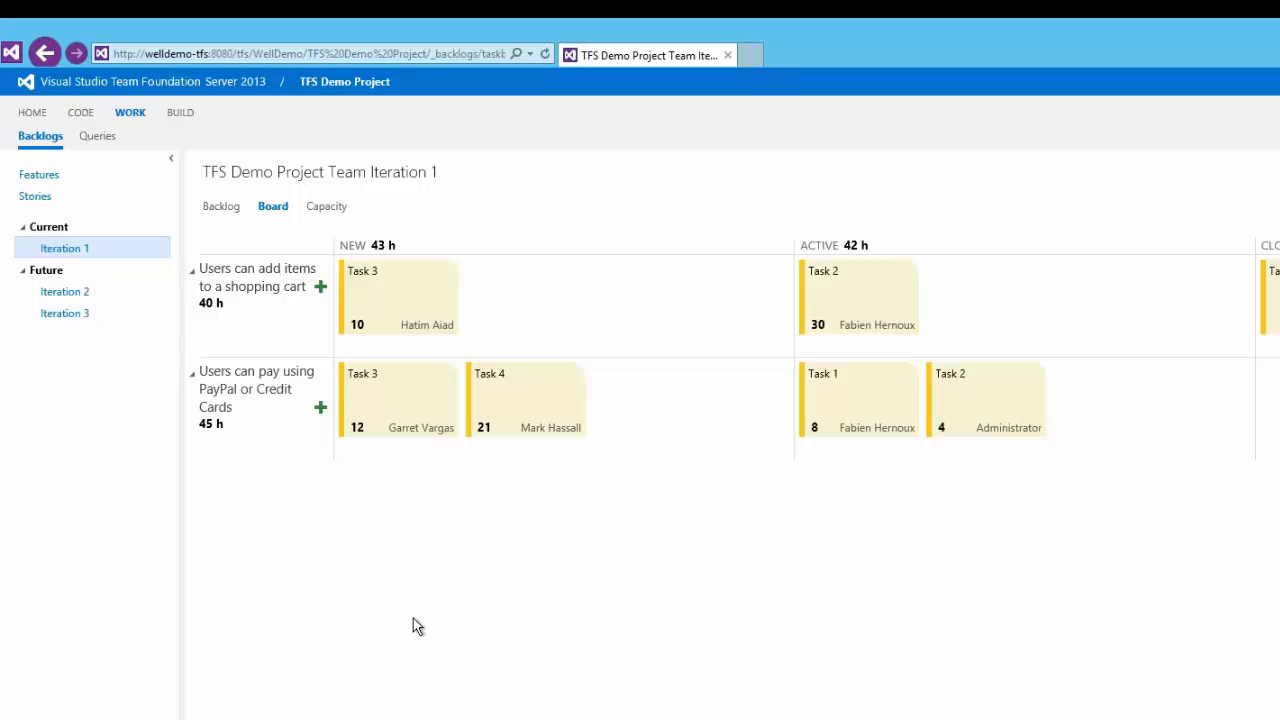
pyautogui.moveTo(414, 617)
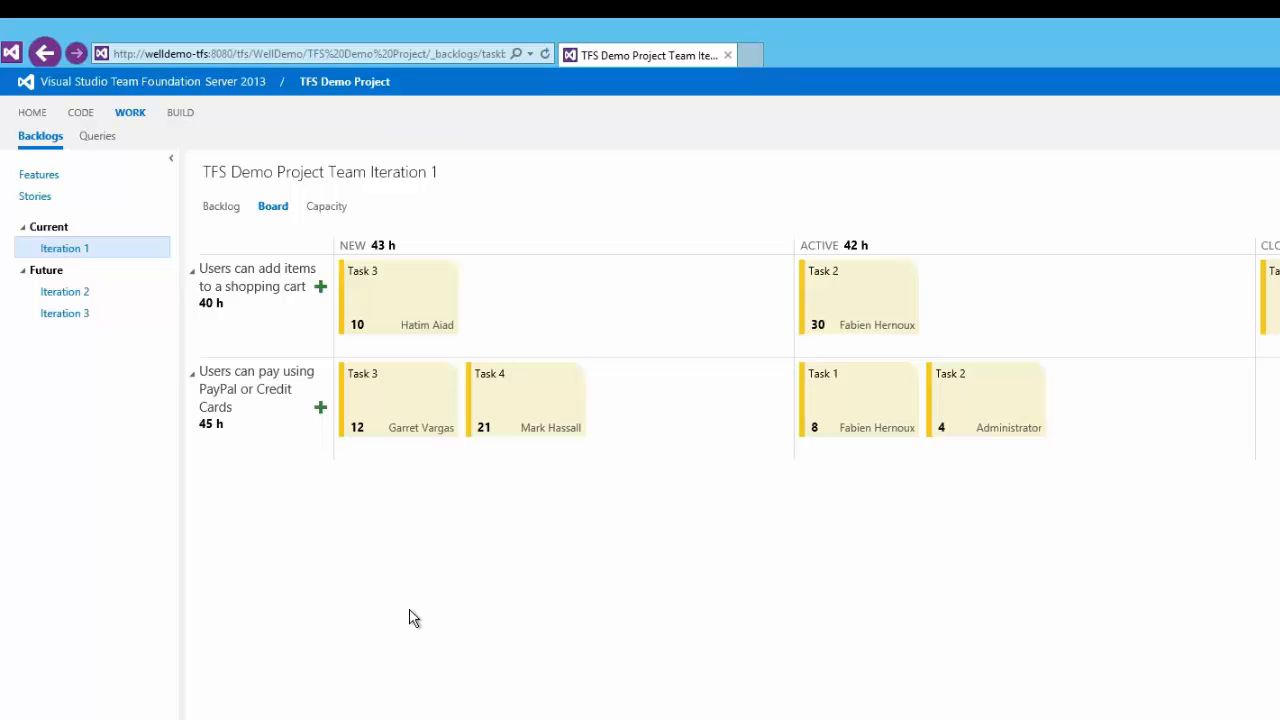
pyautogui.moveTo(213, 235)
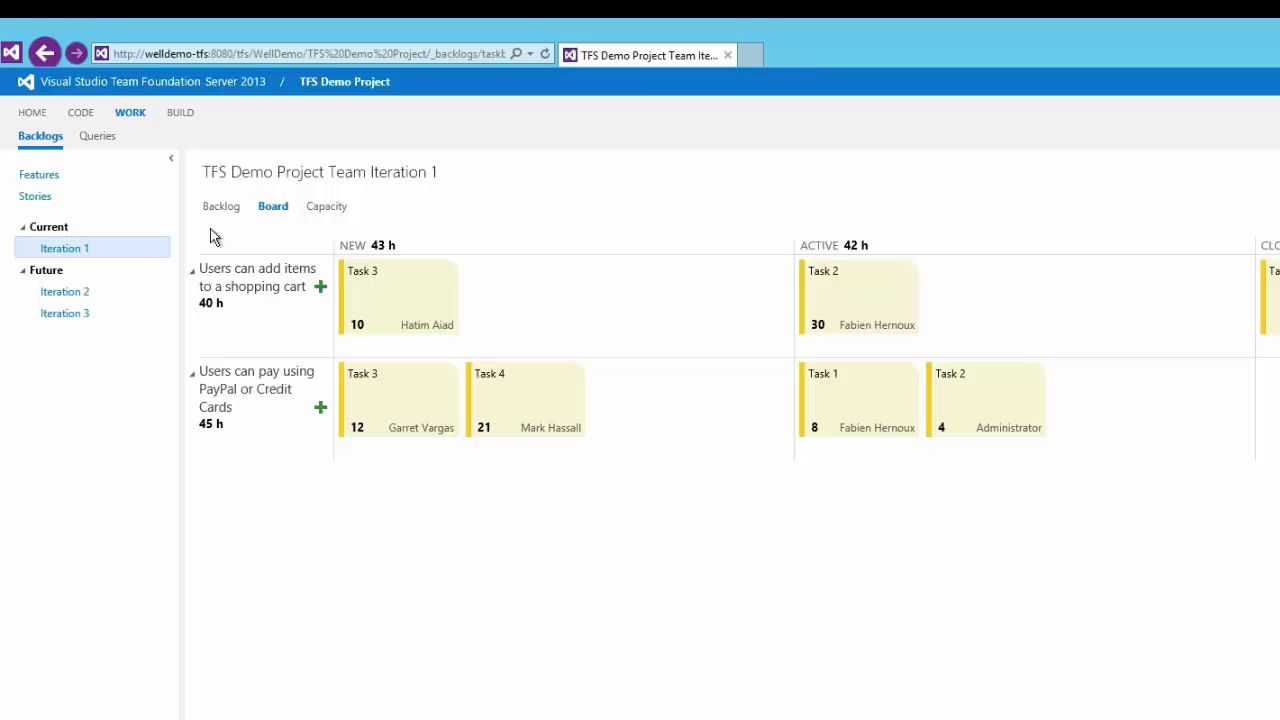
pyautogui.click(221, 206)
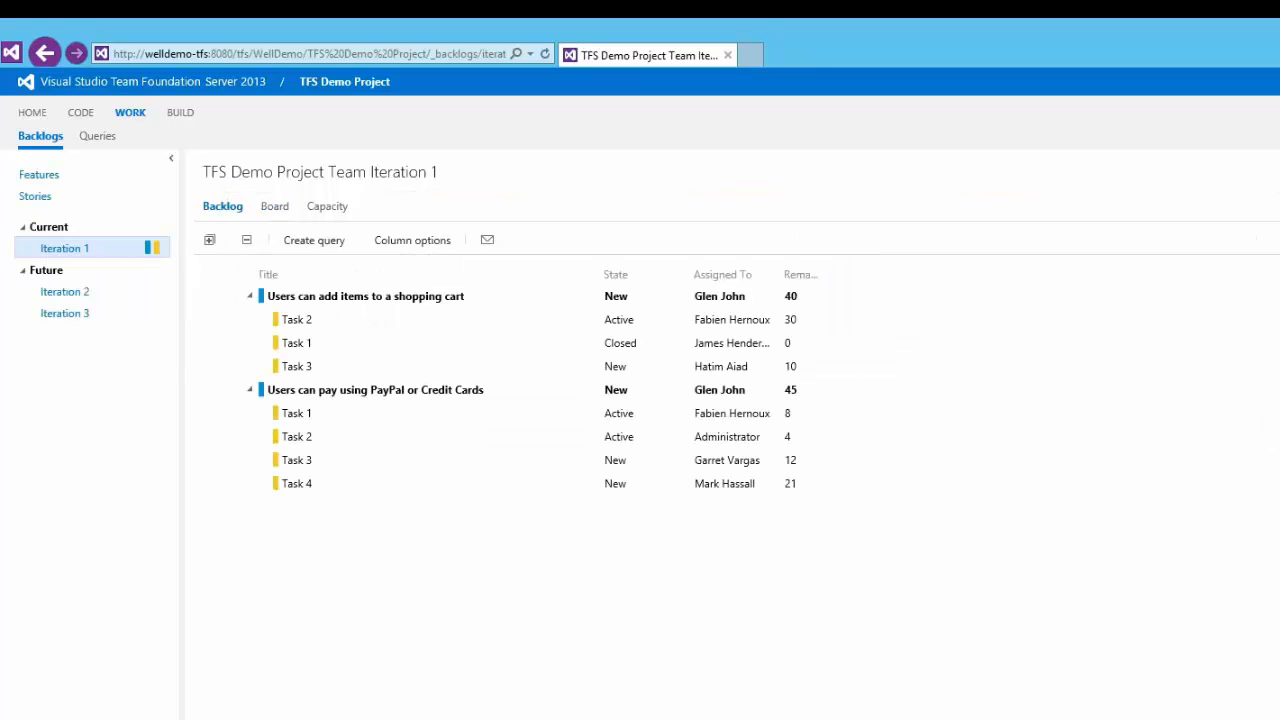
pyautogui.moveTo(541, 655)
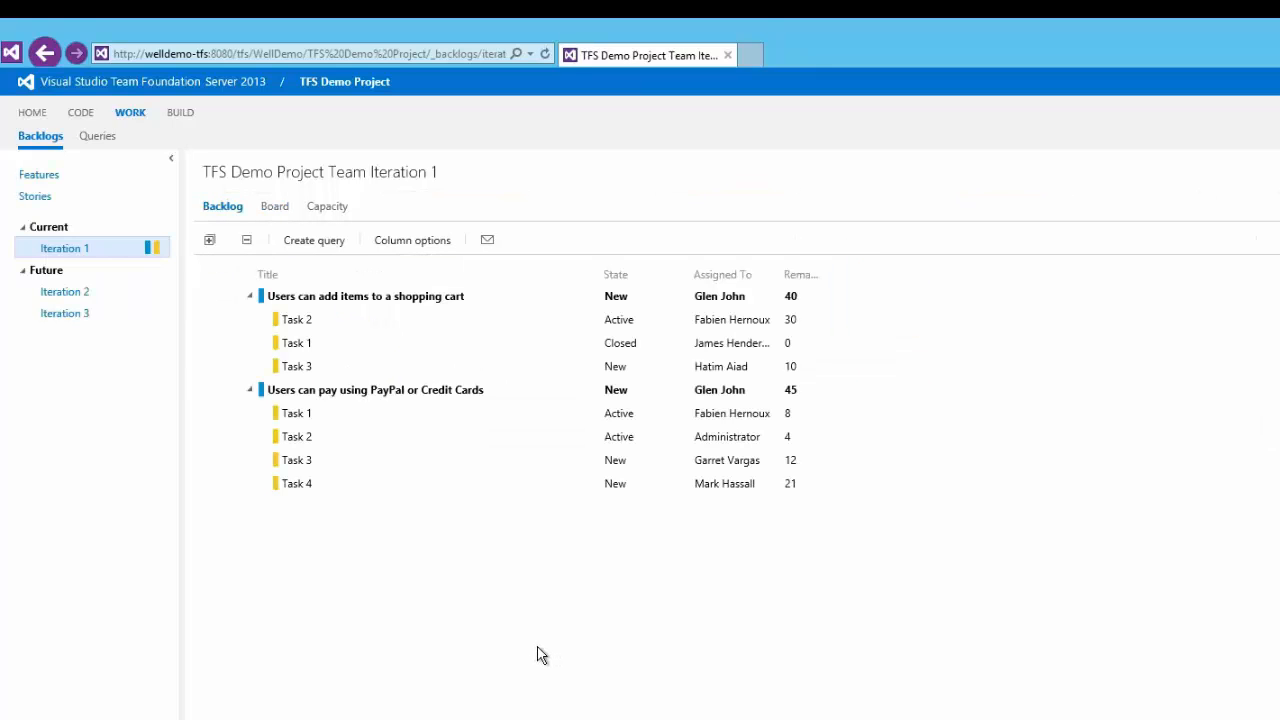
pyautogui.moveTo(527, 661)
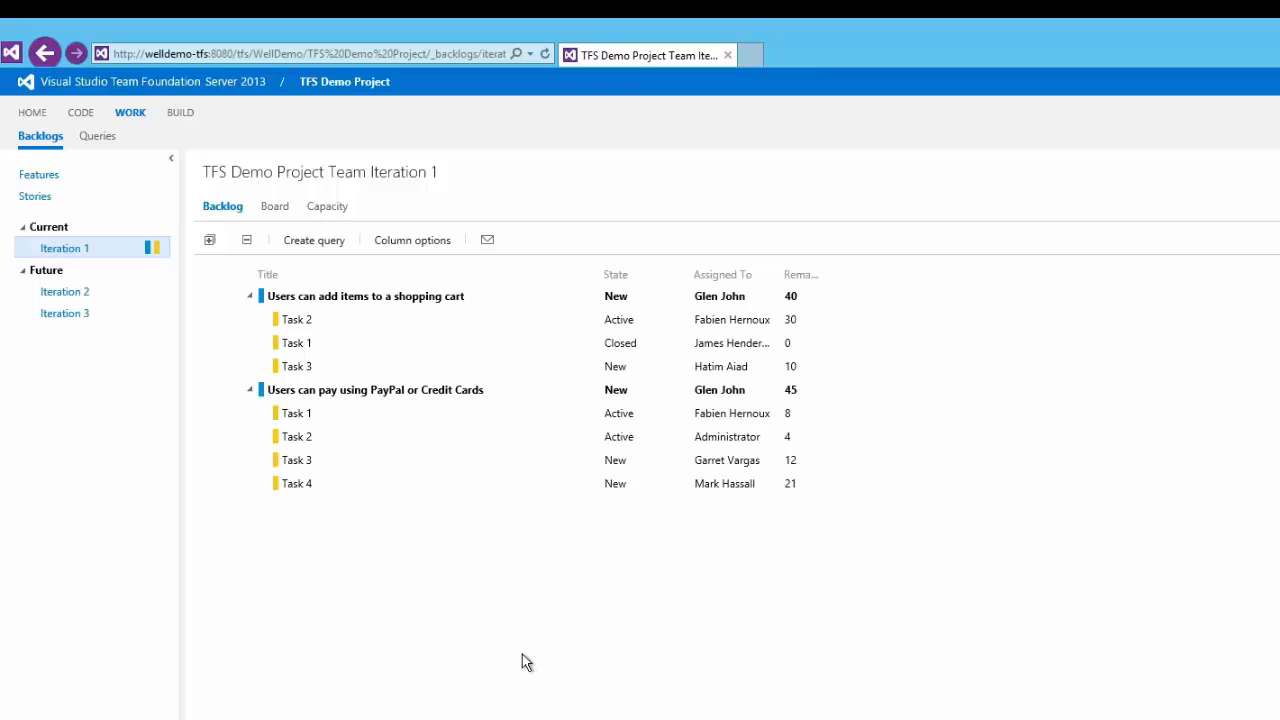
pyautogui.moveTo(320, 476)
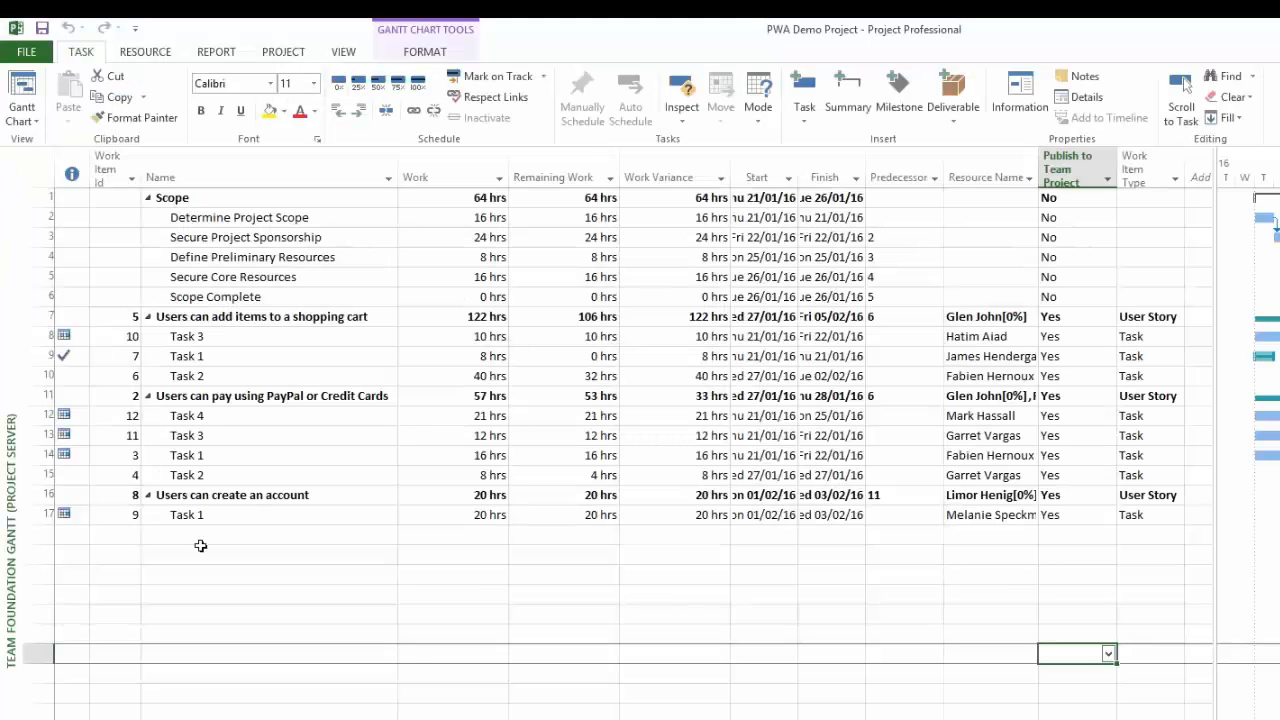
# Add a new task row named 'Users will be able to login via LinkedIn'
pyautogui.click(270, 533)
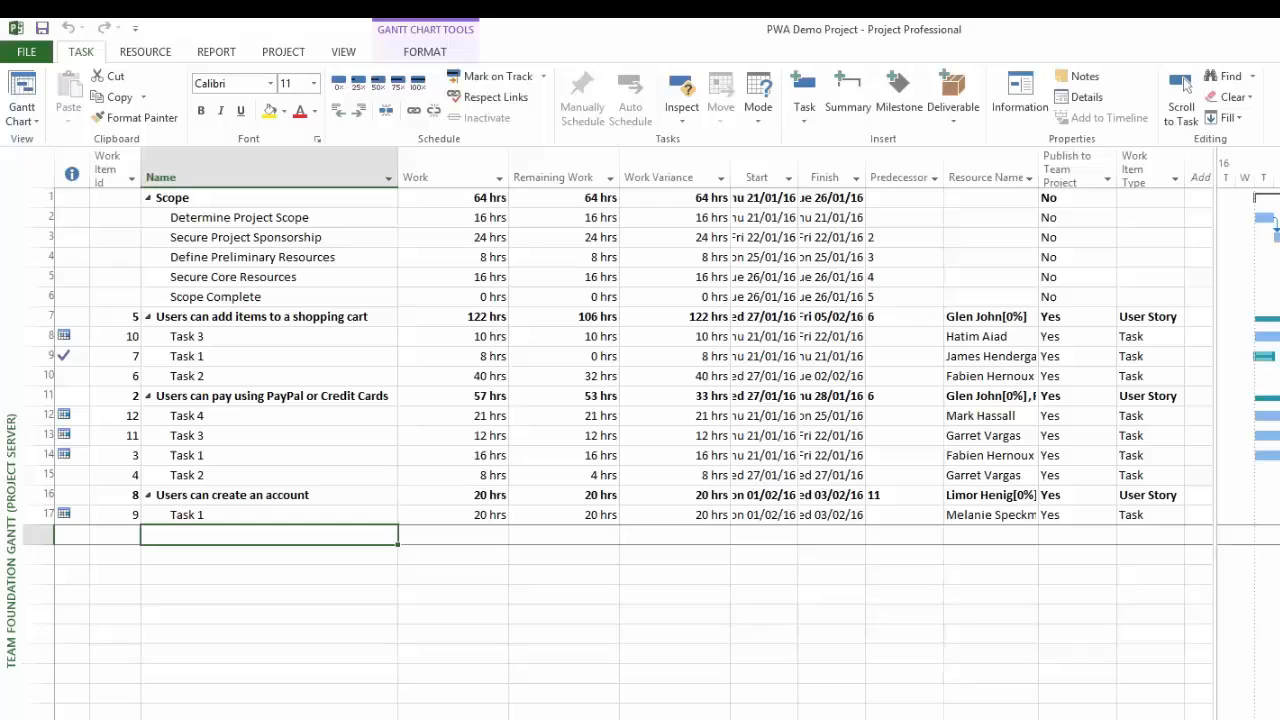
pyautogui.write('Users will be able')
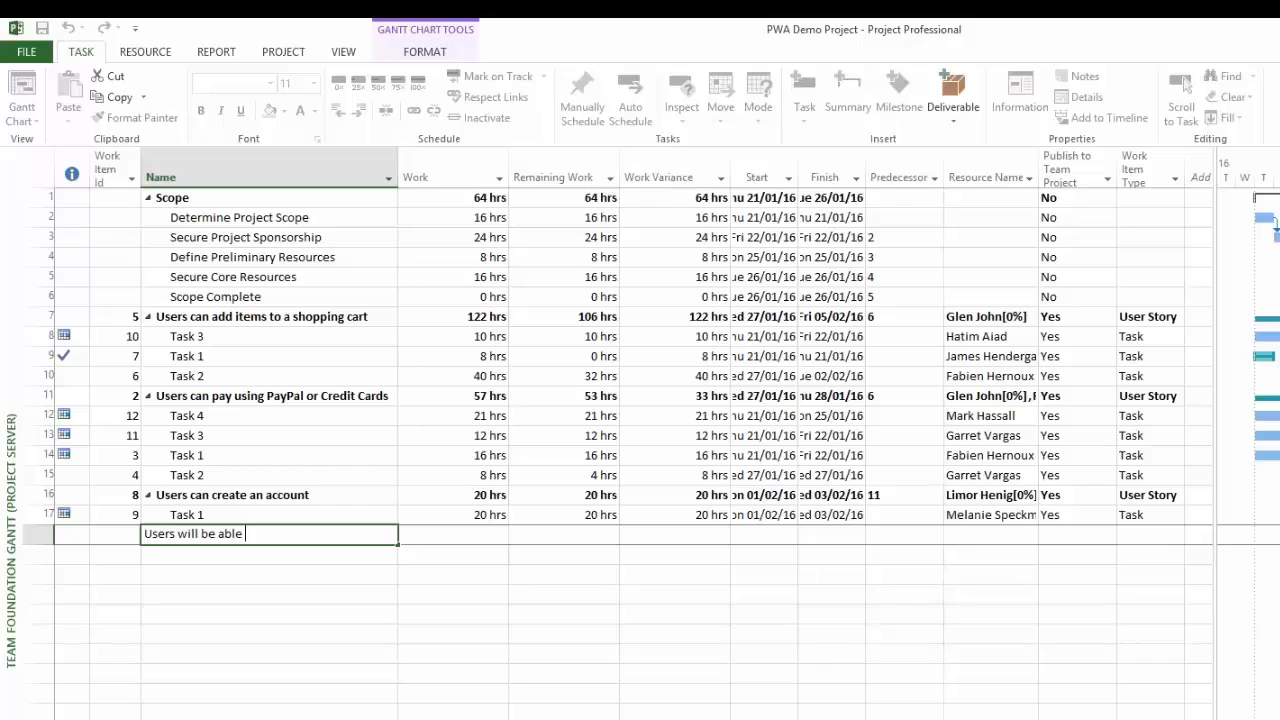
pyautogui.write('to')
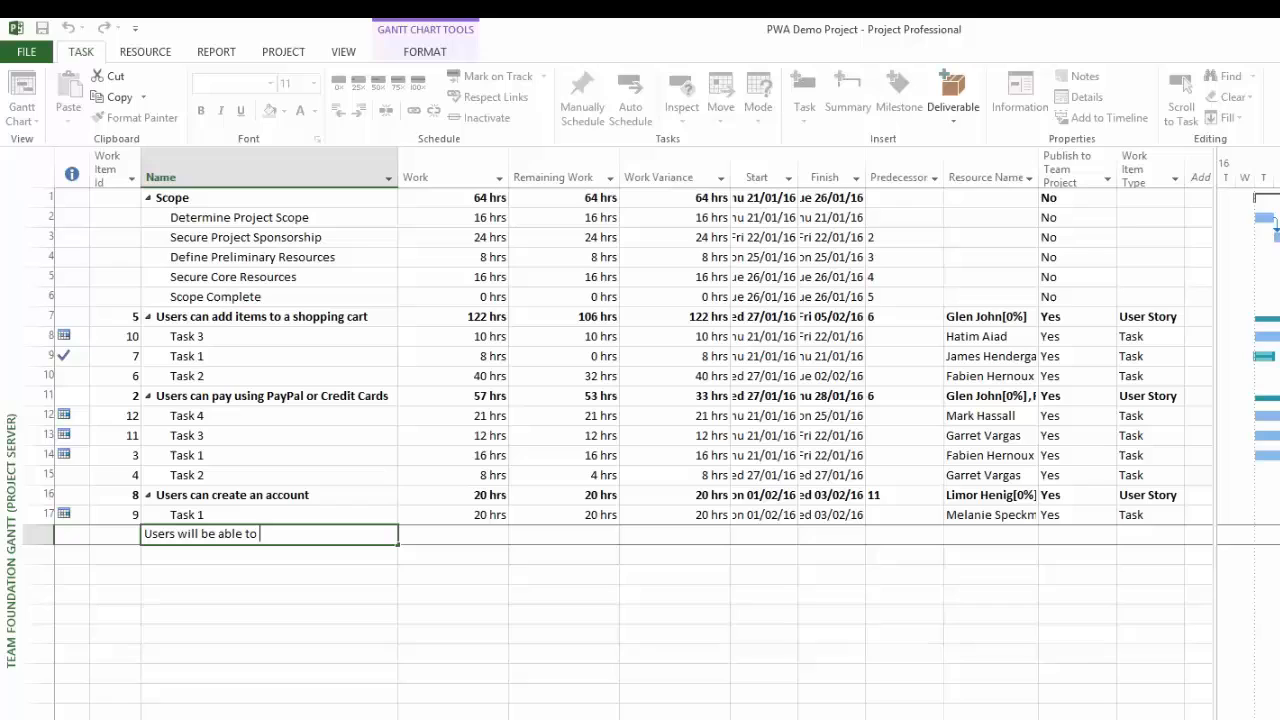
pyautogui.write('login vi')
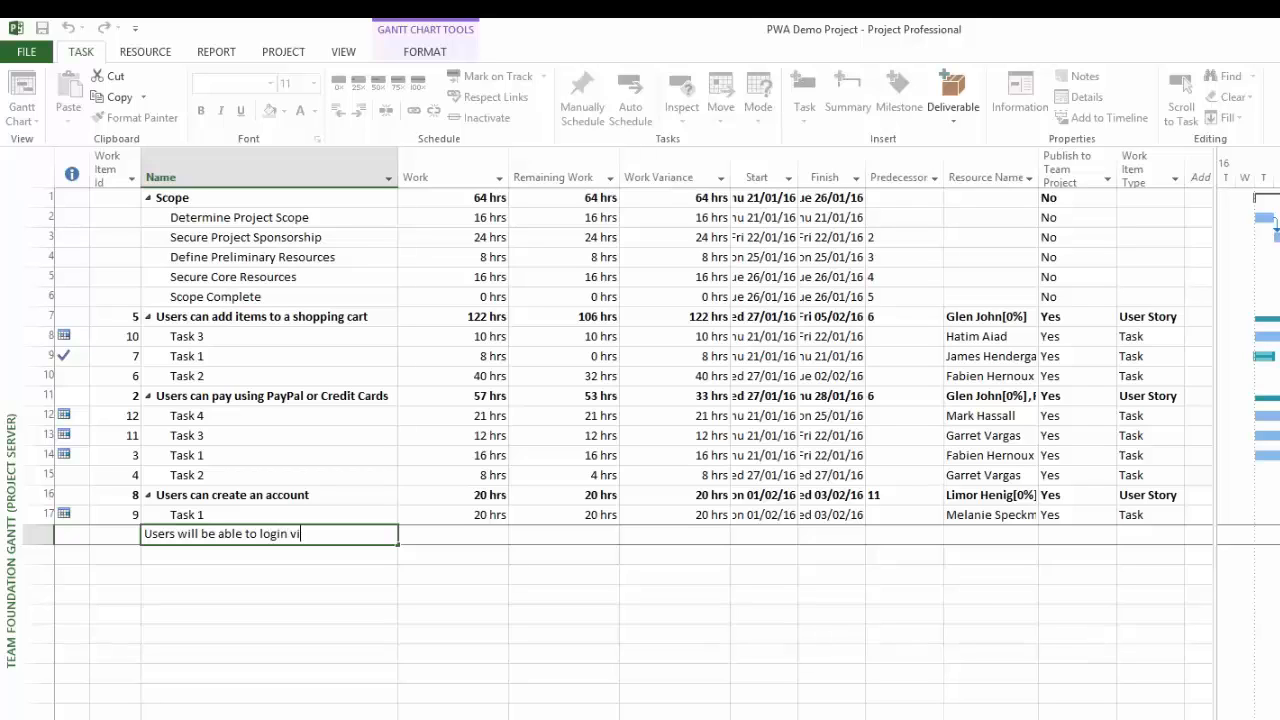
pyautogui.write('a LinkedIn')
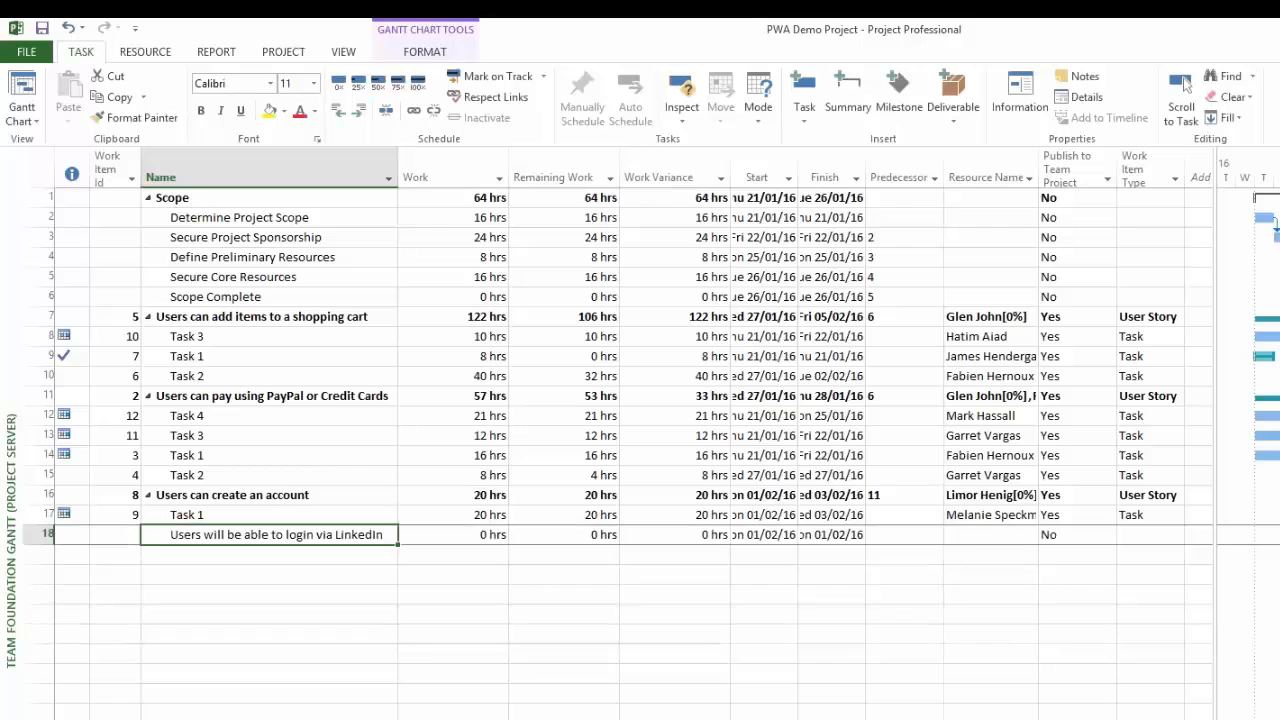
pyautogui.click(630, 95)
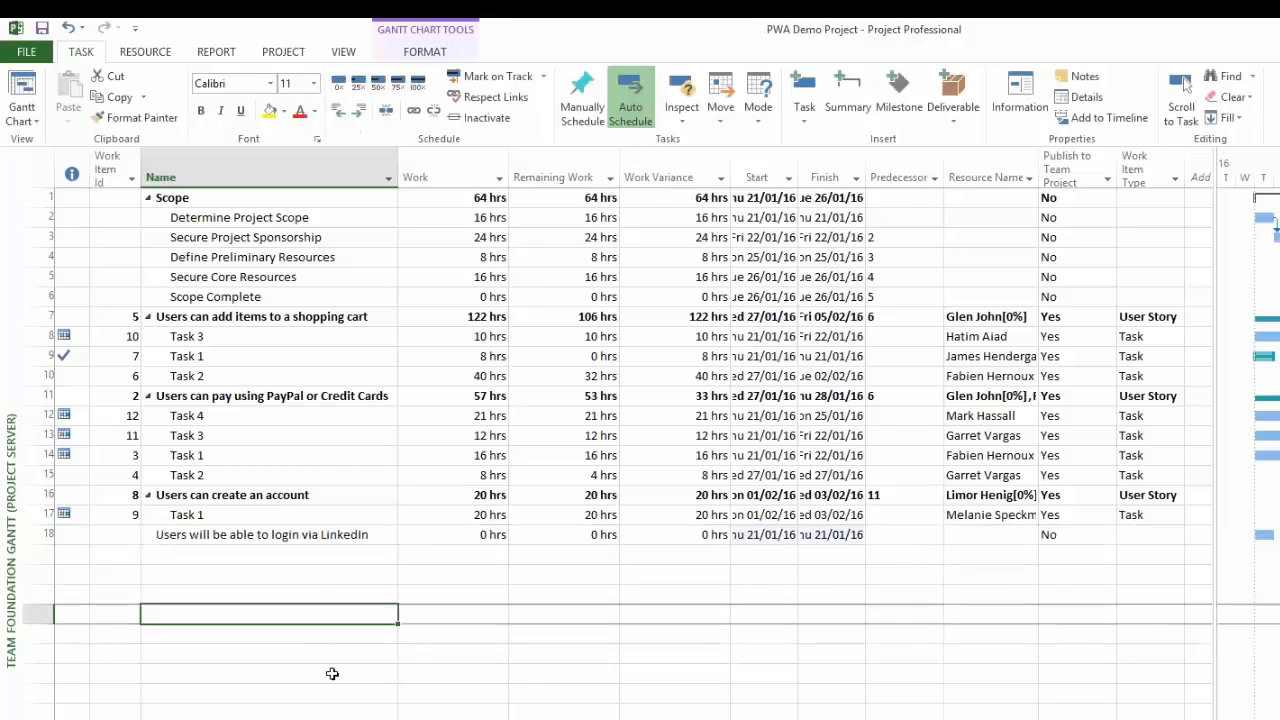
pyautogui.click(990, 534)
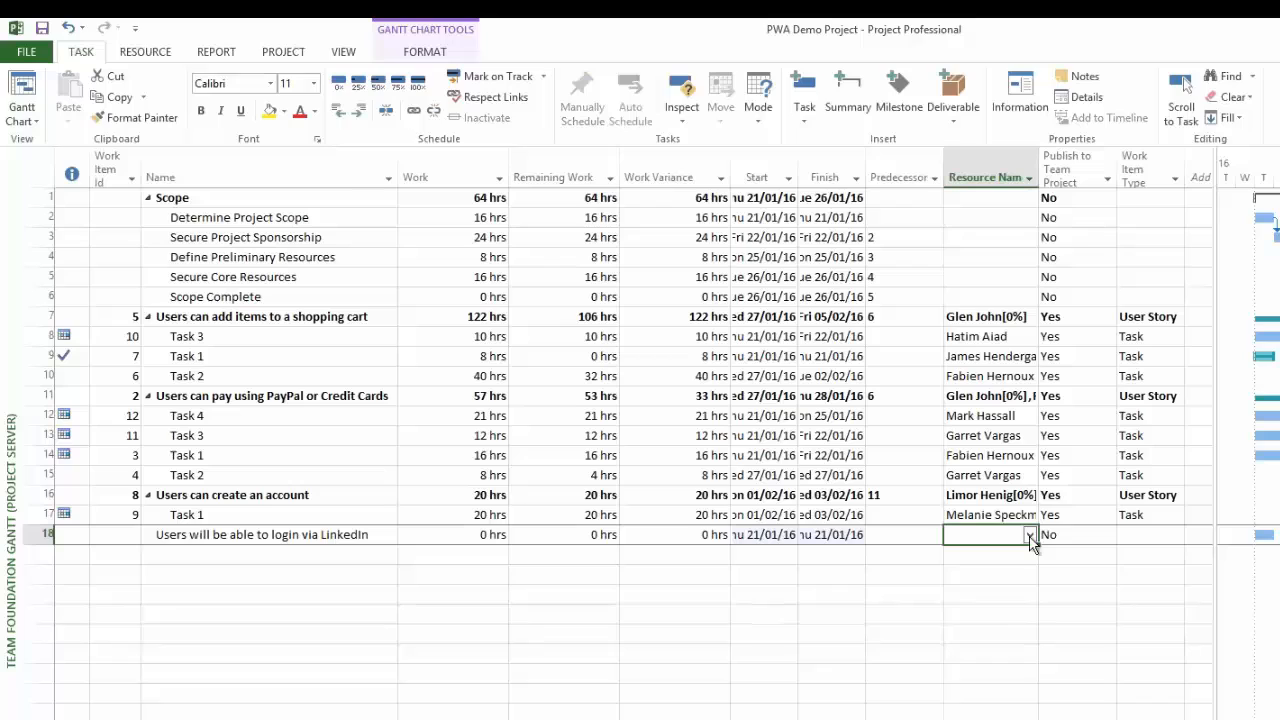
pyautogui.click(1029, 534)
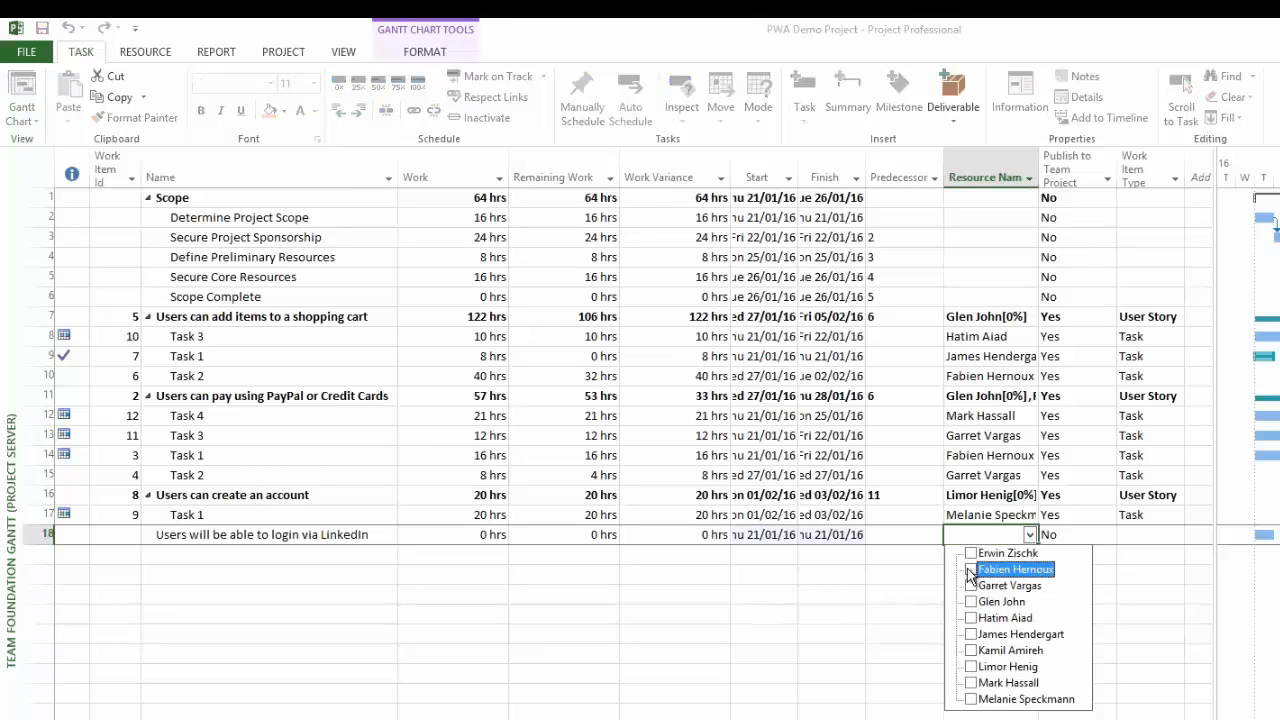
pyautogui.click(1014, 569)
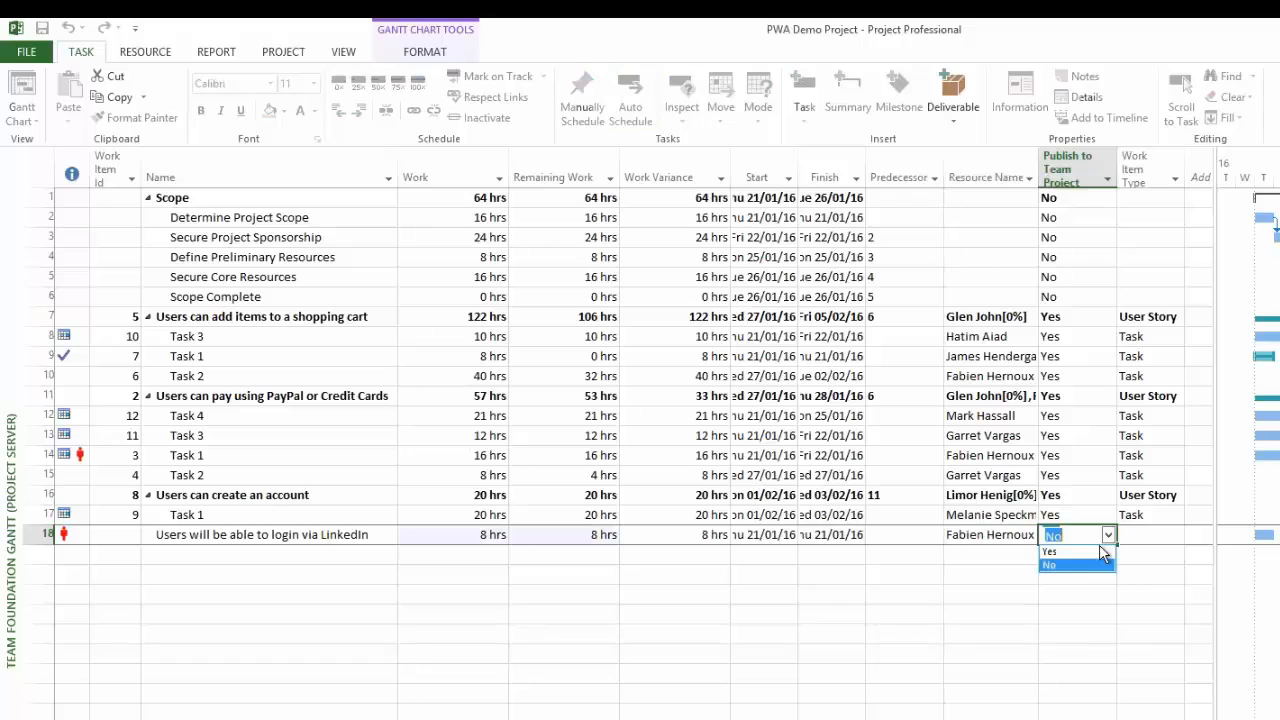
pyautogui.click(1049, 551)
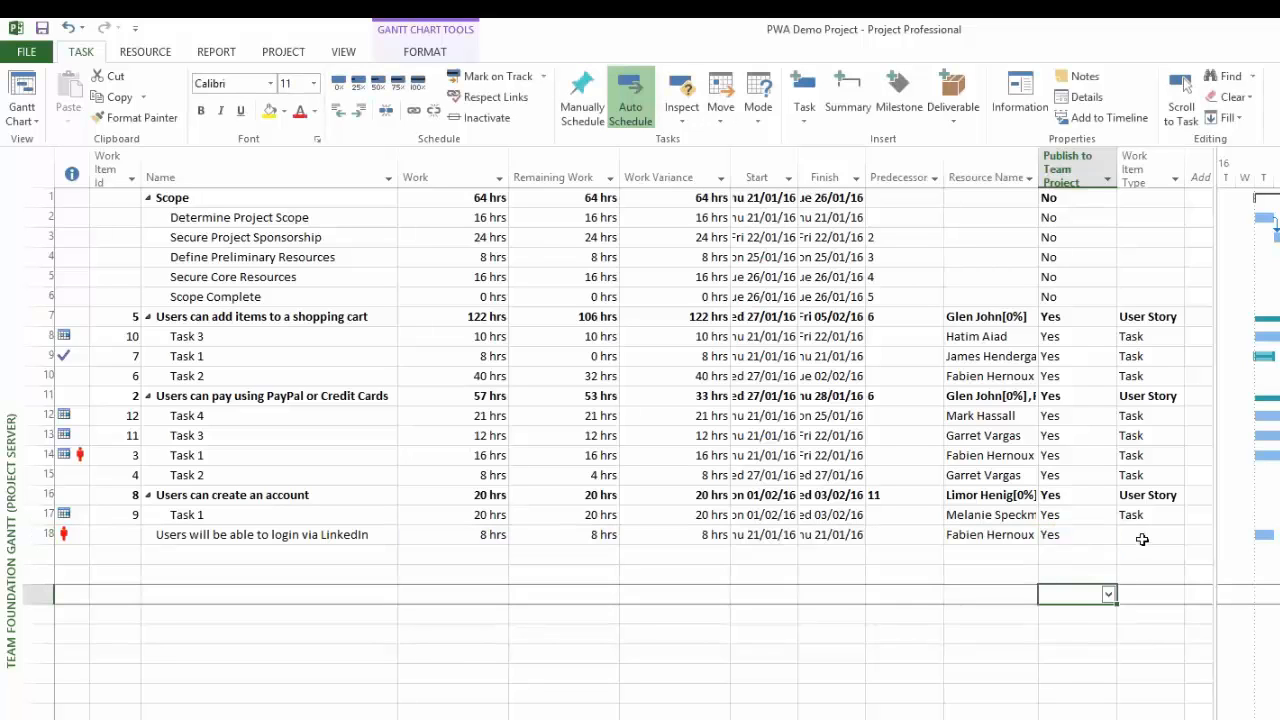
pyautogui.click(1175, 534)
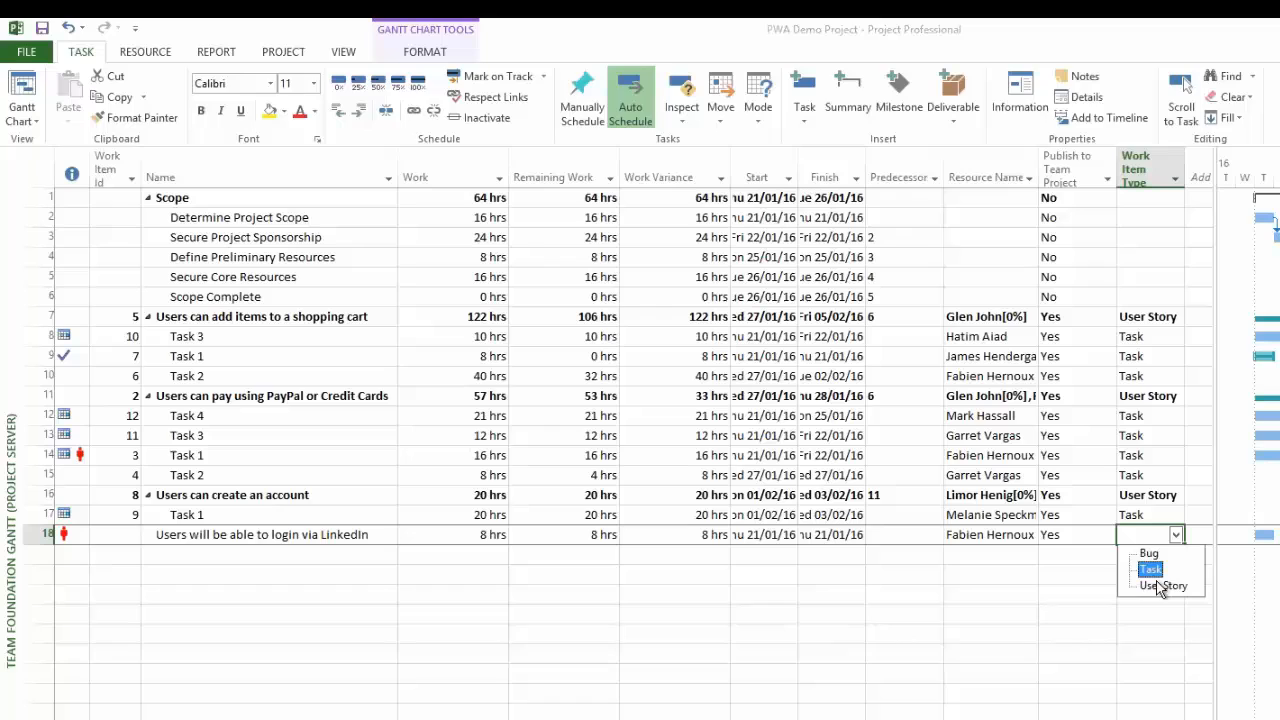
pyautogui.click(1163, 585)
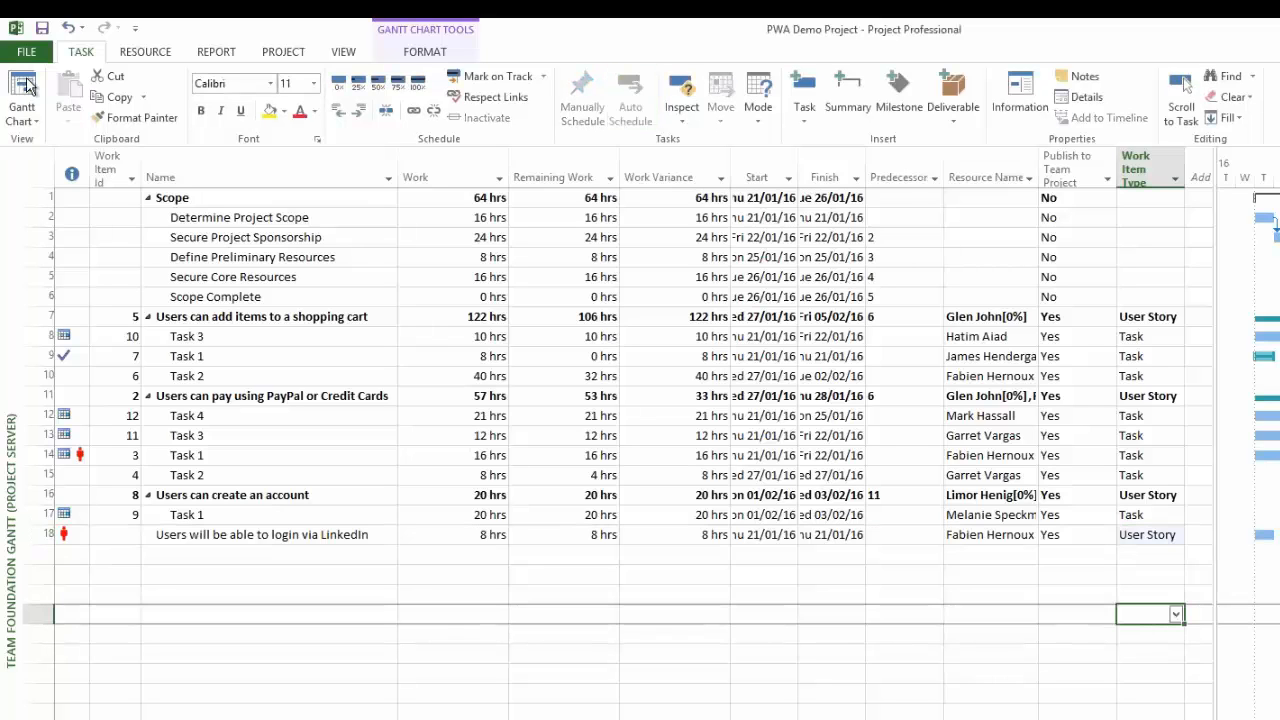
# Publish the updated PWA Demo Project from File > Info until it completes successfully
pyautogui.click(26, 51)
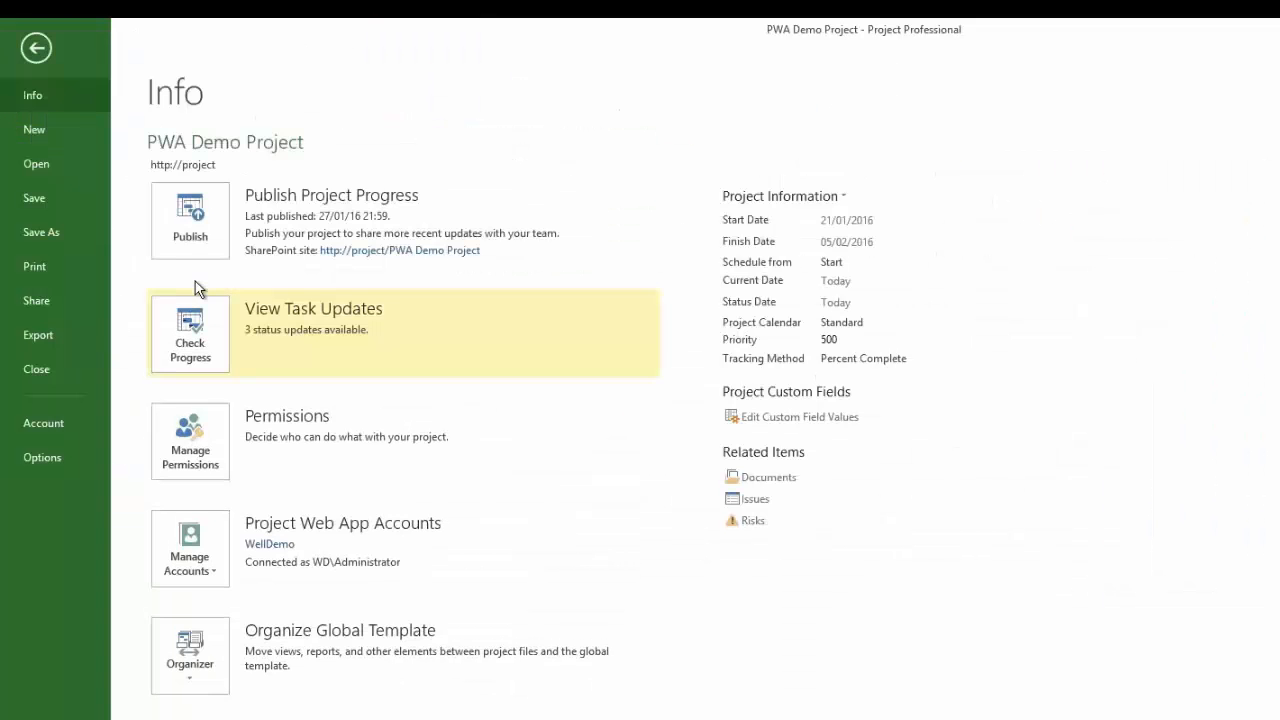
pyautogui.moveTo(190, 441)
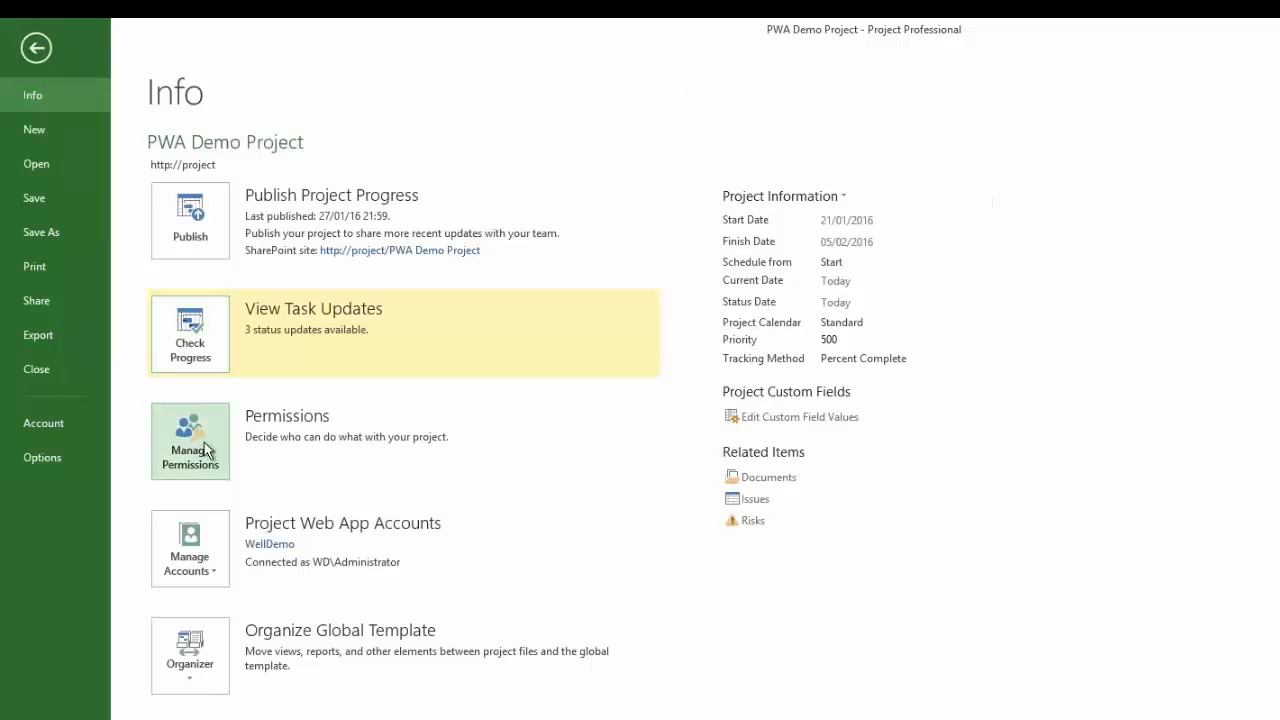
pyautogui.click(36, 47)
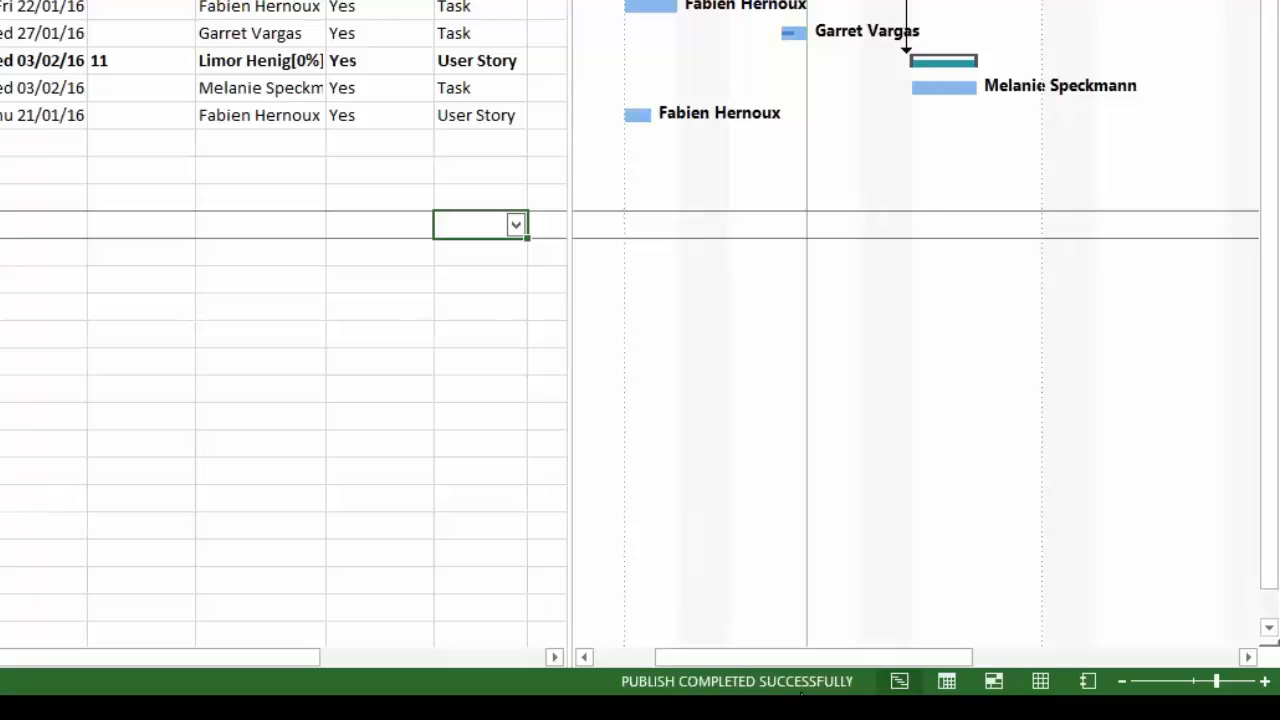
pyautogui.moveTo(867, 557)
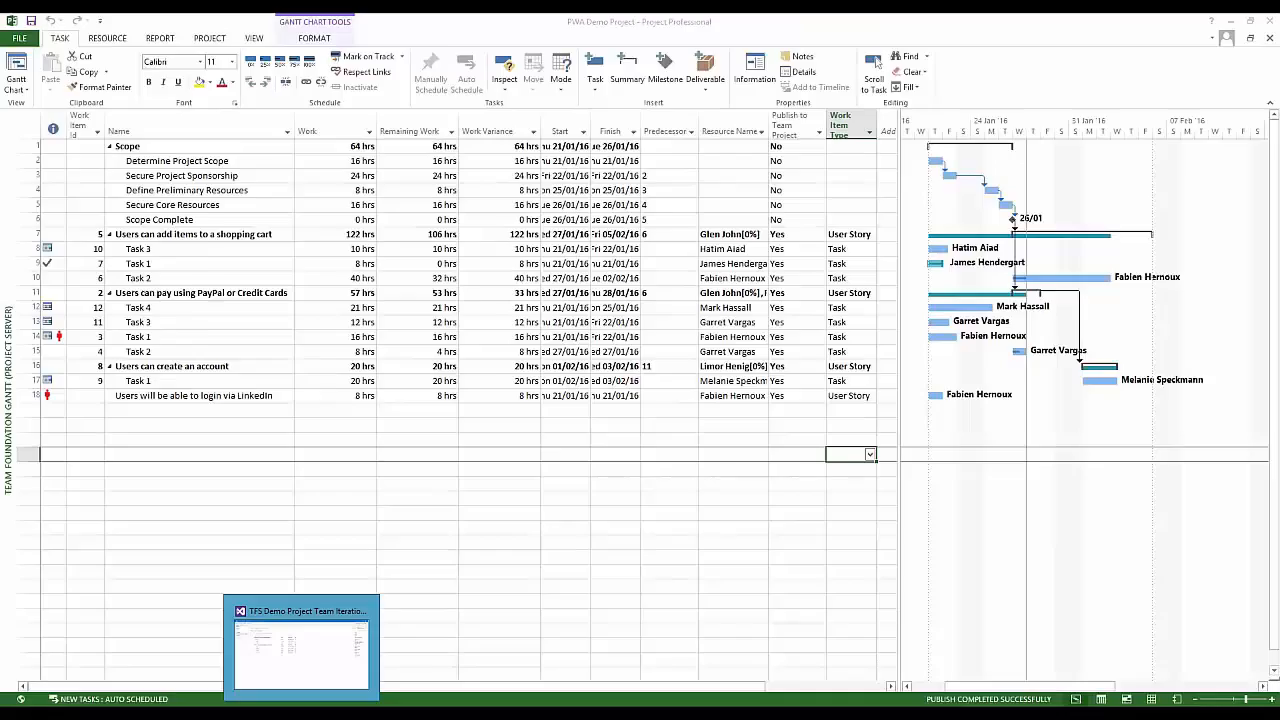
# Return to the TFS page and show the Stories backlog with the new LinkedIn story
pyautogui.click(300, 645)
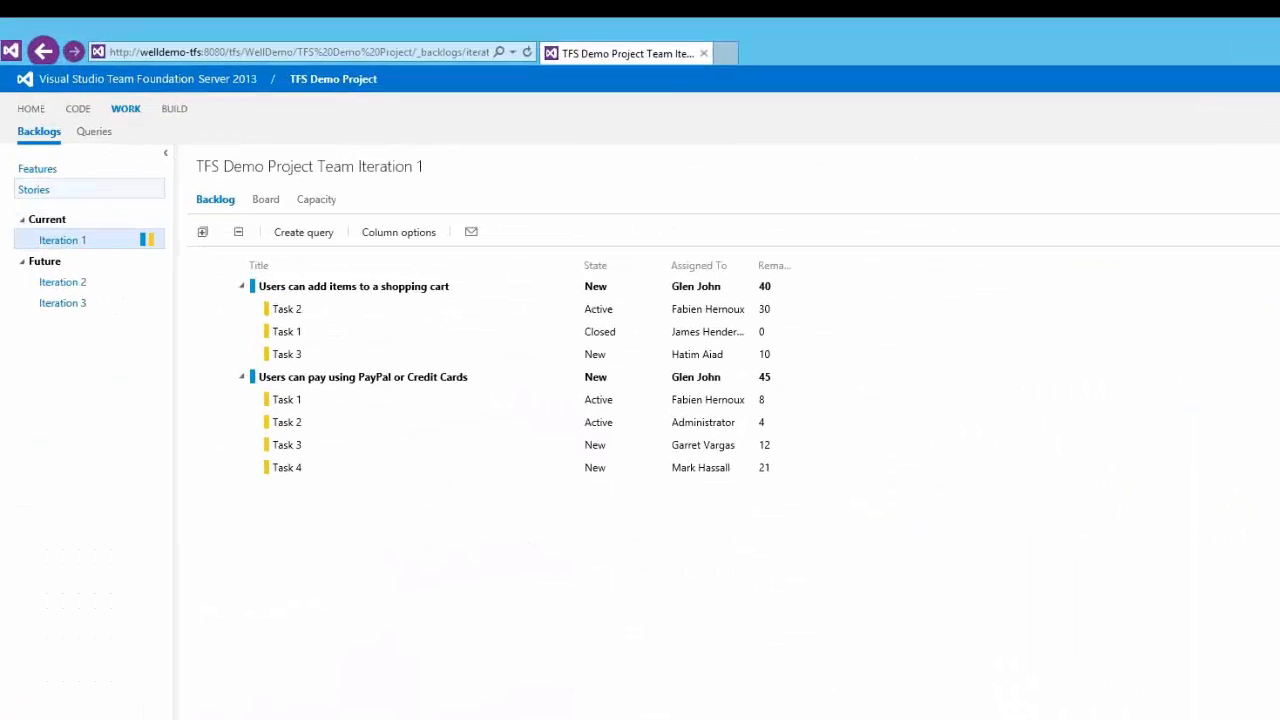
pyautogui.click(34, 189)
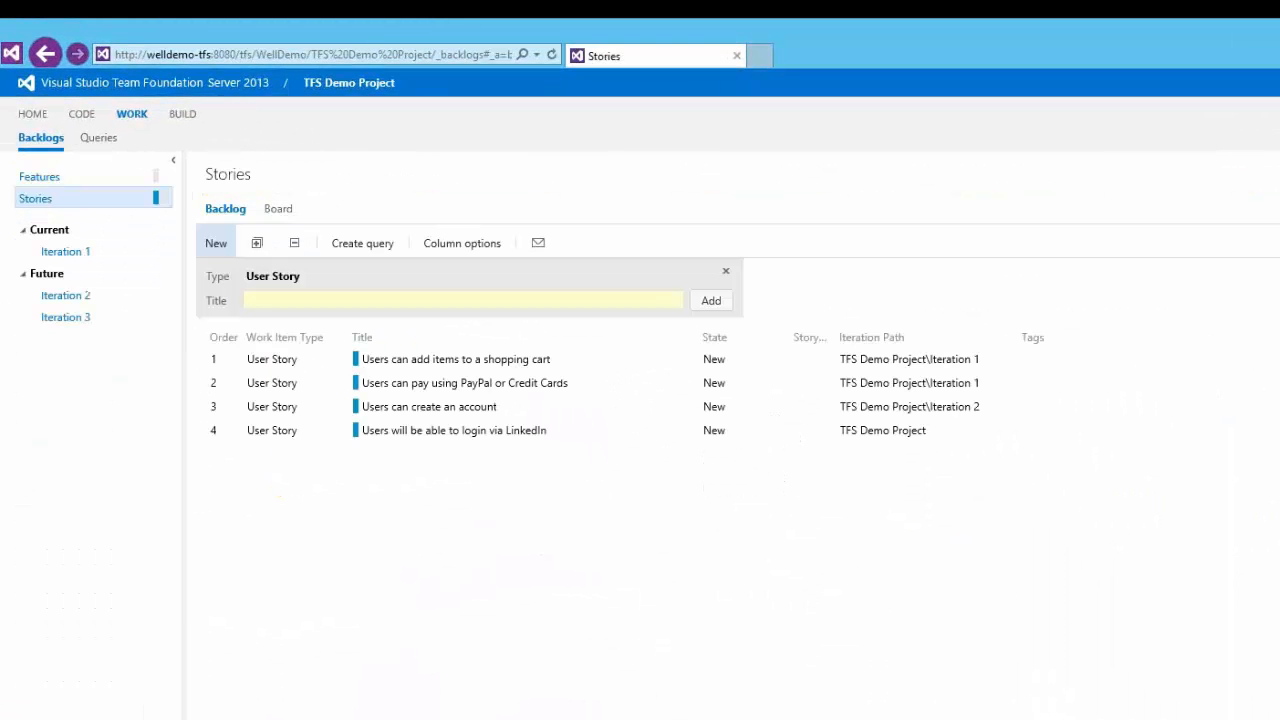
pyautogui.moveTo(384, 428)
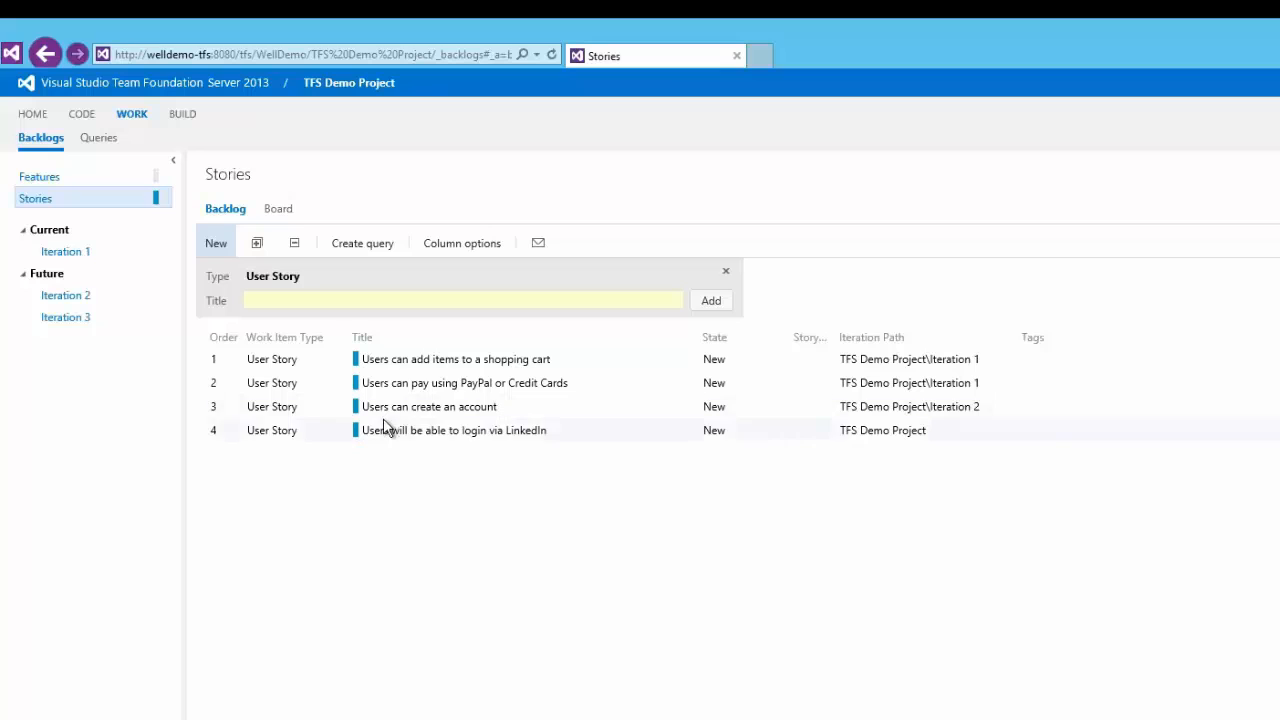
pyautogui.moveTo(388, 430)
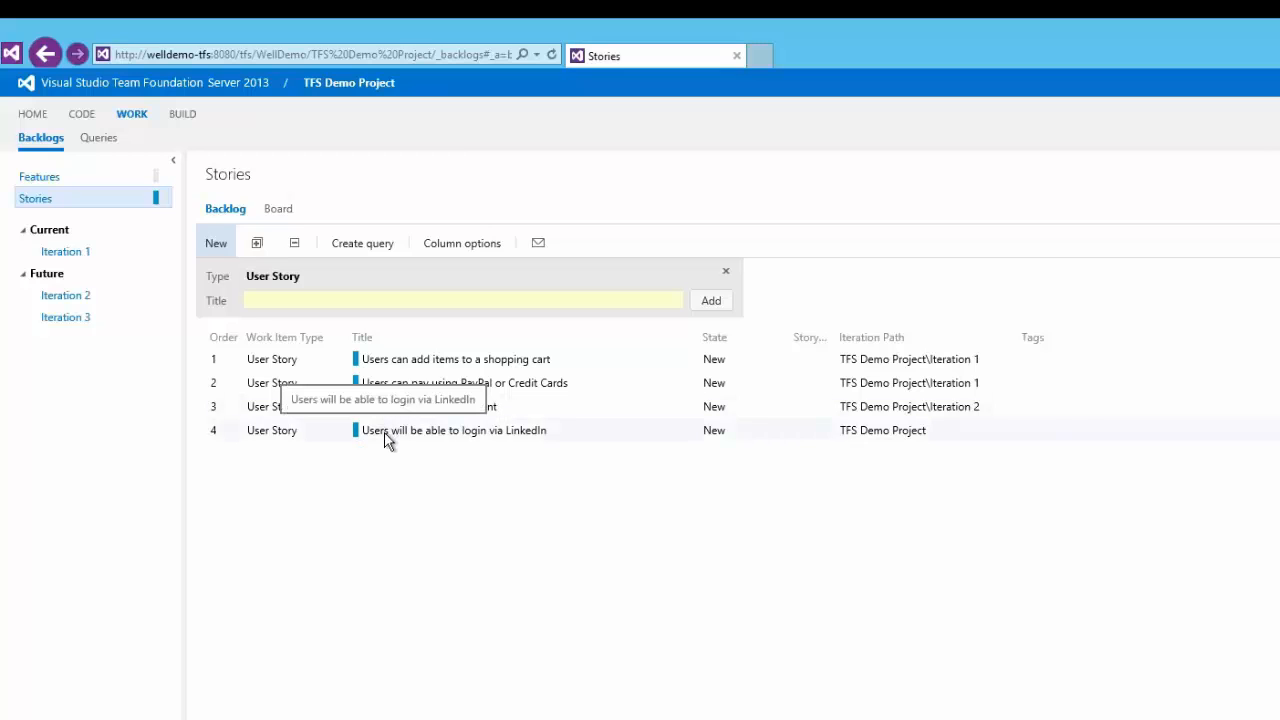
pyautogui.moveTo(483, 442)
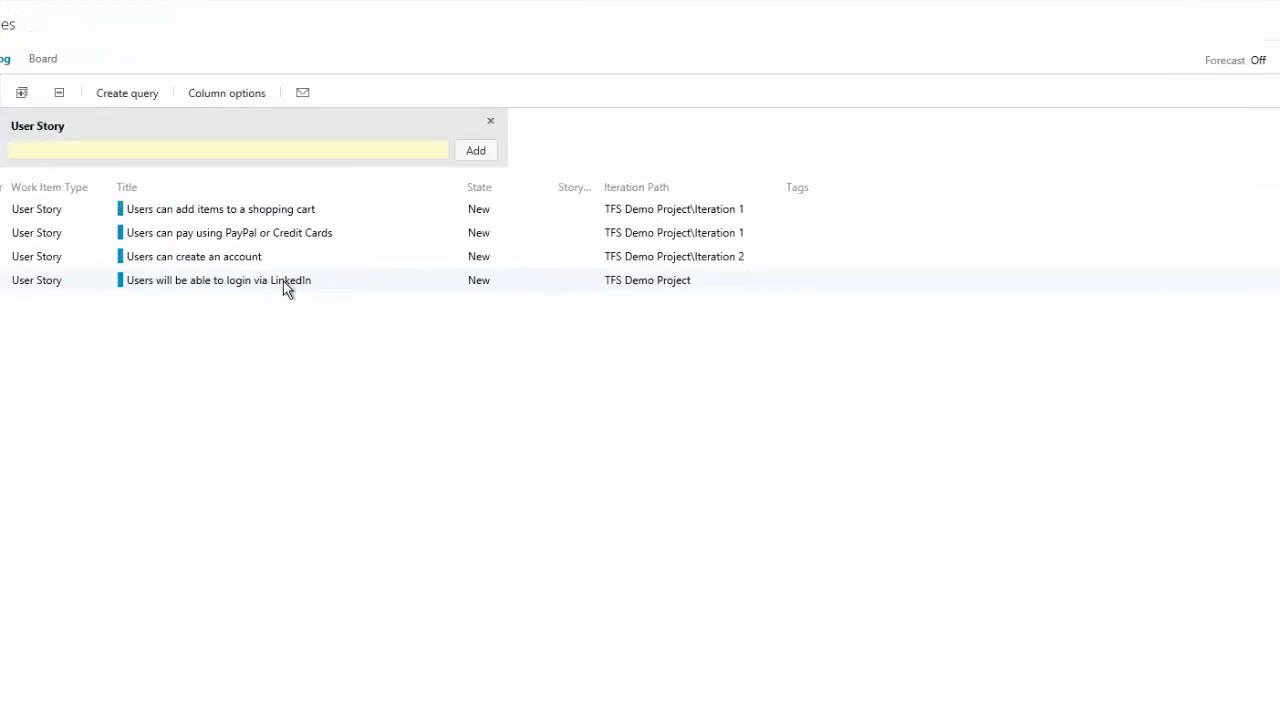
# Set the LinkedIn login story's iteration to TFS Demo Project\Iteration 2 and save it
pyautogui.doubleClick(217, 280)
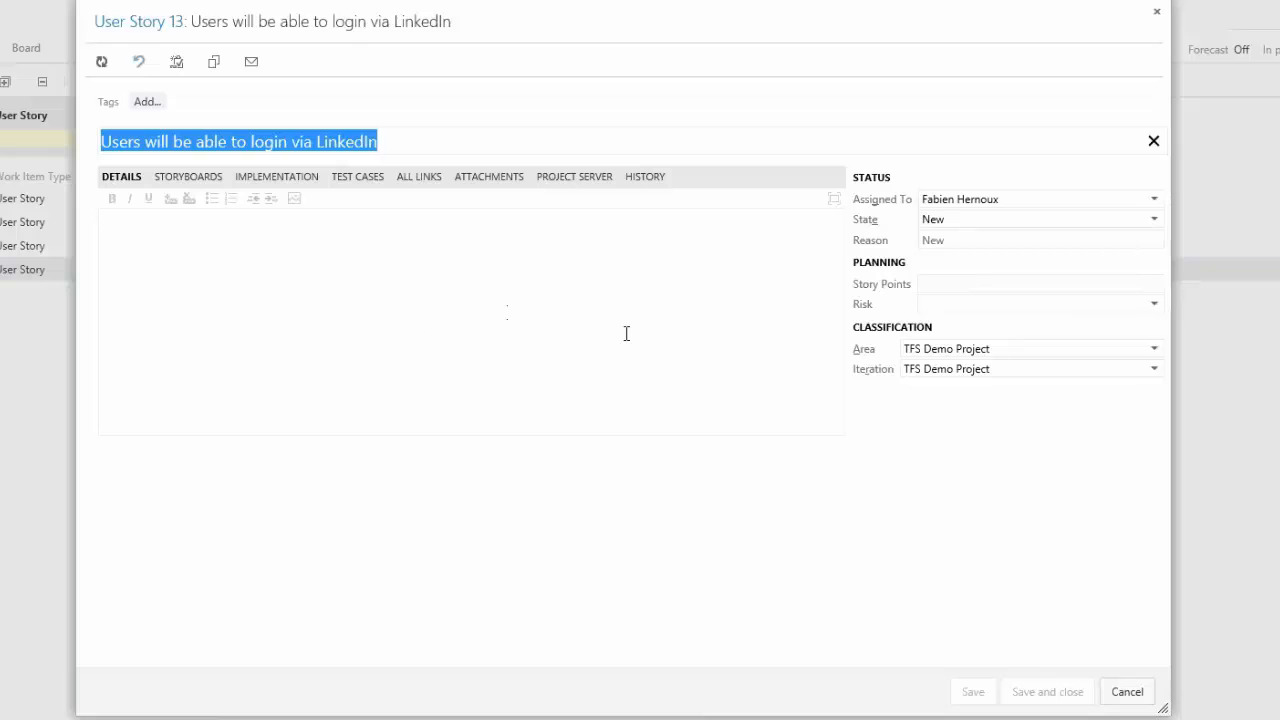
pyautogui.click(1153, 369)
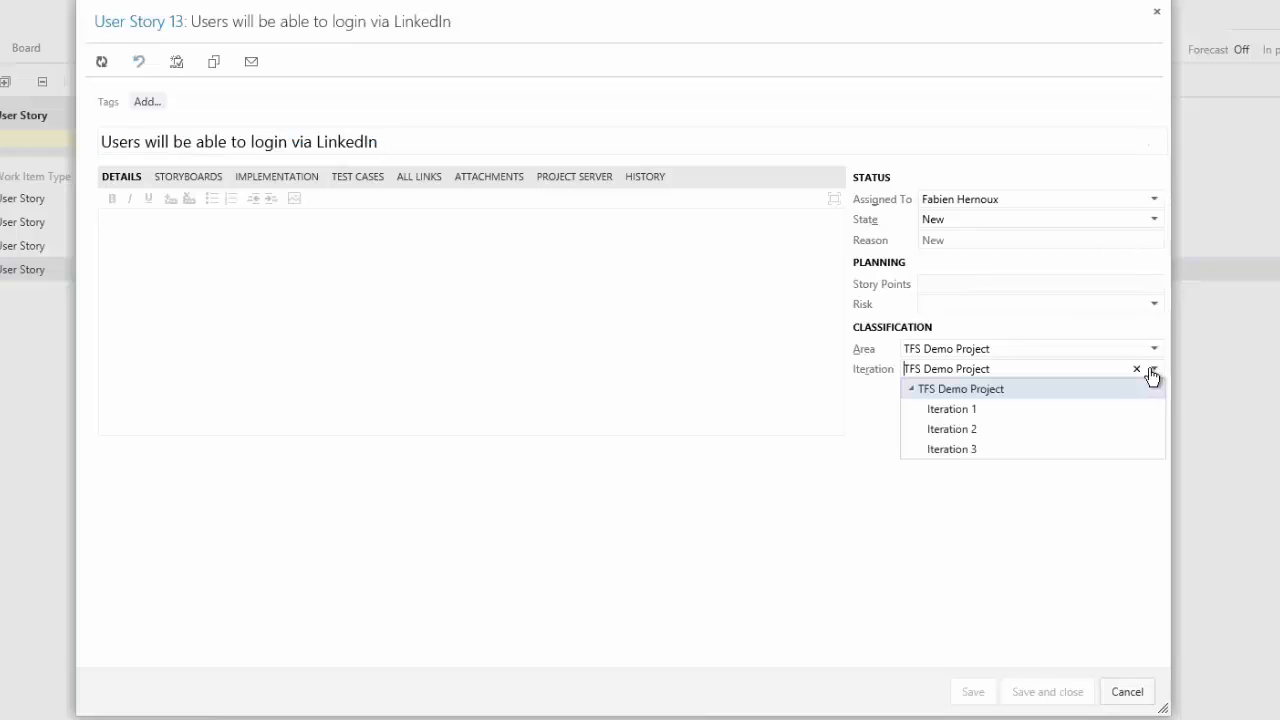
pyautogui.moveTo(951, 409)
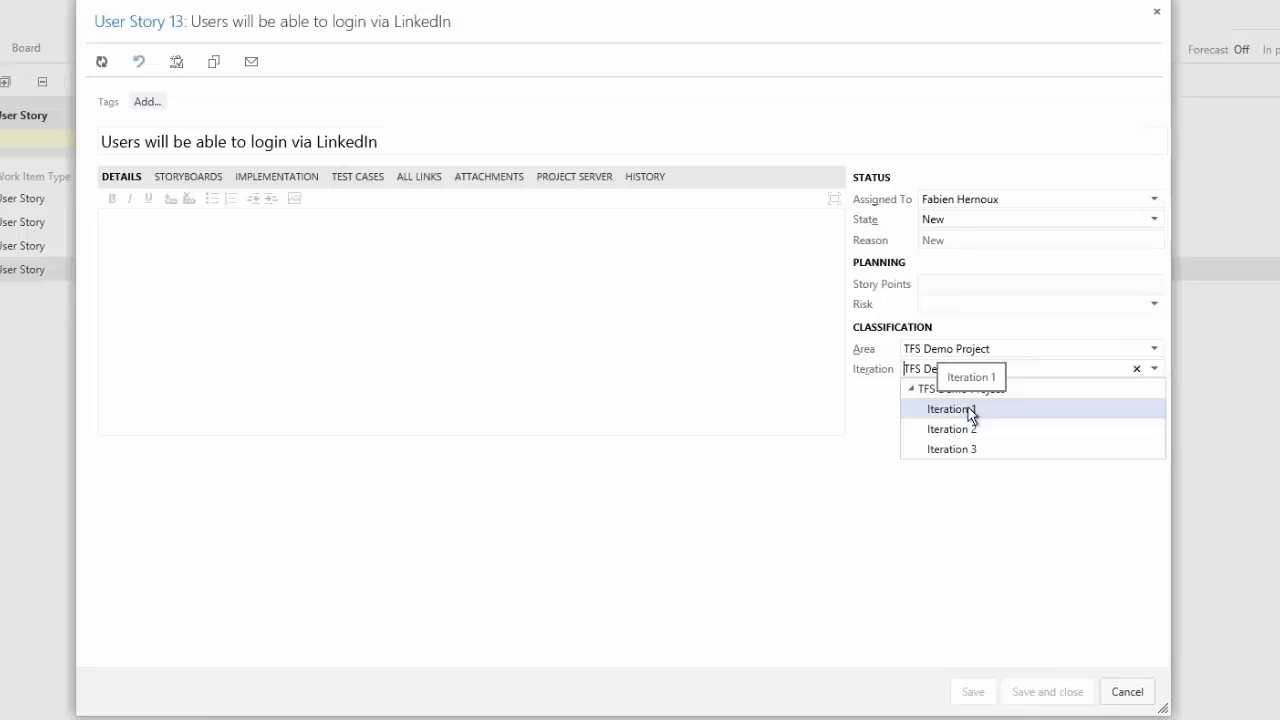
pyautogui.click(948, 408)
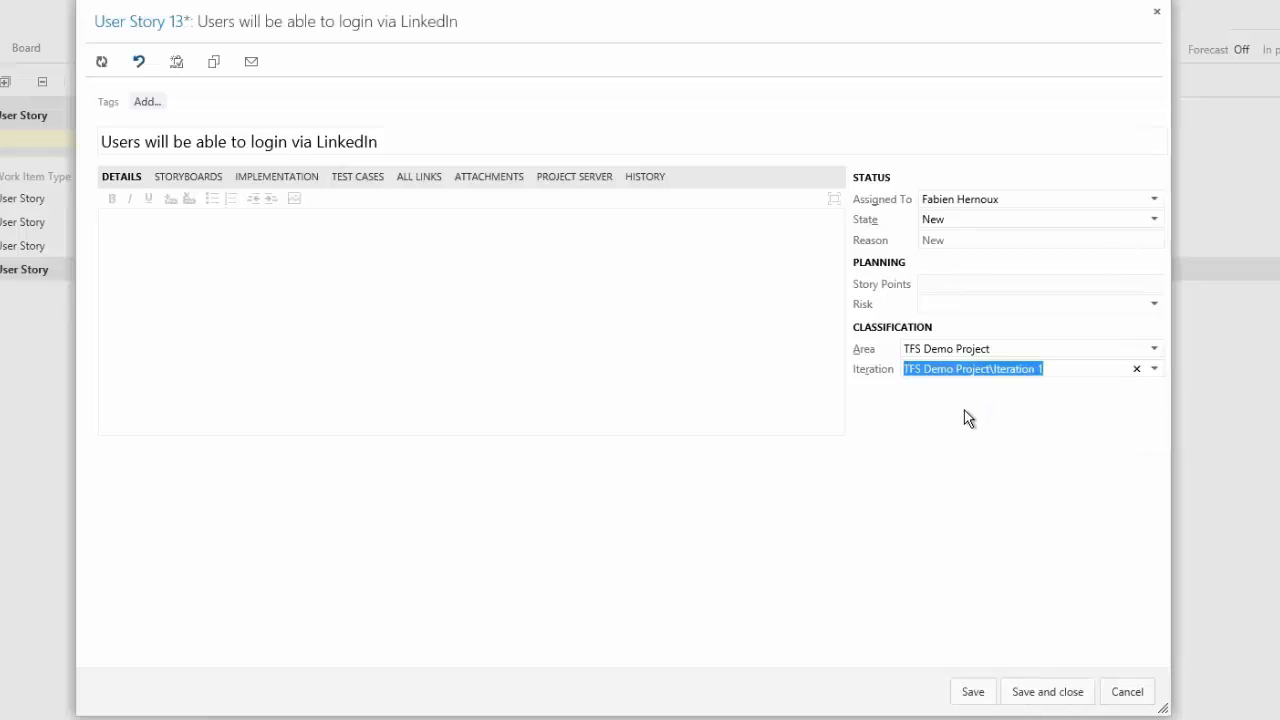
pyautogui.click(1153, 369)
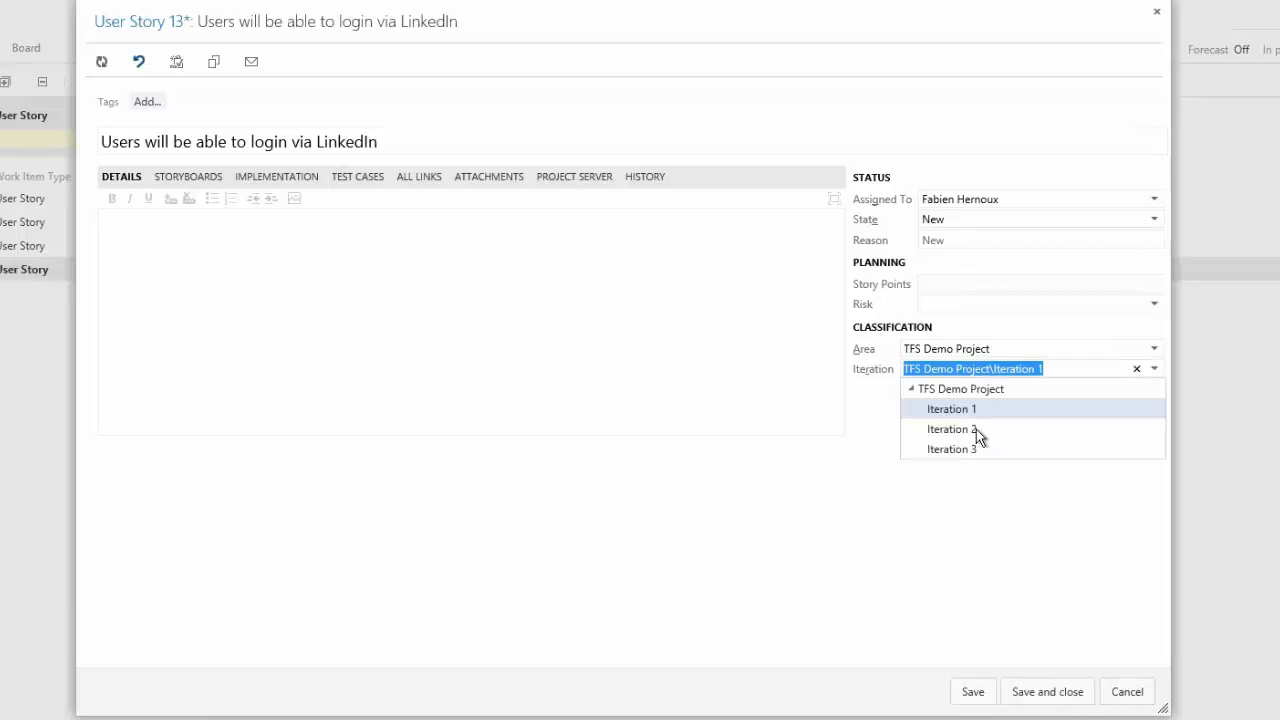
pyautogui.click(948, 429)
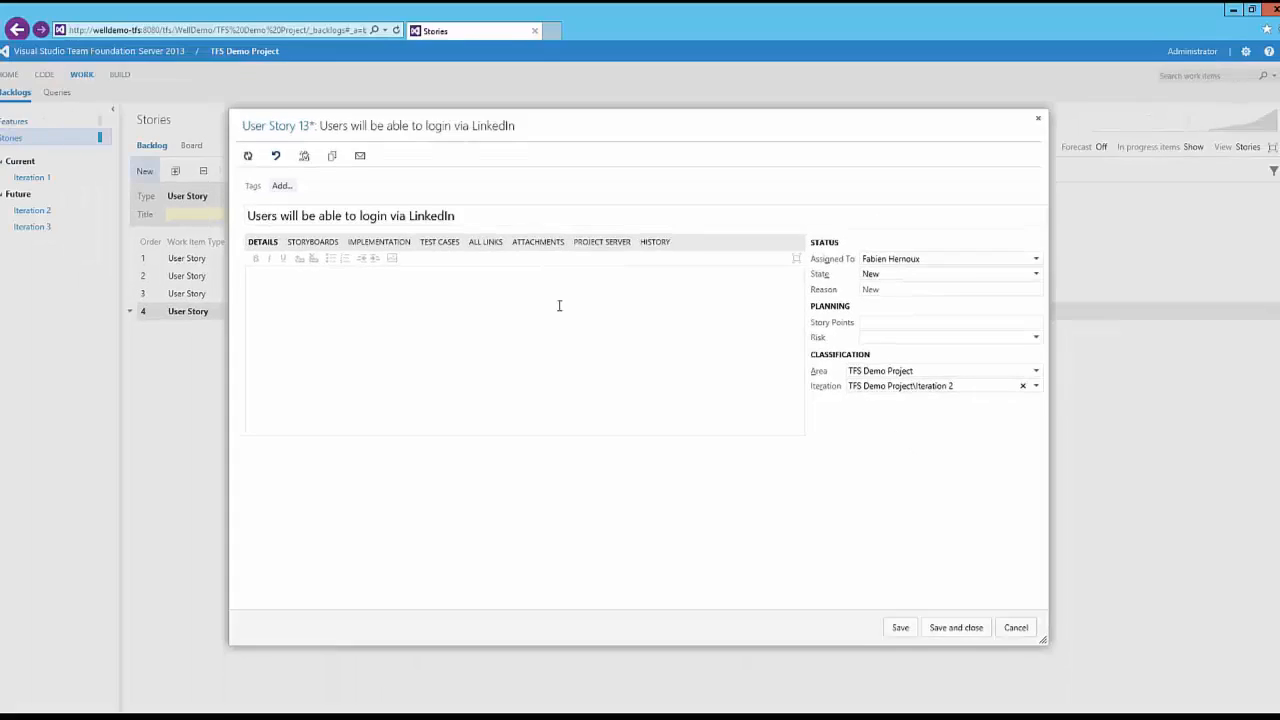
pyautogui.click(1015, 627)
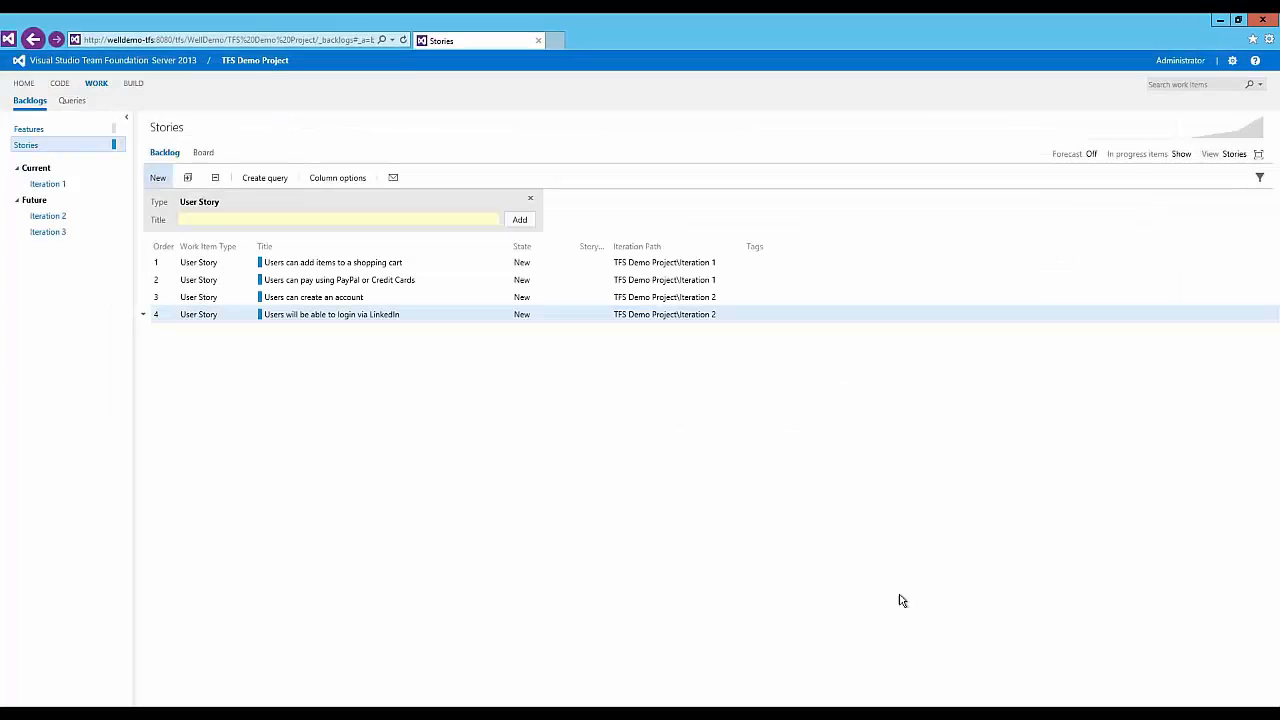
# Go from the Iteration 1 backlog to the Iteration 2 backlog
pyautogui.click(48, 184)
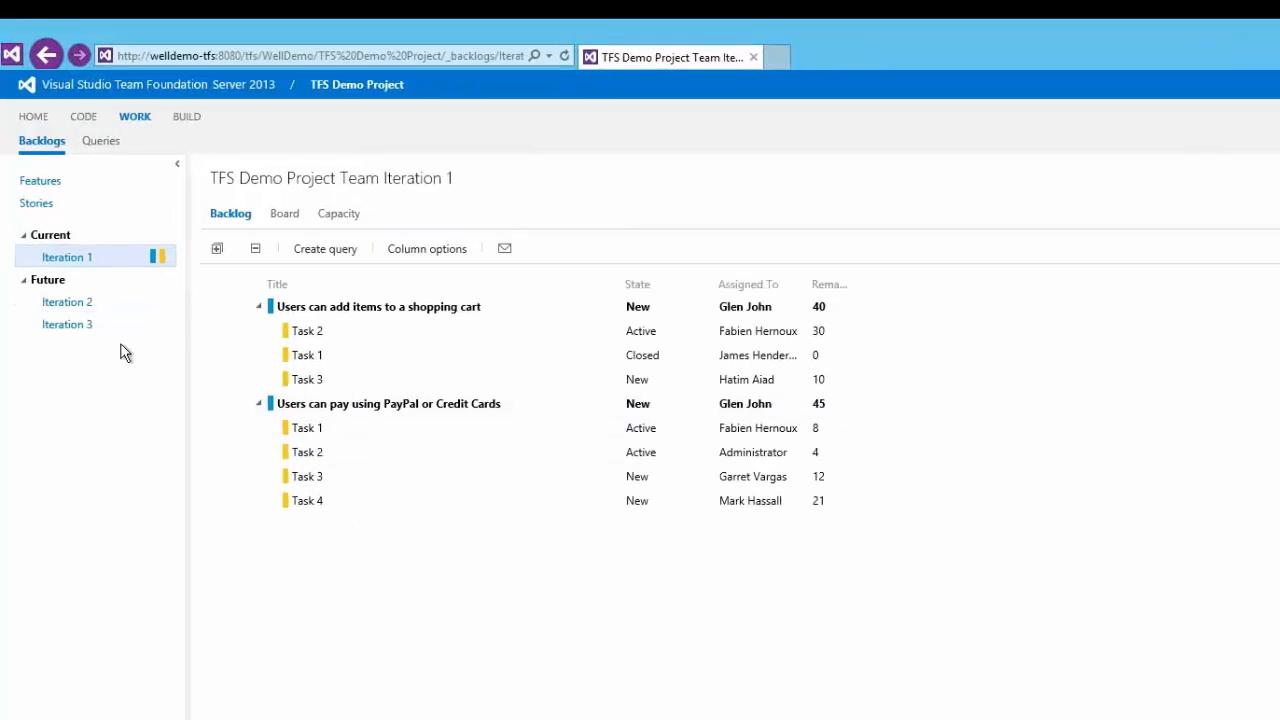
pyautogui.click(67, 301)
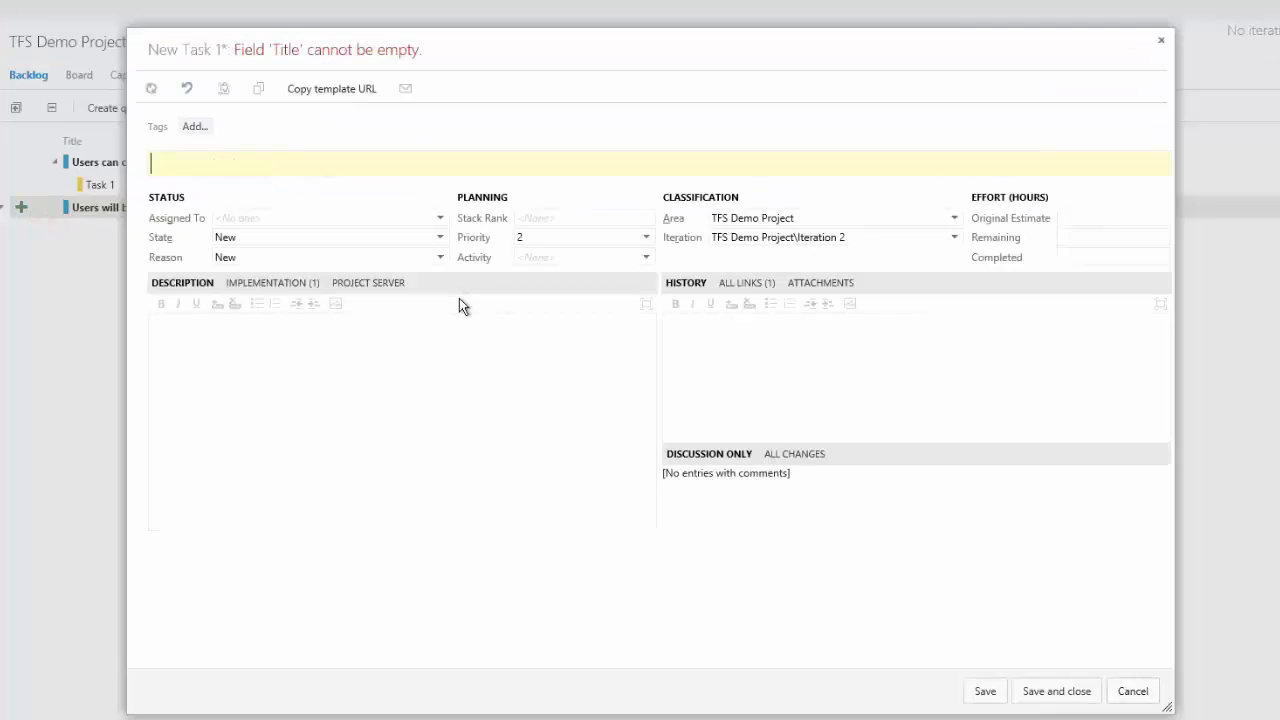
pyautogui.write('T')
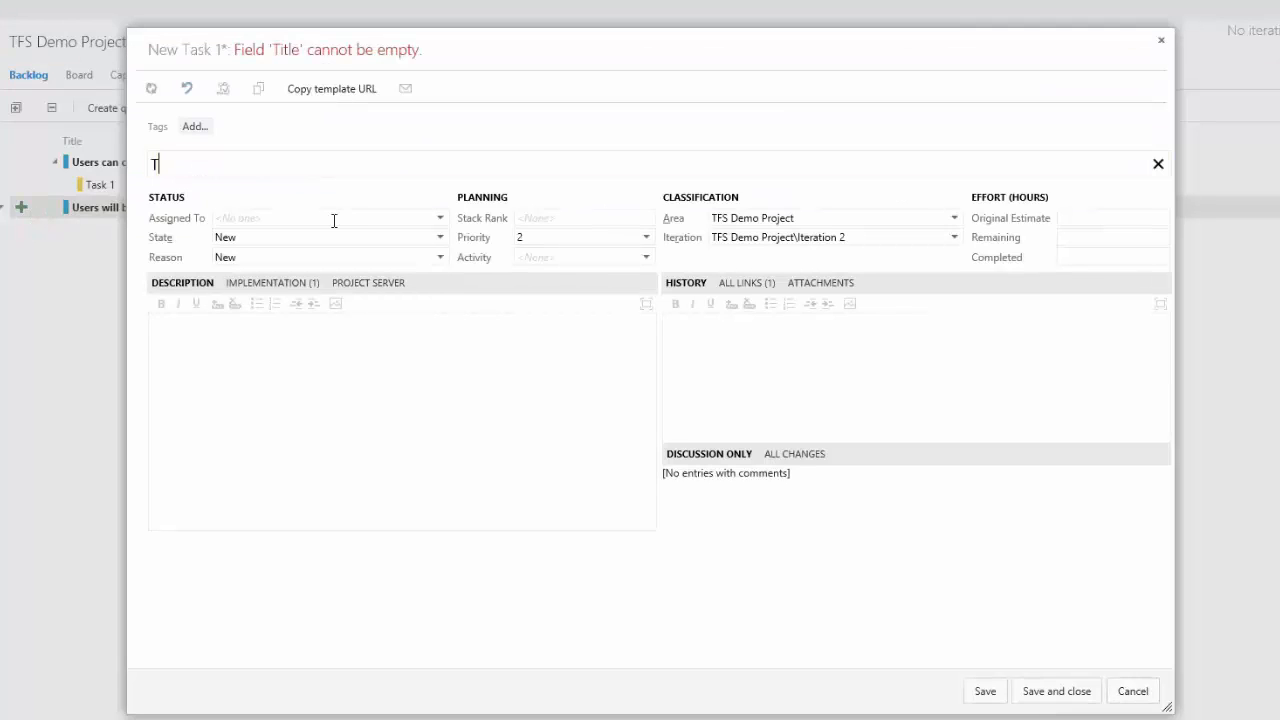
pyautogui.write('ask 1')
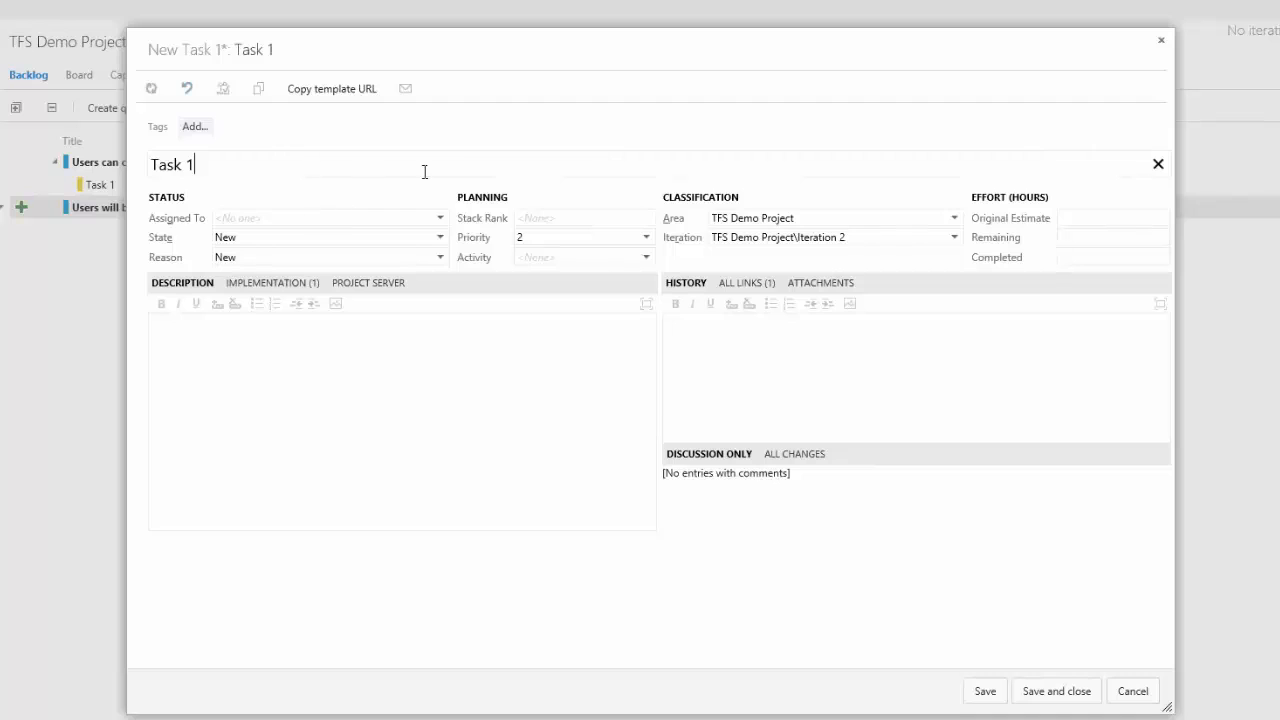
pyautogui.click(439, 217)
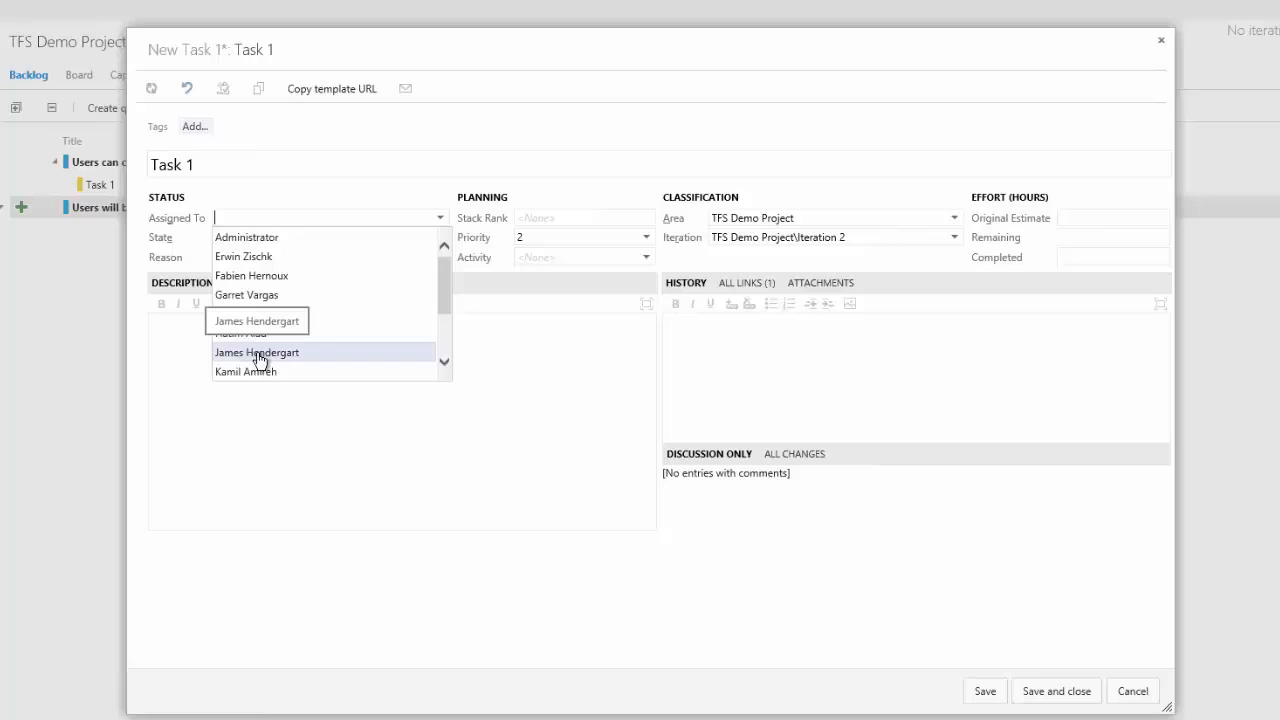
pyautogui.click(256, 352)
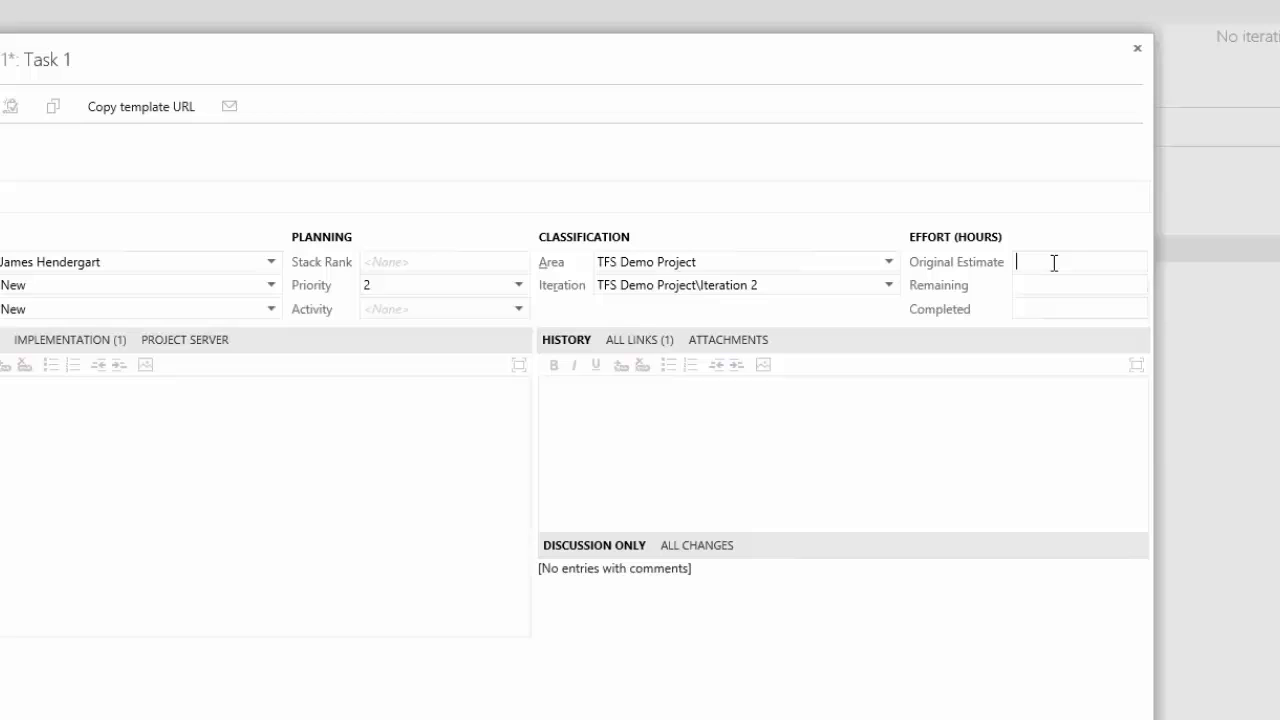
pyautogui.write('24')
pyautogui.click(1080, 309)
pyautogui.write('0')
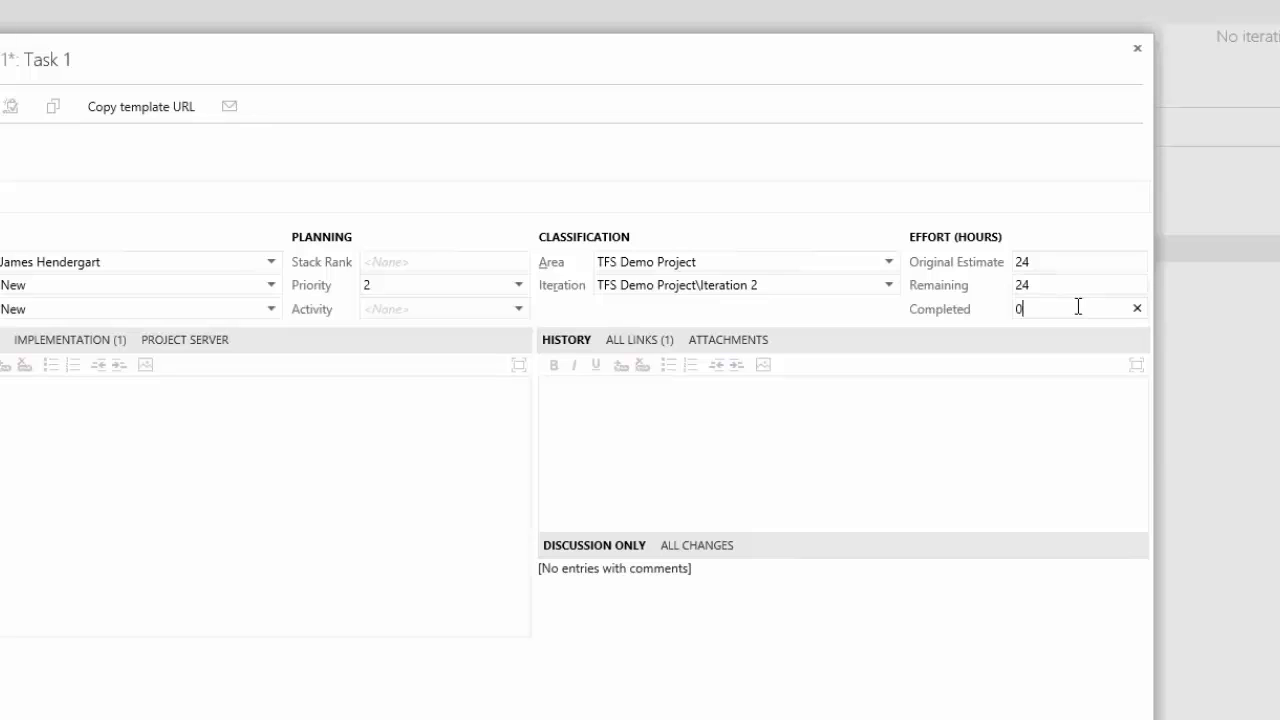
pyautogui.moveTo(183, 499)
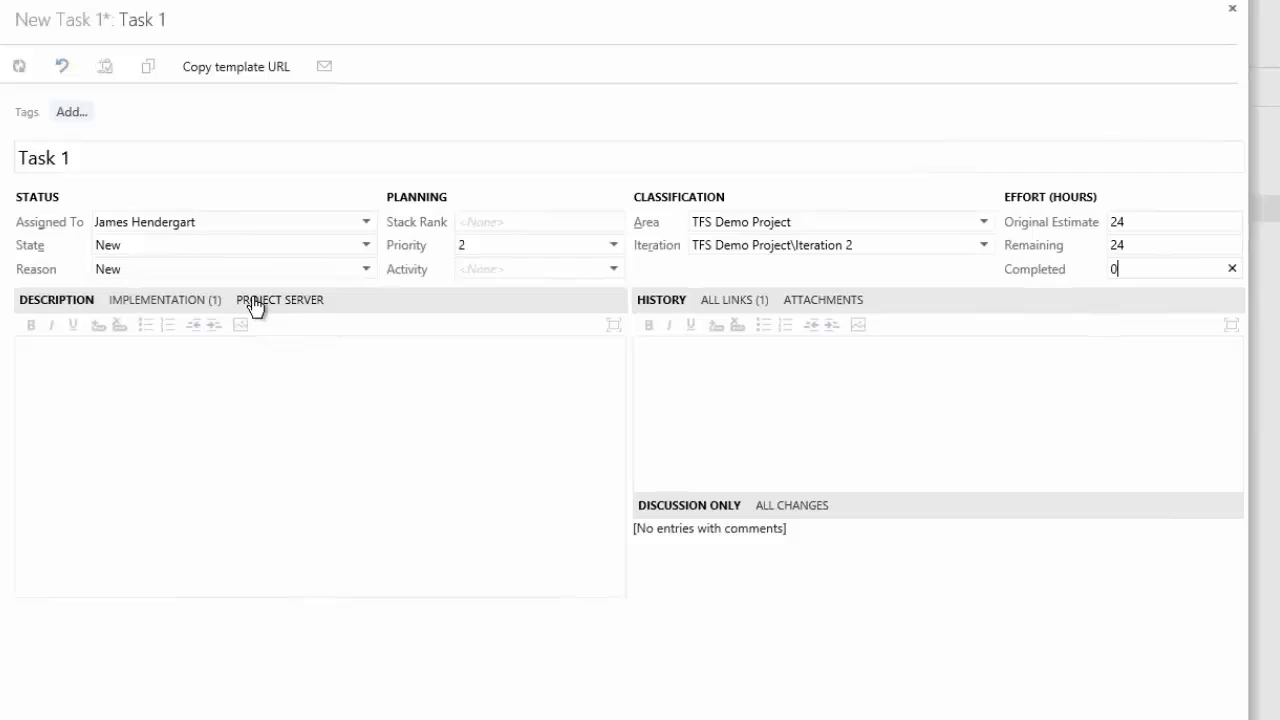
# Set Task 1 to submit to Project Server for PWA Demo Project, then save and close
pyautogui.click(279, 299)
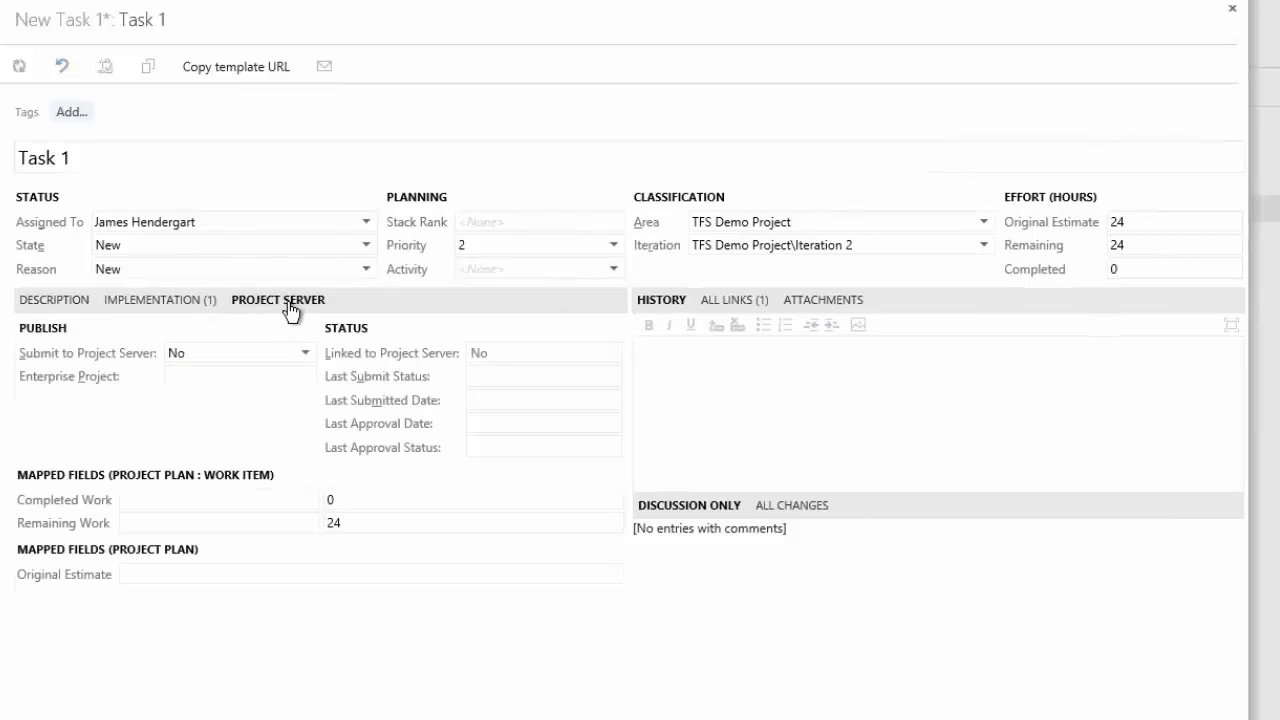
pyautogui.moveTo(310, 375)
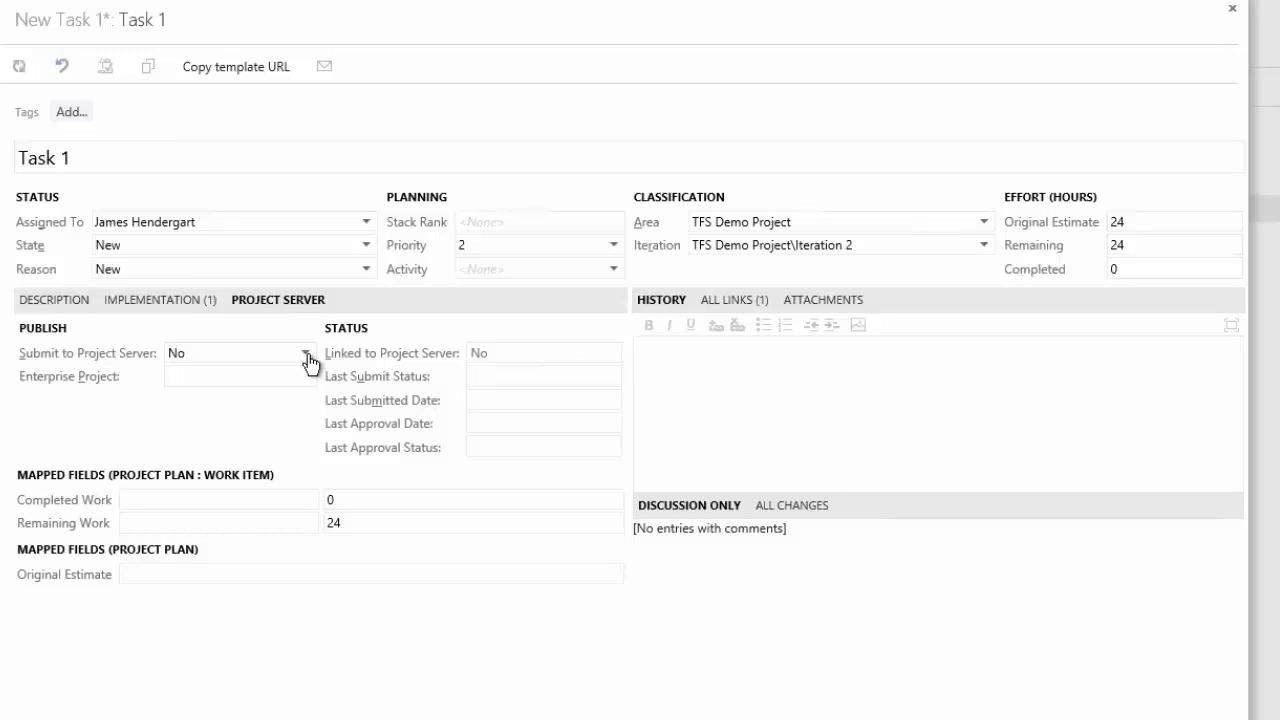
pyautogui.click(306, 352)
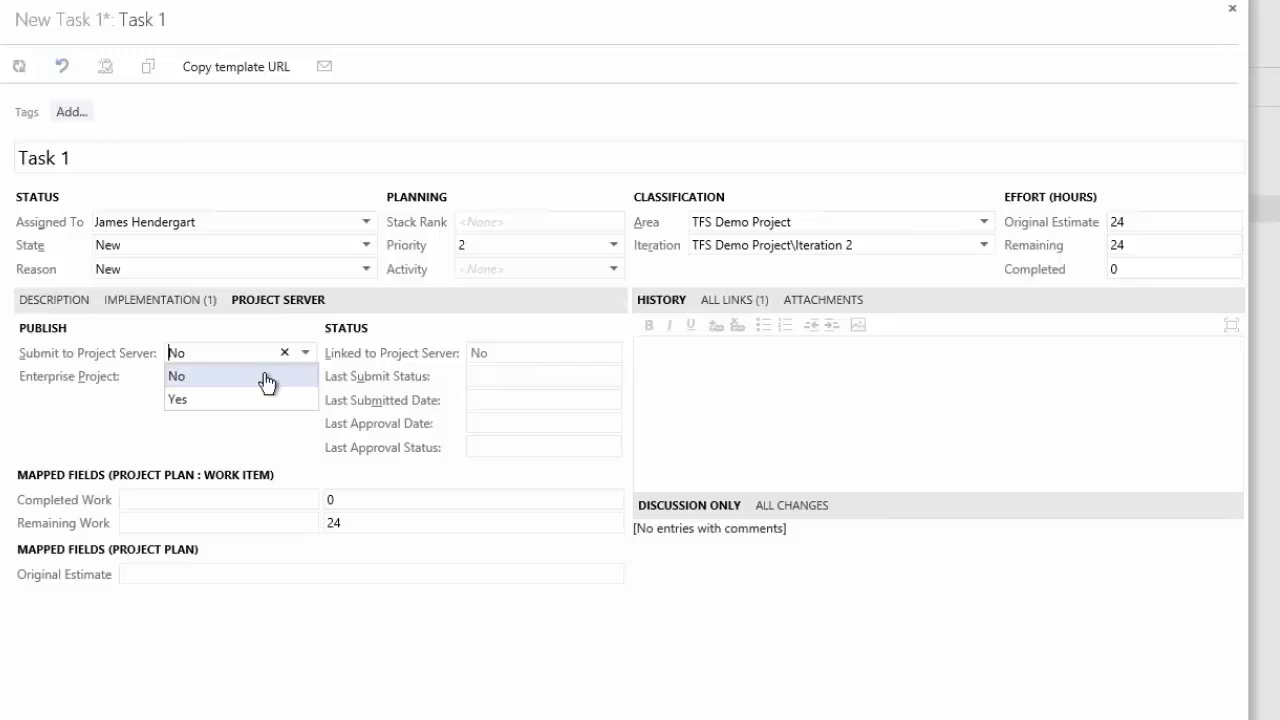
pyautogui.click(178, 398)
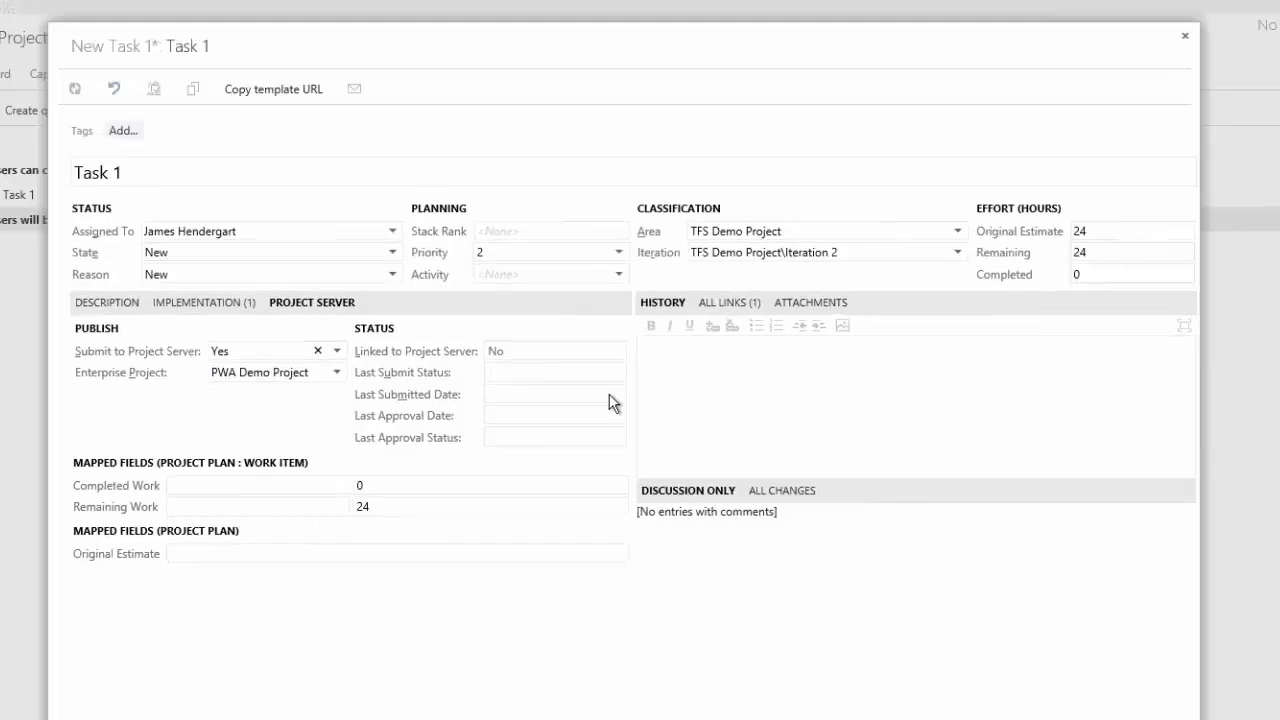
pyautogui.click(1185, 36)
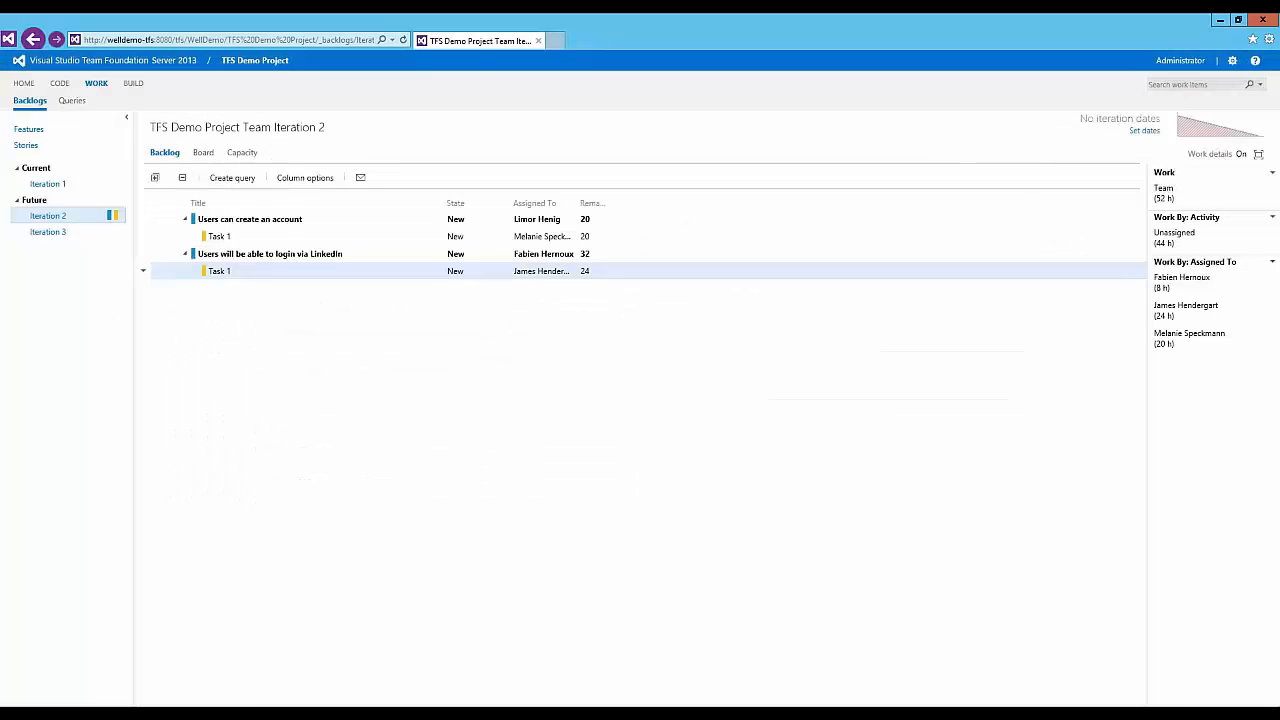
pyautogui.moveTo(660, 577)
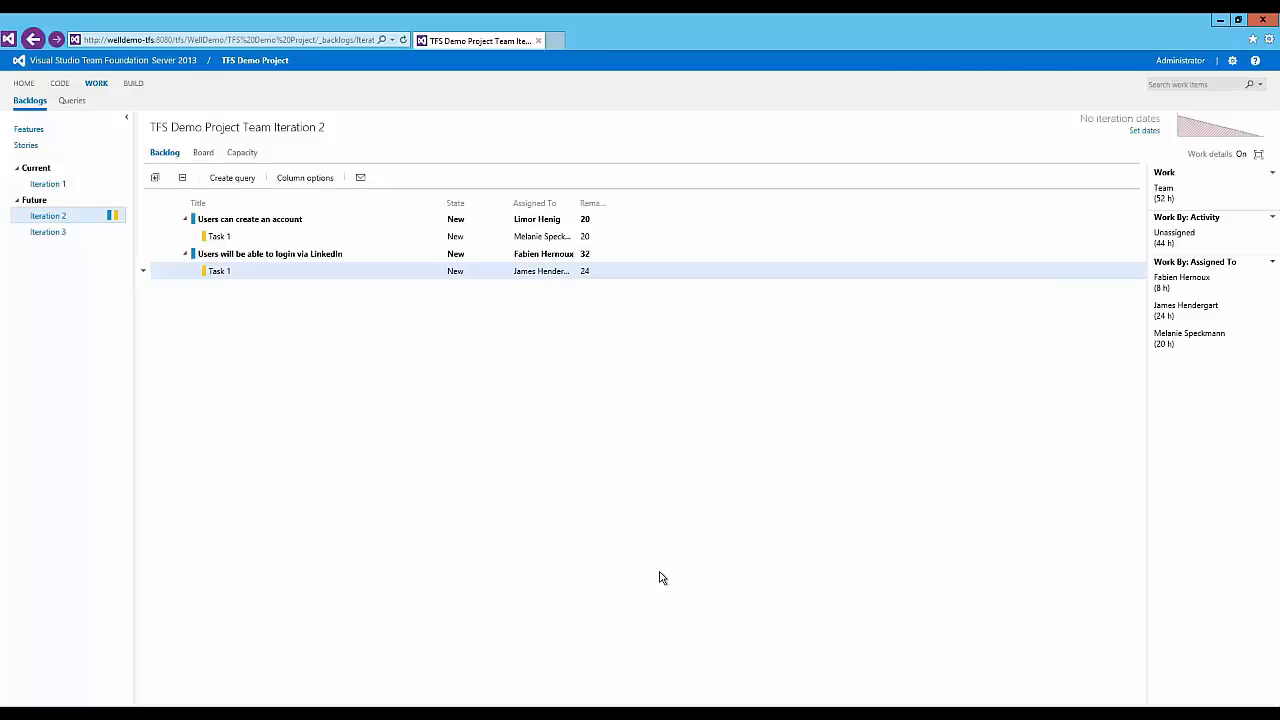
pyautogui.moveTo(589, 555)
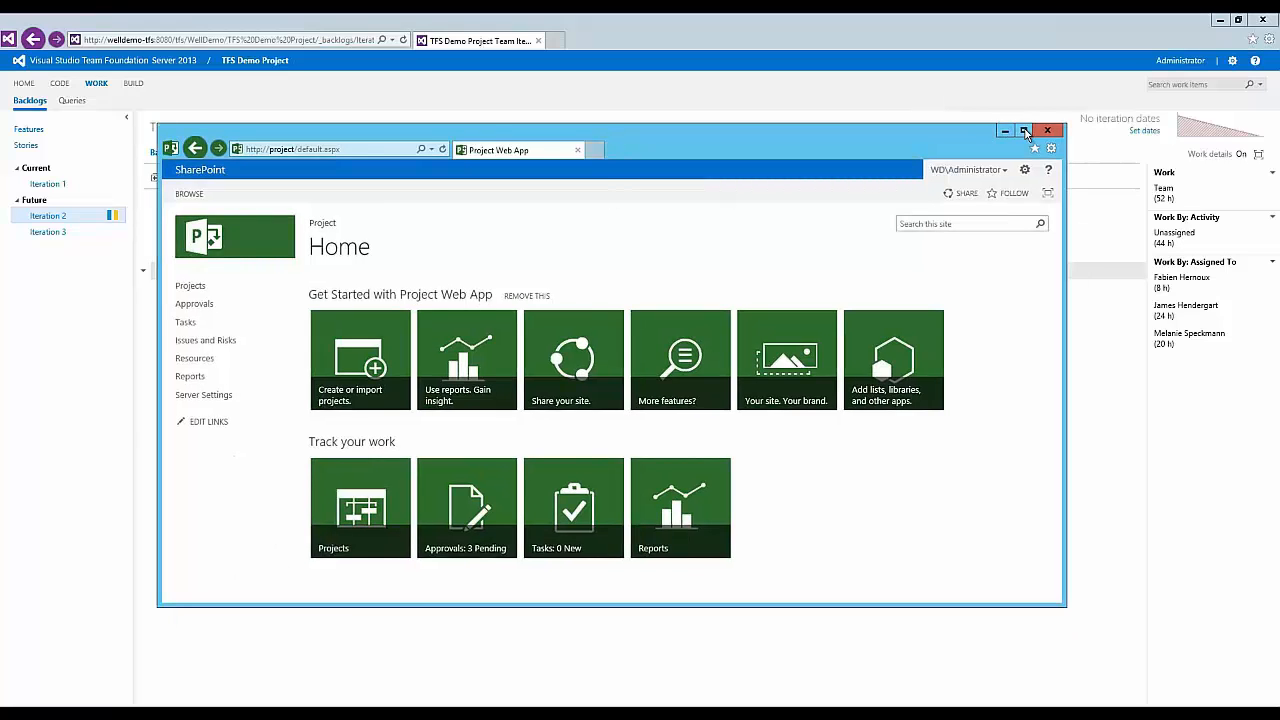
# Maximize the Project Web App window and open the Approval Center
pyautogui.click(1024, 131)
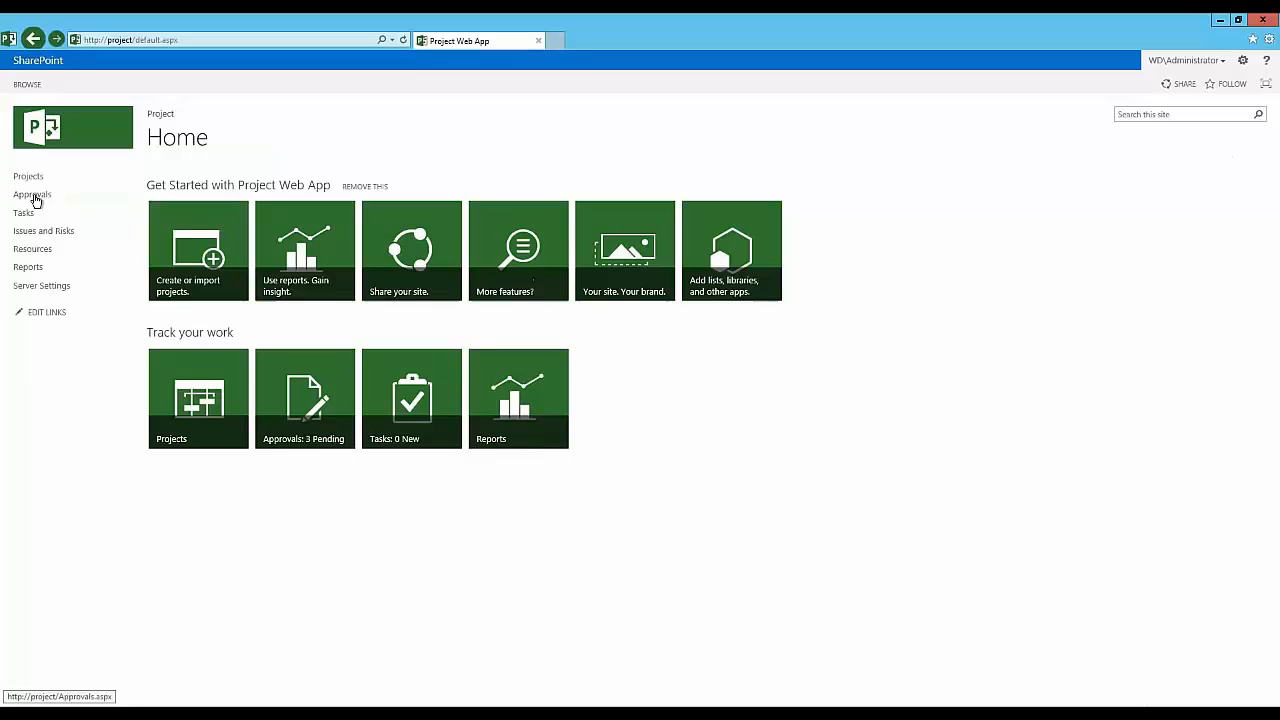
pyautogui.click(32, 194)
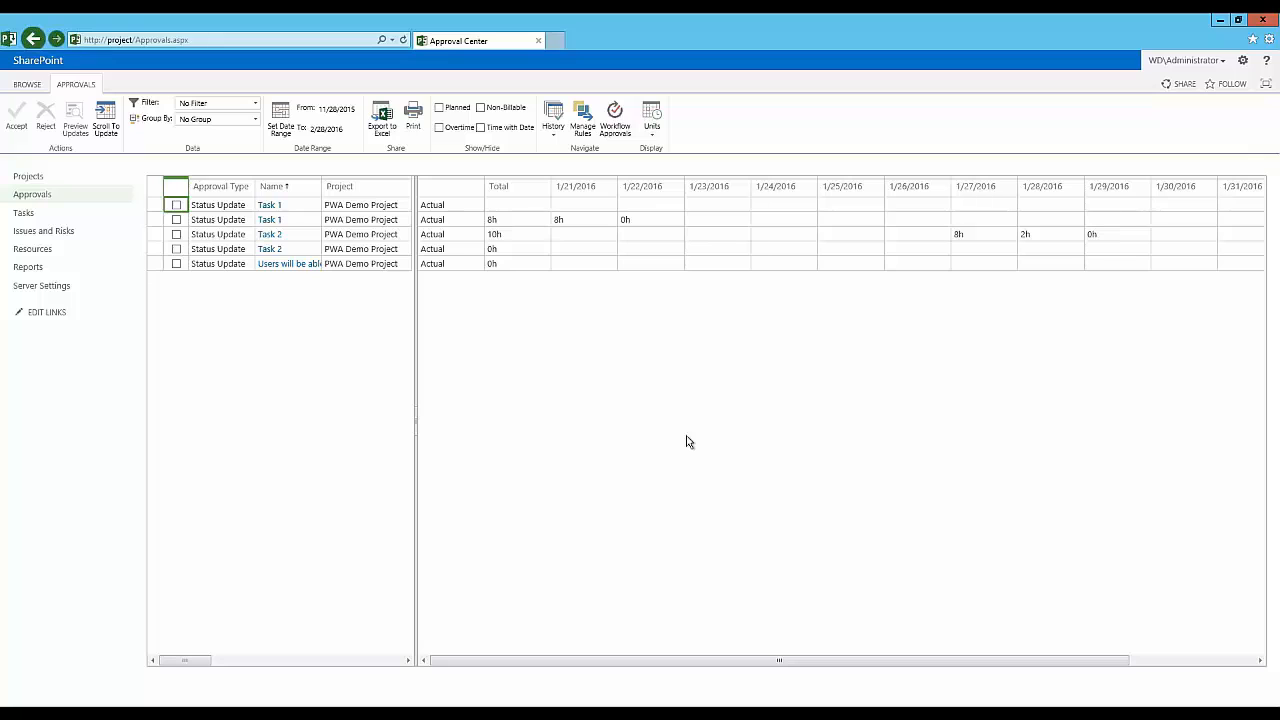
pyautogui.moveTo(480, 340)
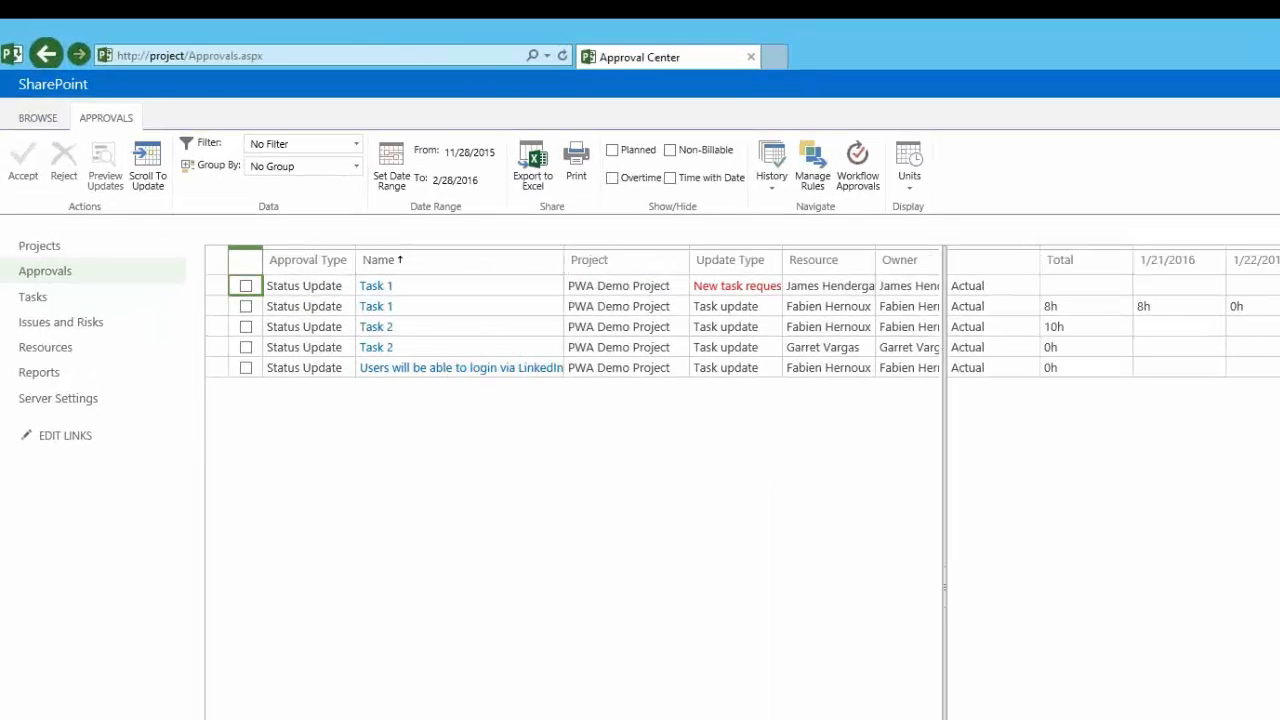
pyautogui.moveTo(490, 367)
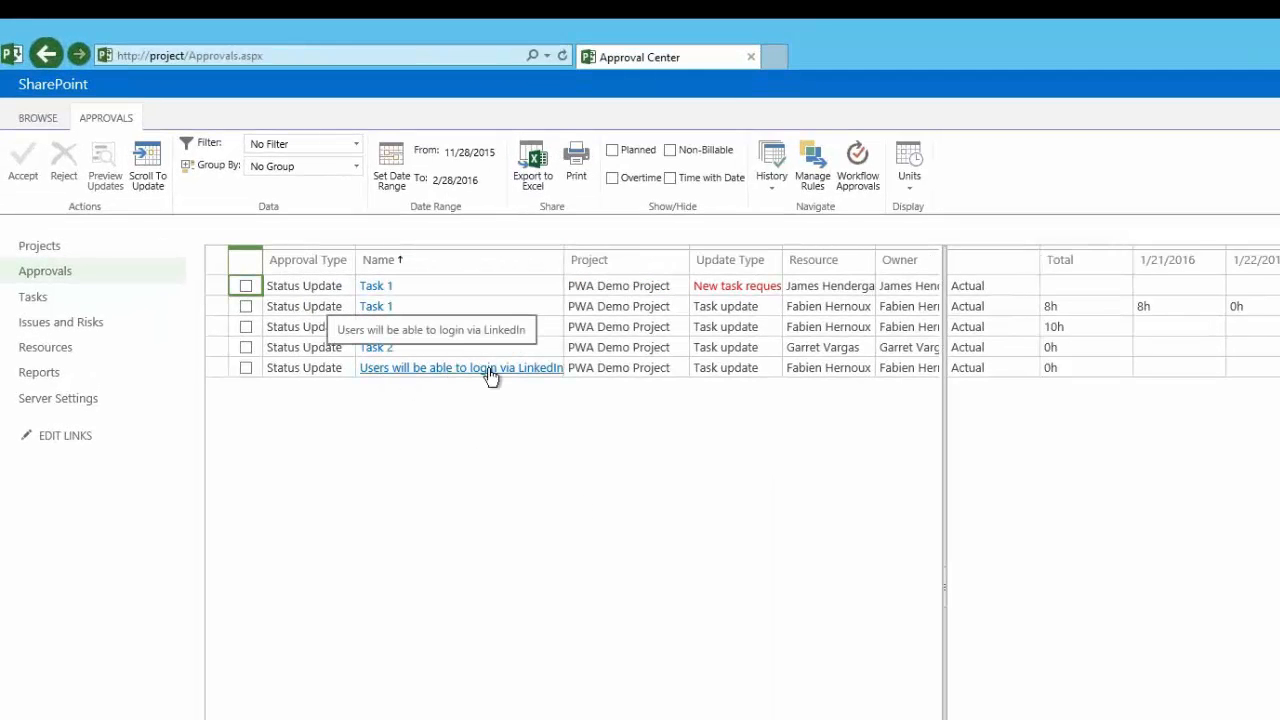
pyautogui.moveTo(853, 363)
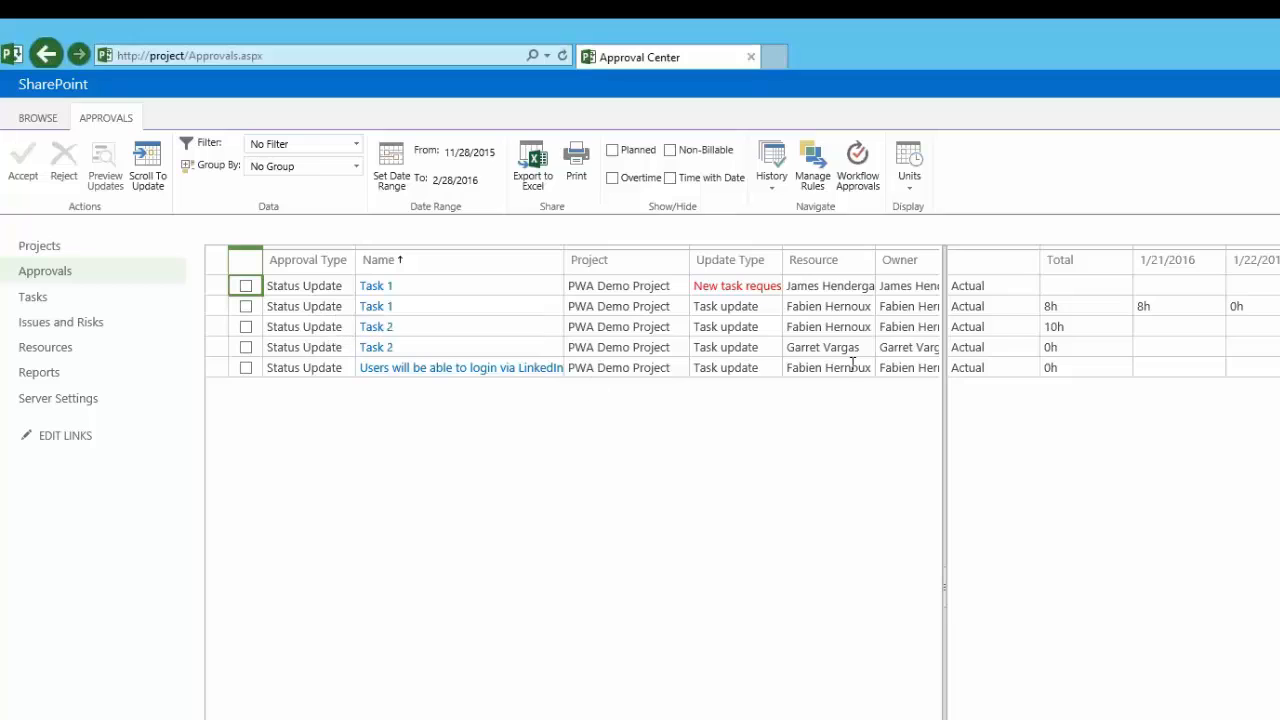
pyautogui.moveTo(890, 400)
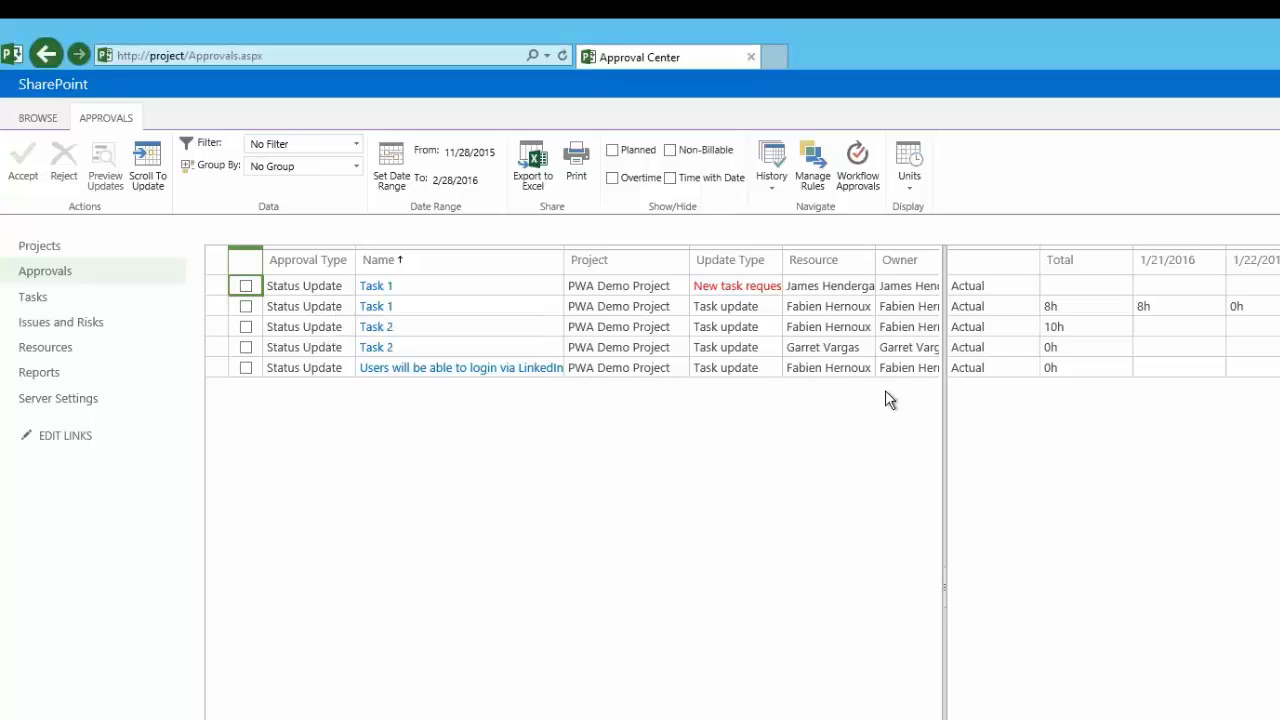
pyautogui.moveTo(413, 300)
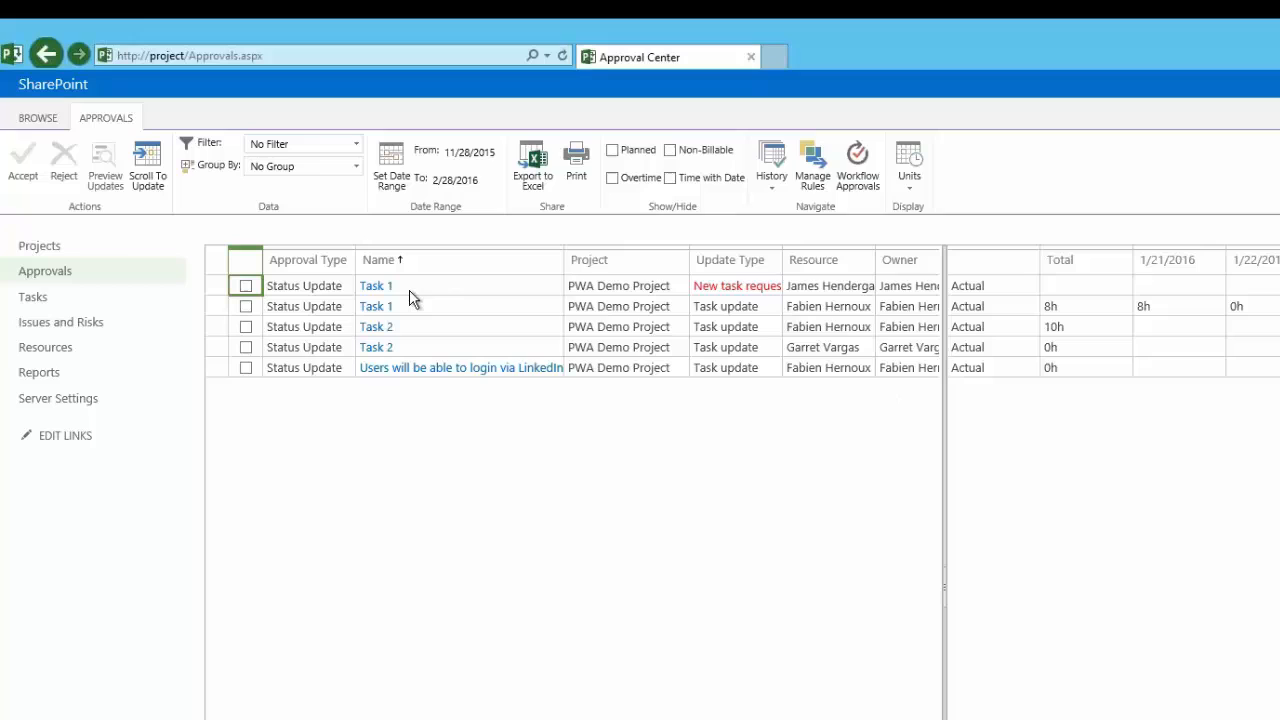
pyautogui.moveTo(737, 285)
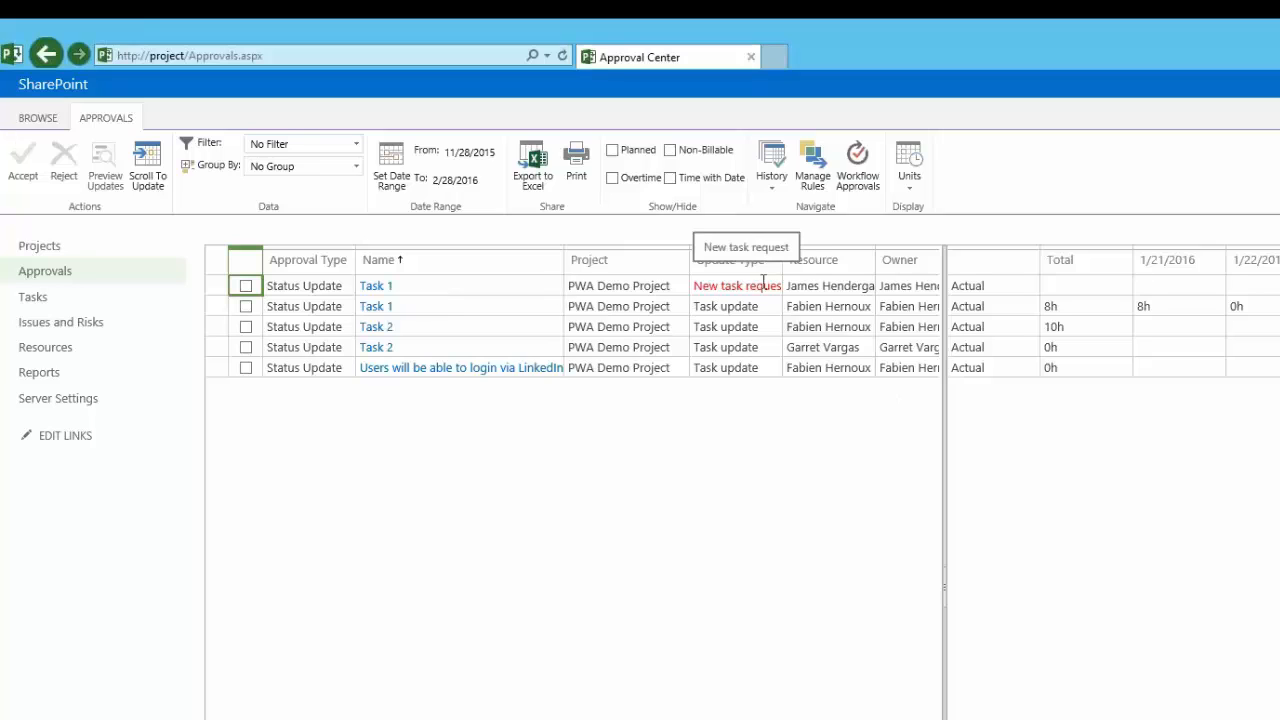
pyautogui.moveTo(278, 270)
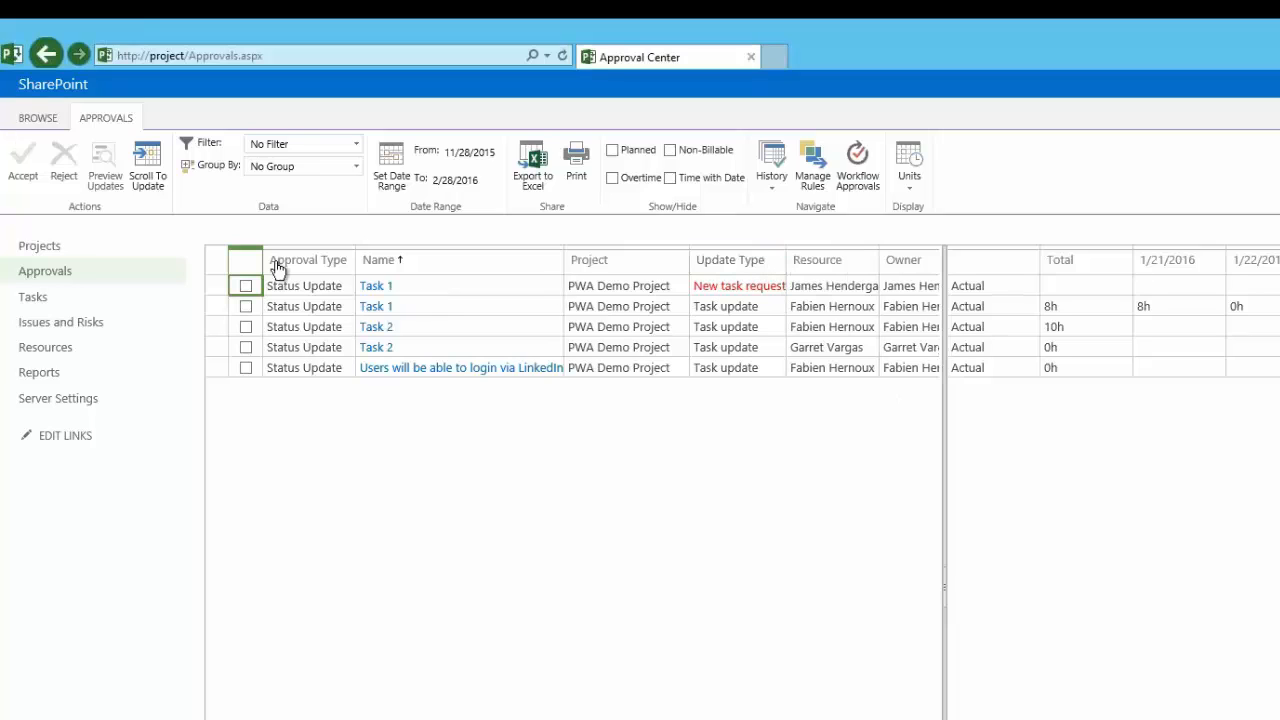
# Select all pending status updates and accept them
pyautogui.click(252, 261)
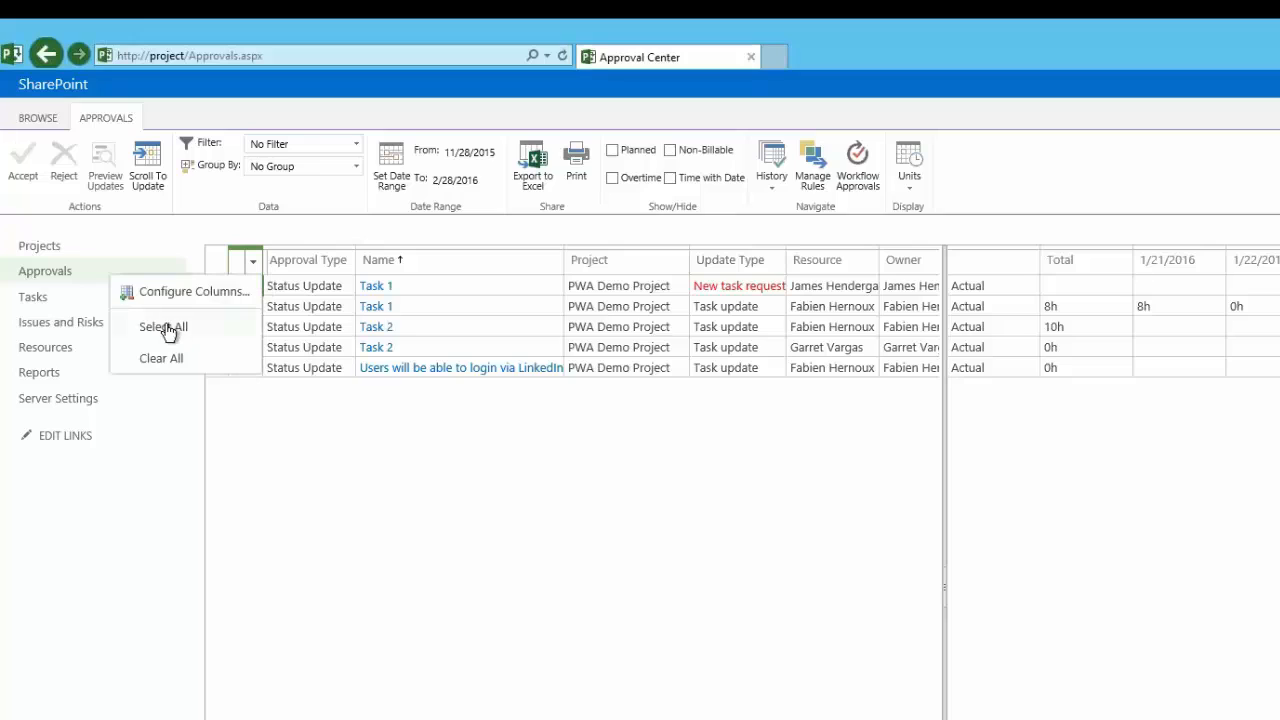
pyautogui.click(163, 326)
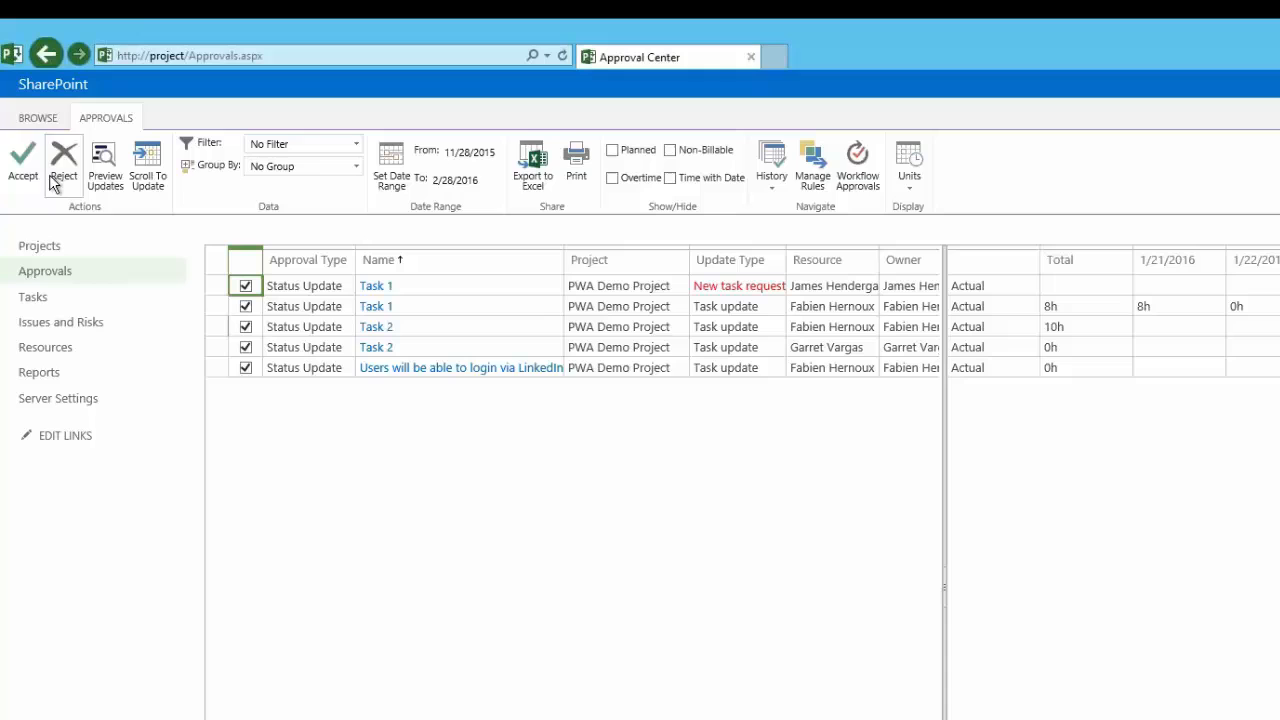
pyautogui.click(22, 165)
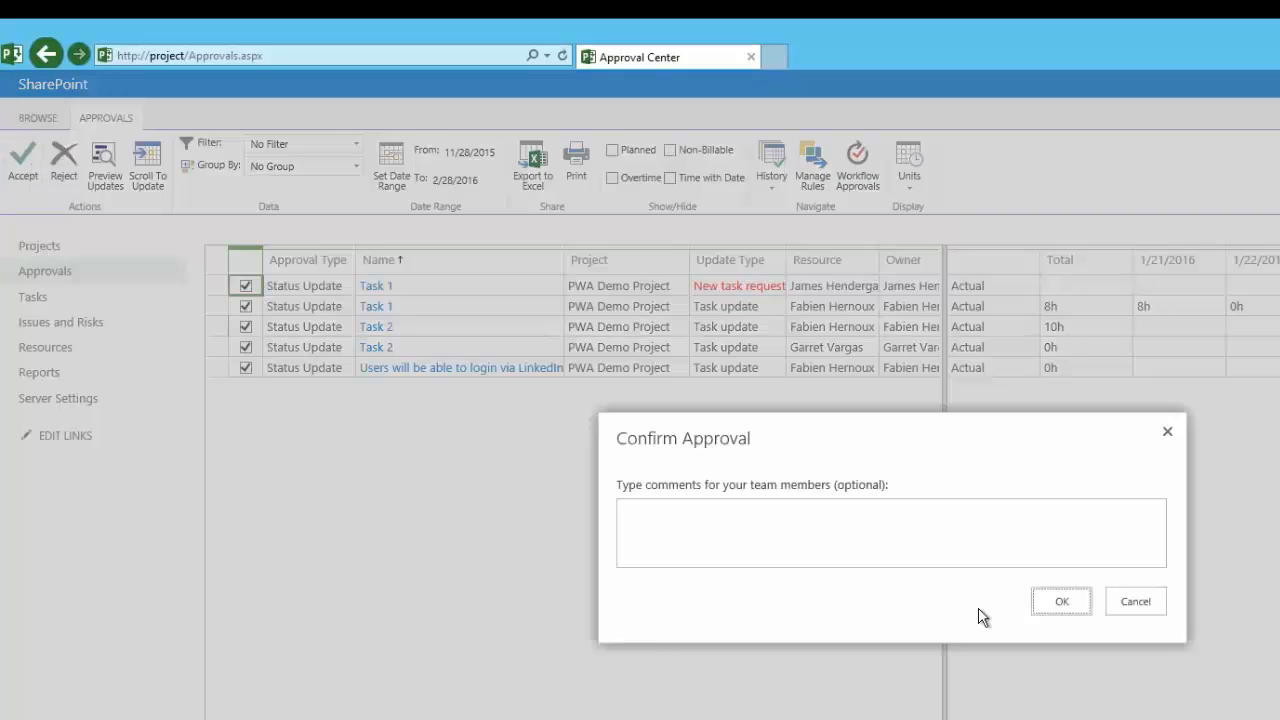
pyautogui.click(1061, 601)
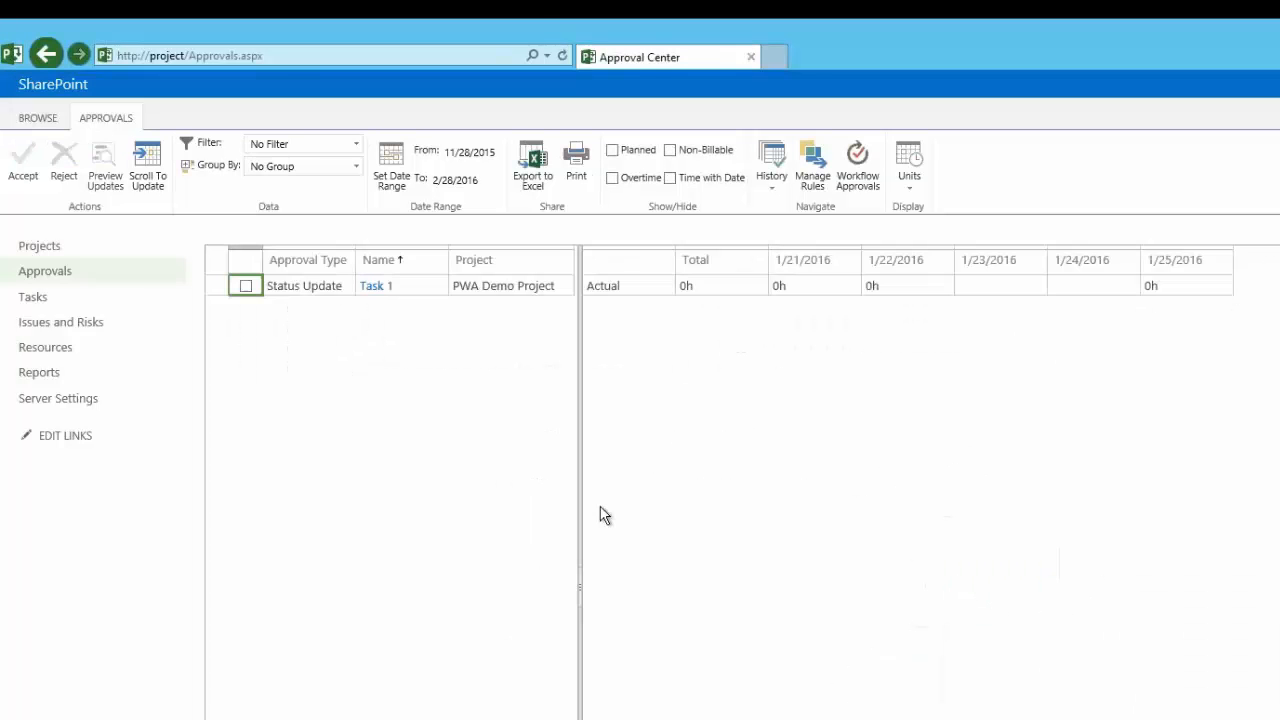
# Approve the Task 1 status update, confirming without comments
pyautogui.click(245, 286)
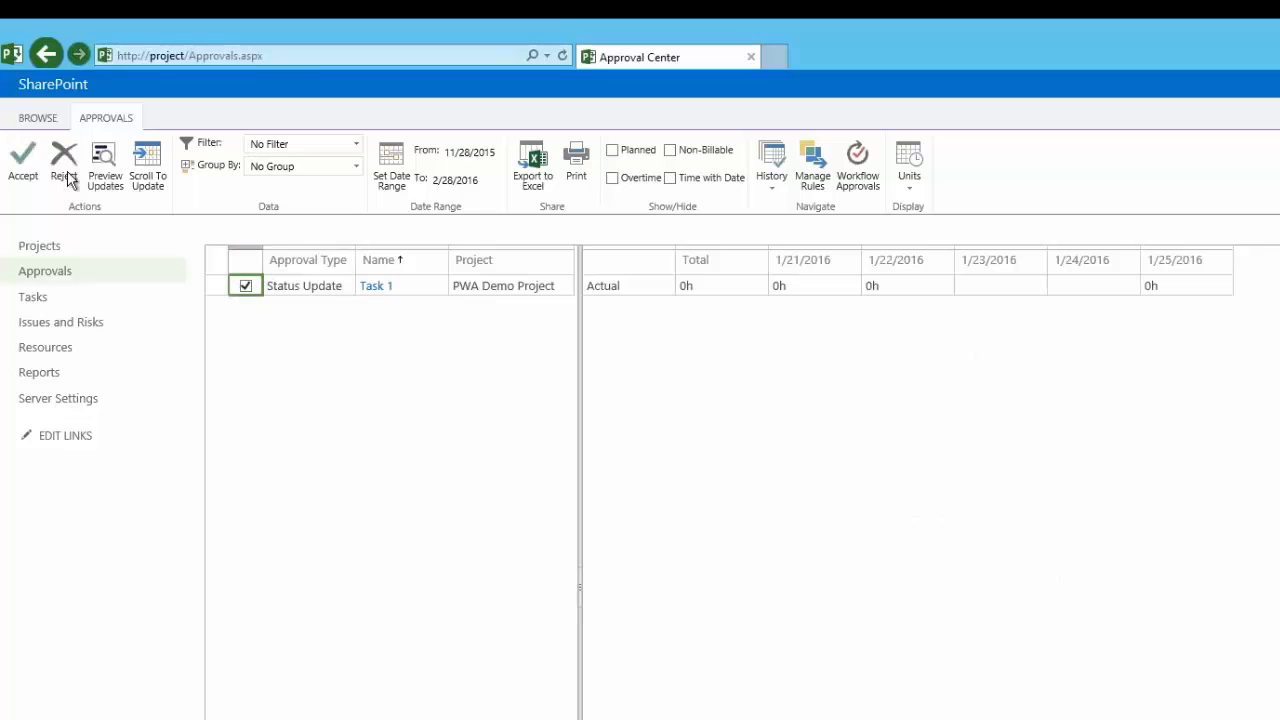
pyautogui.click(22, 160)
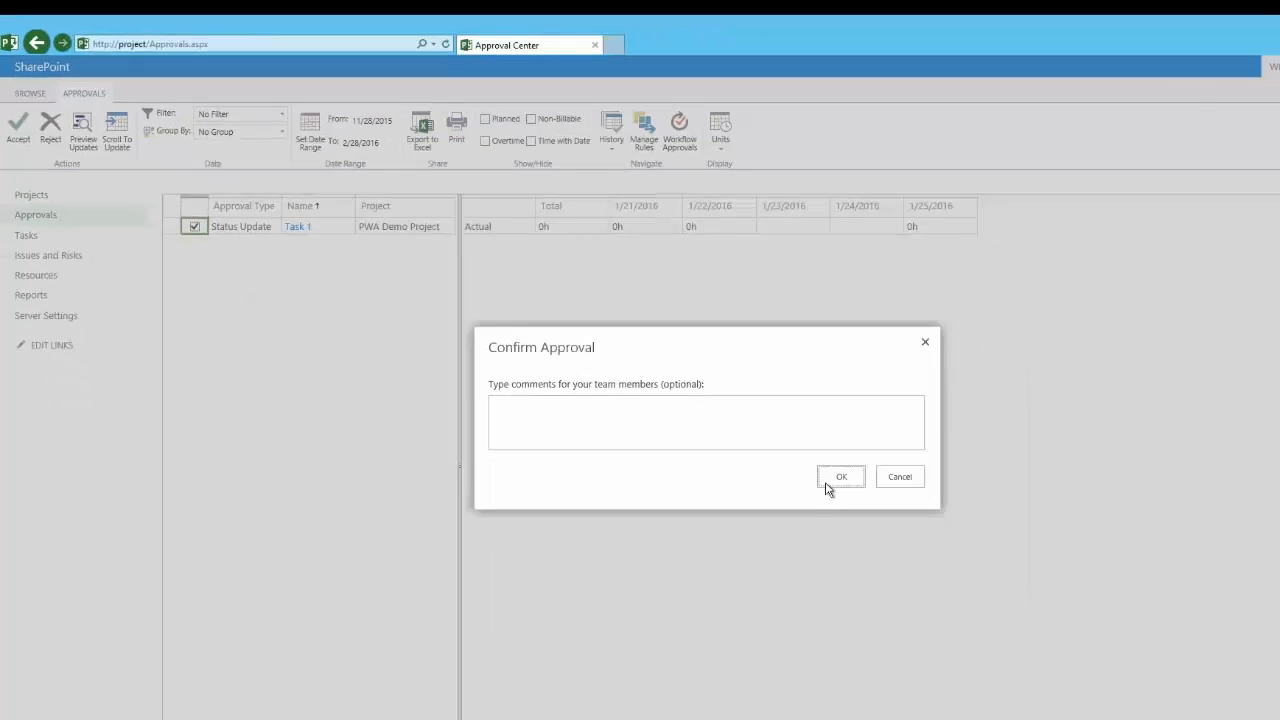
pyautogui.click(840, 476)
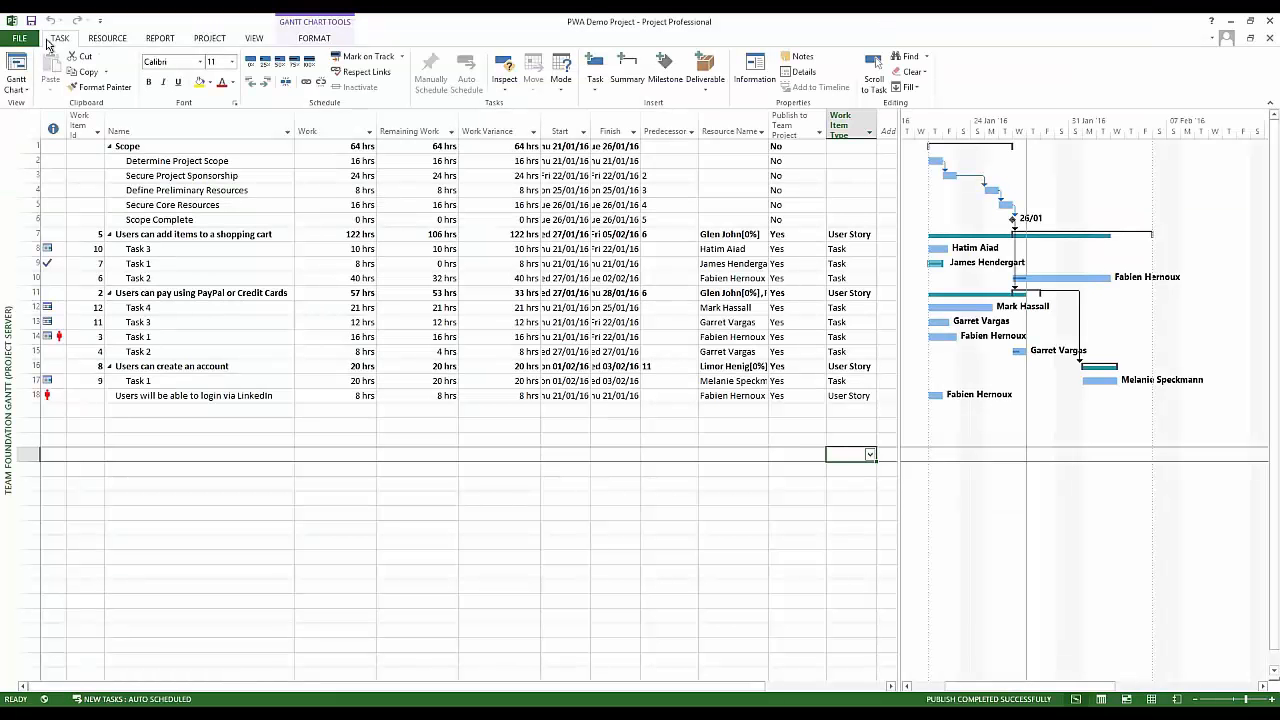
# Close the plan and reopen PWA Demo Project from Project Web App
pyautogui.click(19, 38)
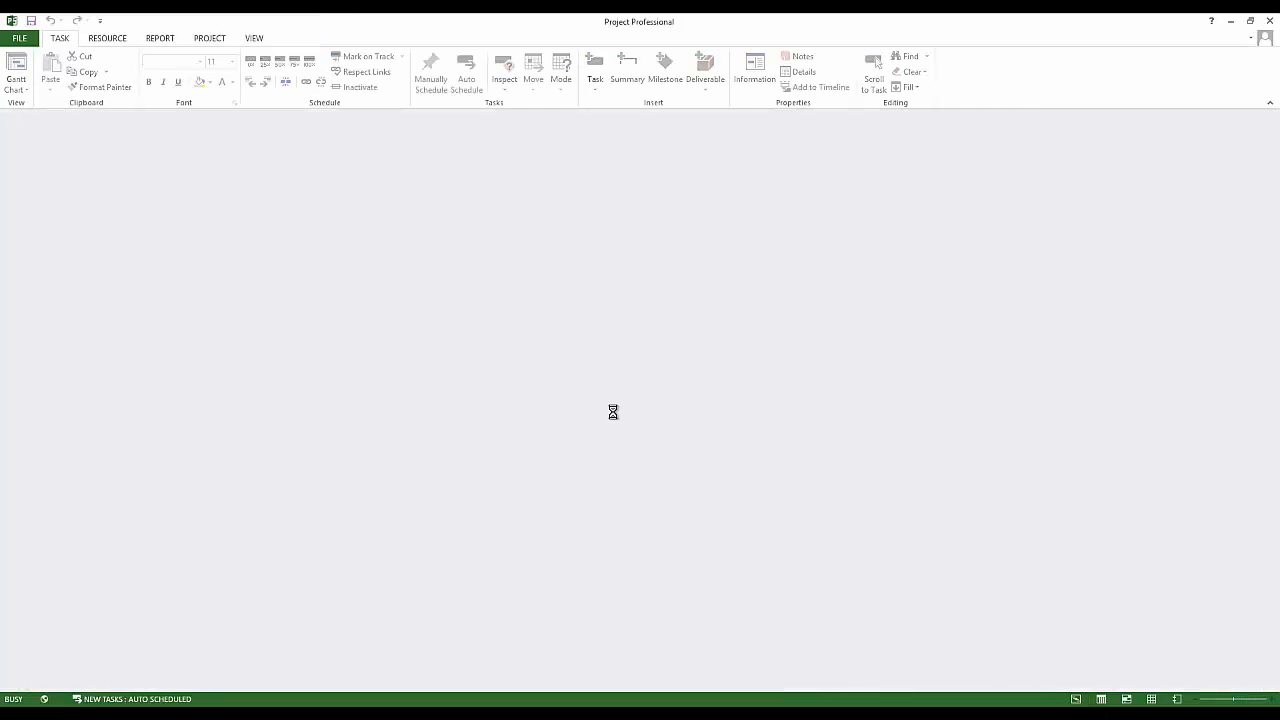
pyautogui.click(18, 38)
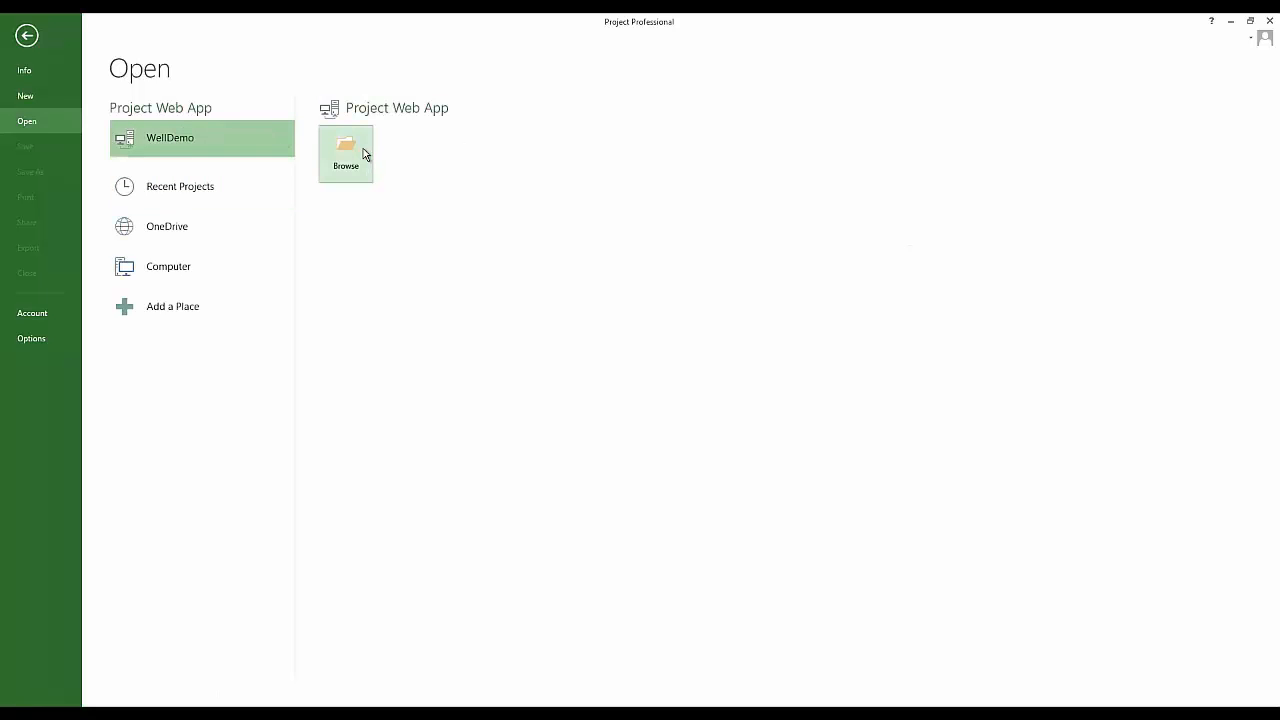
pyautogui.click(345, 154)
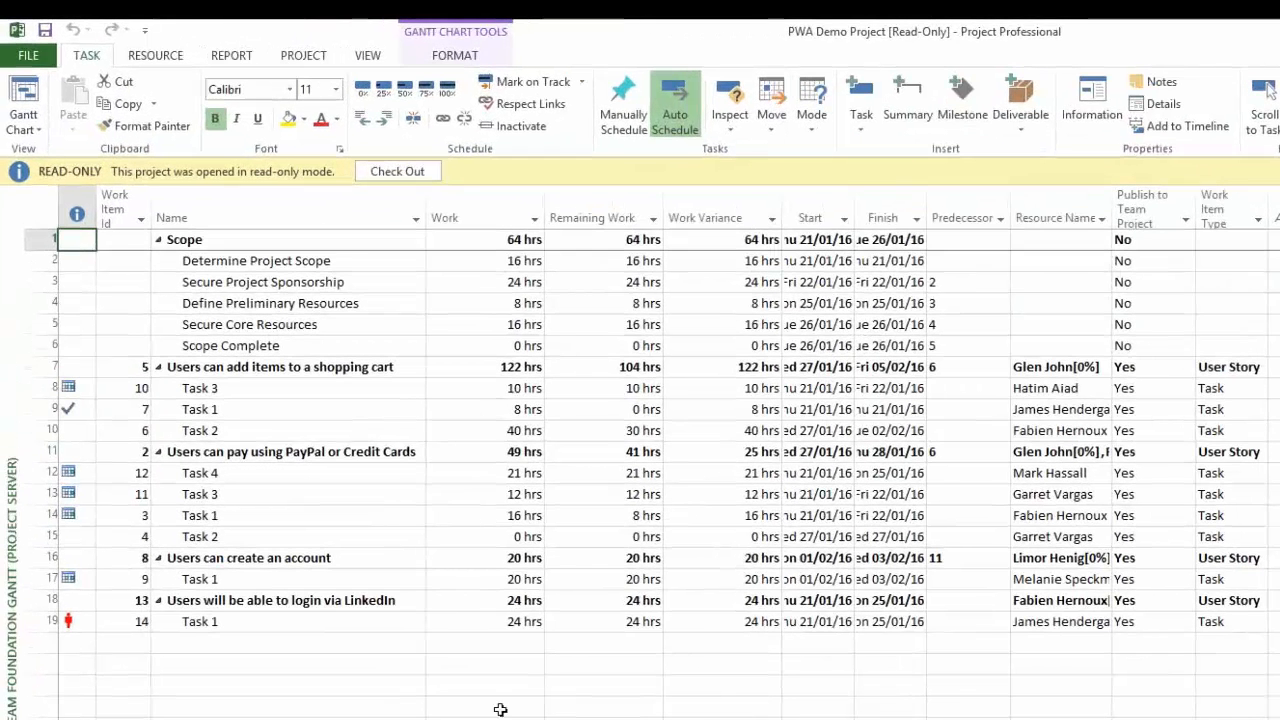
pyautogui.moveTo(327, 597)
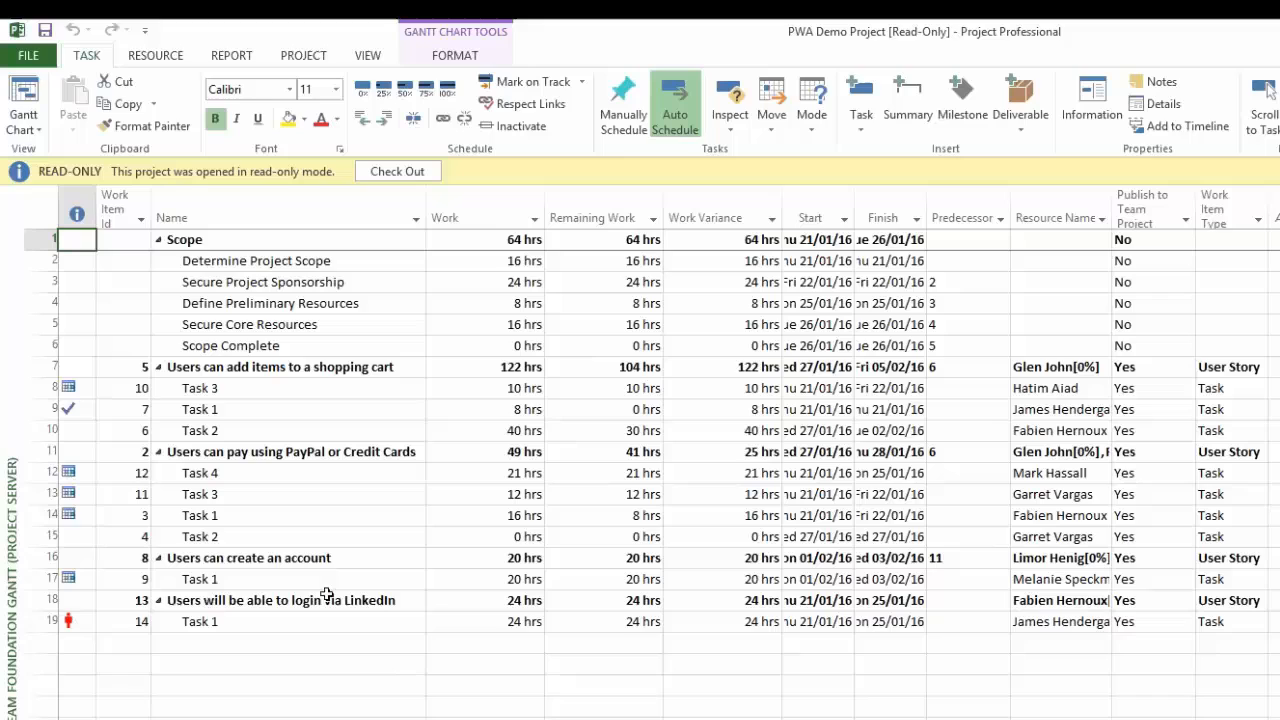
pyautogui.moveTo(226, 630)
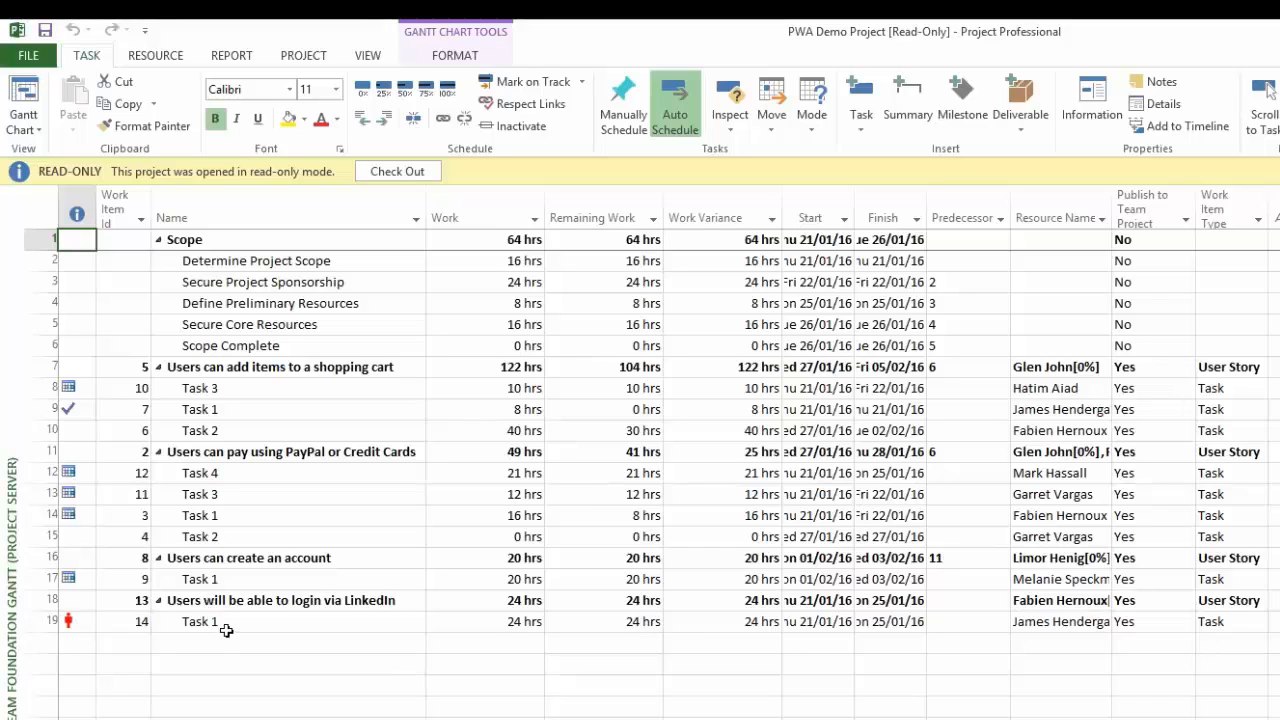
pyautogui.moveTo(1104, 631)
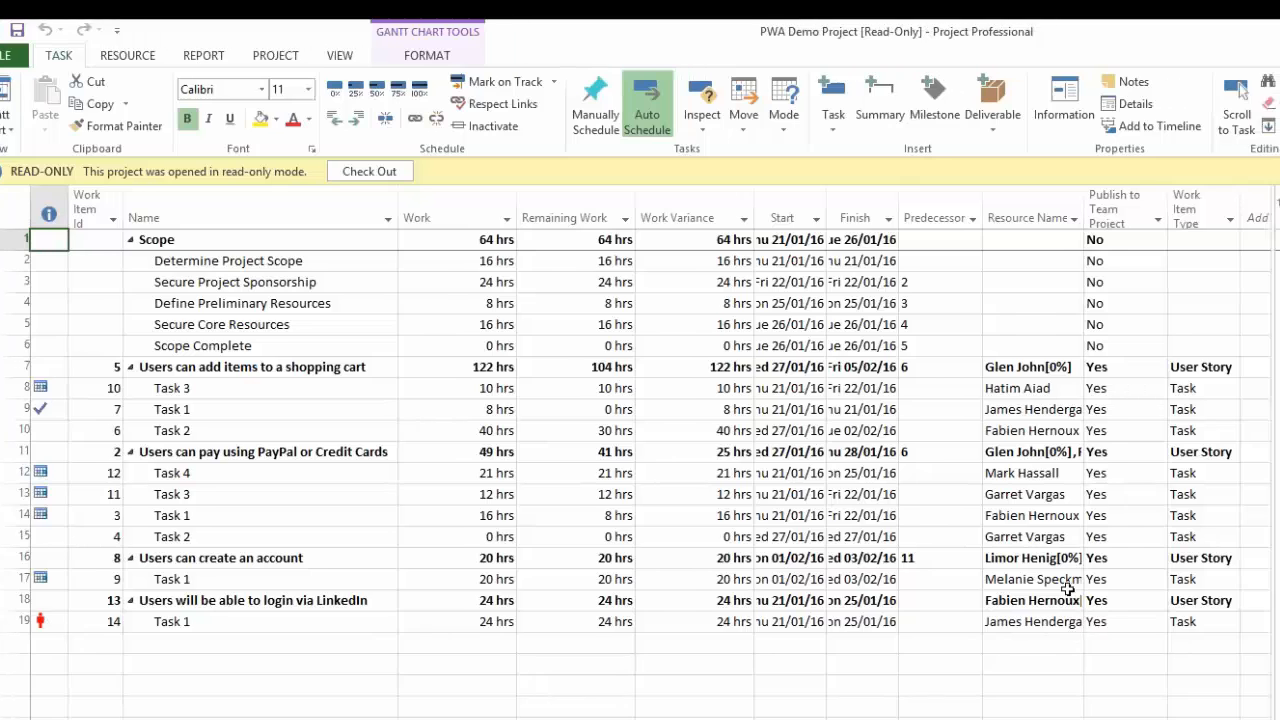
# Autofit the Resource Names column so full assignee names show
pyautogui.click(1030, 217)
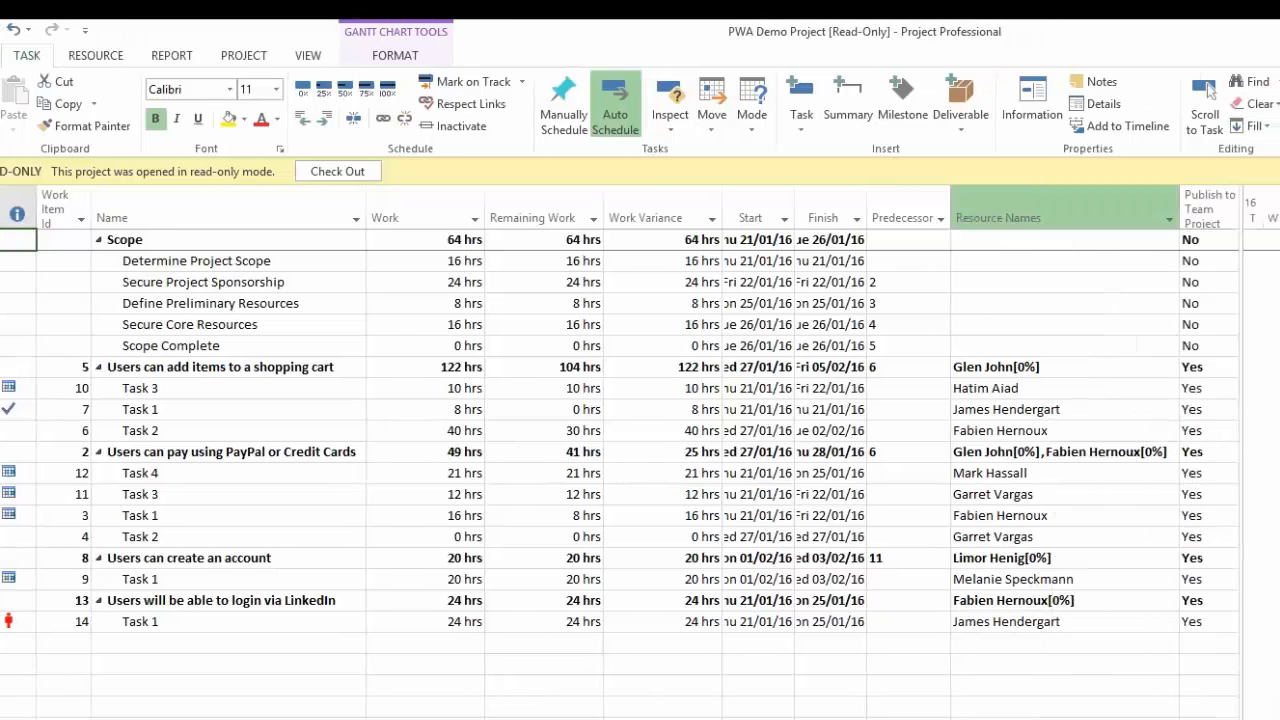
pyautogui.click(1060, 621)
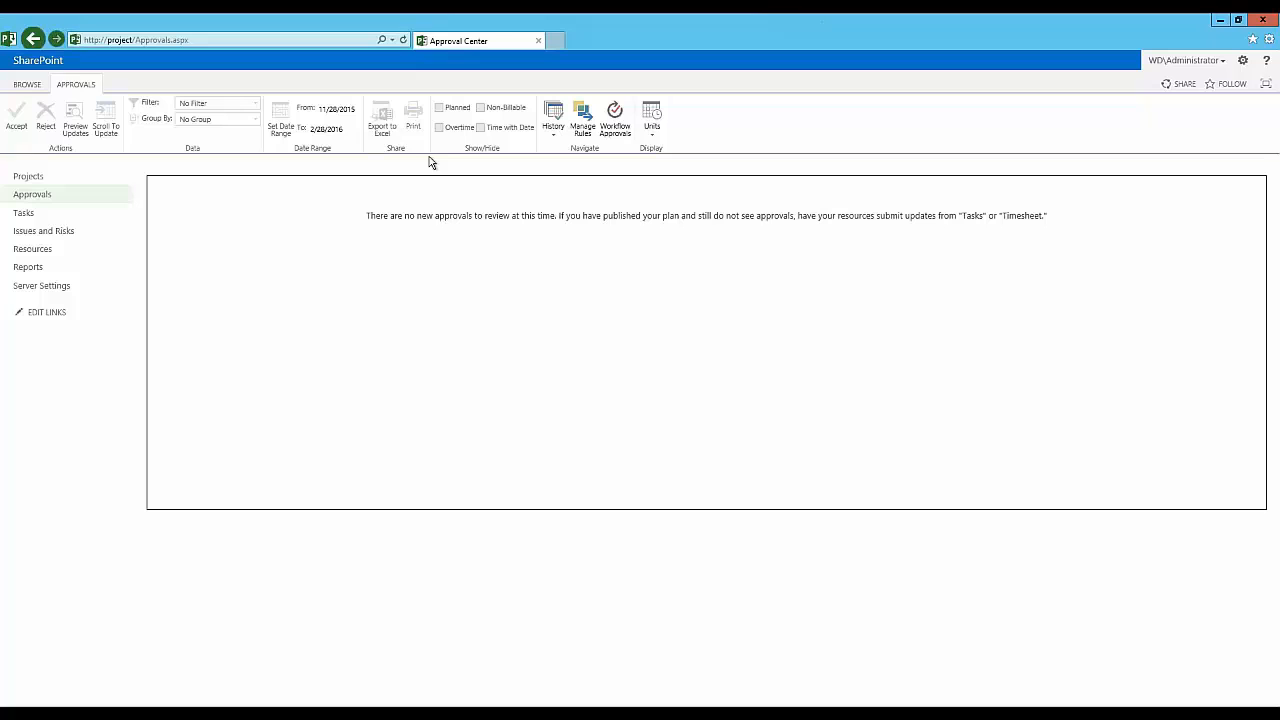
# Select the team members under Resources and view their Resource Assignments
pyautogui.click(32, 248)
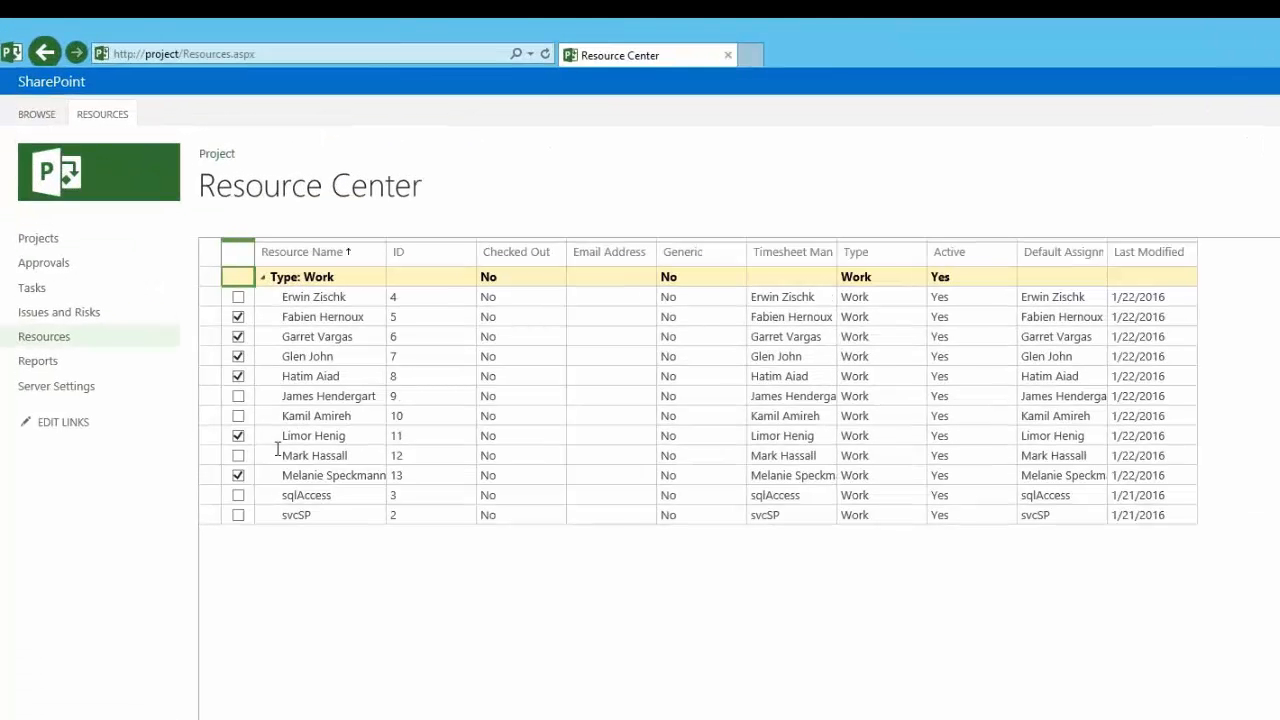
pyautogui.click(102, 113)
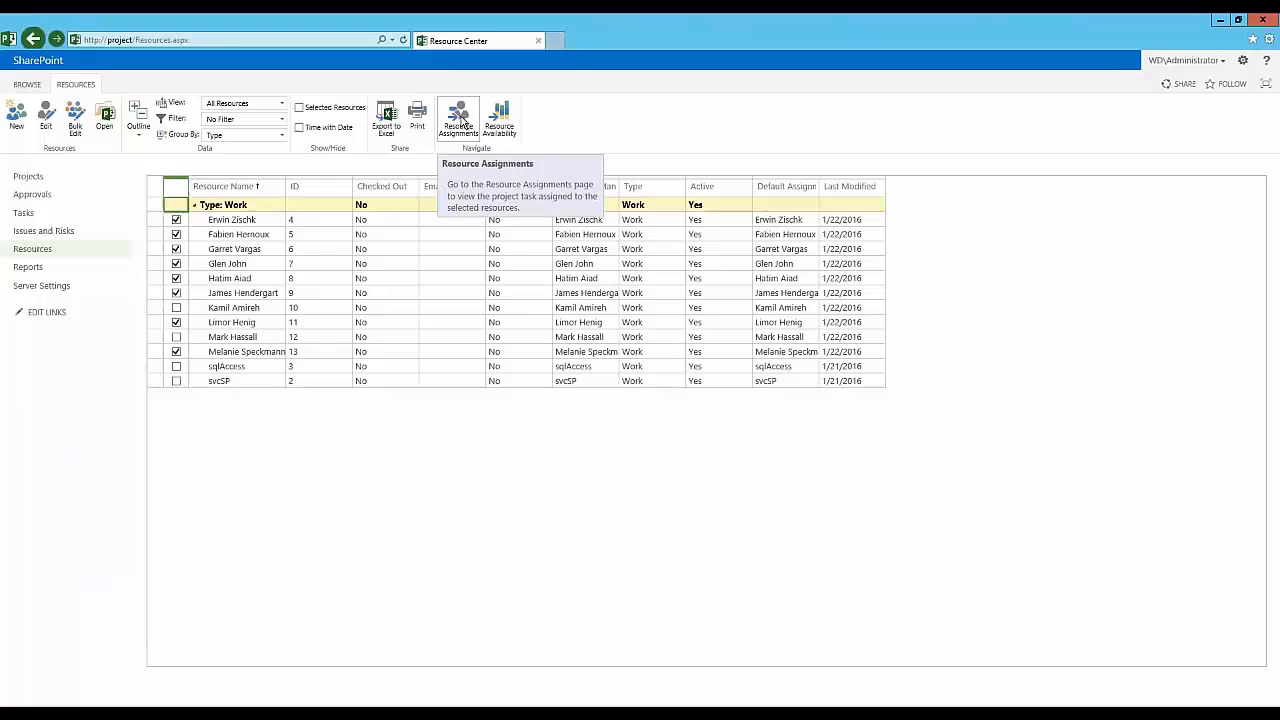
pyautogui.click(457, 118)
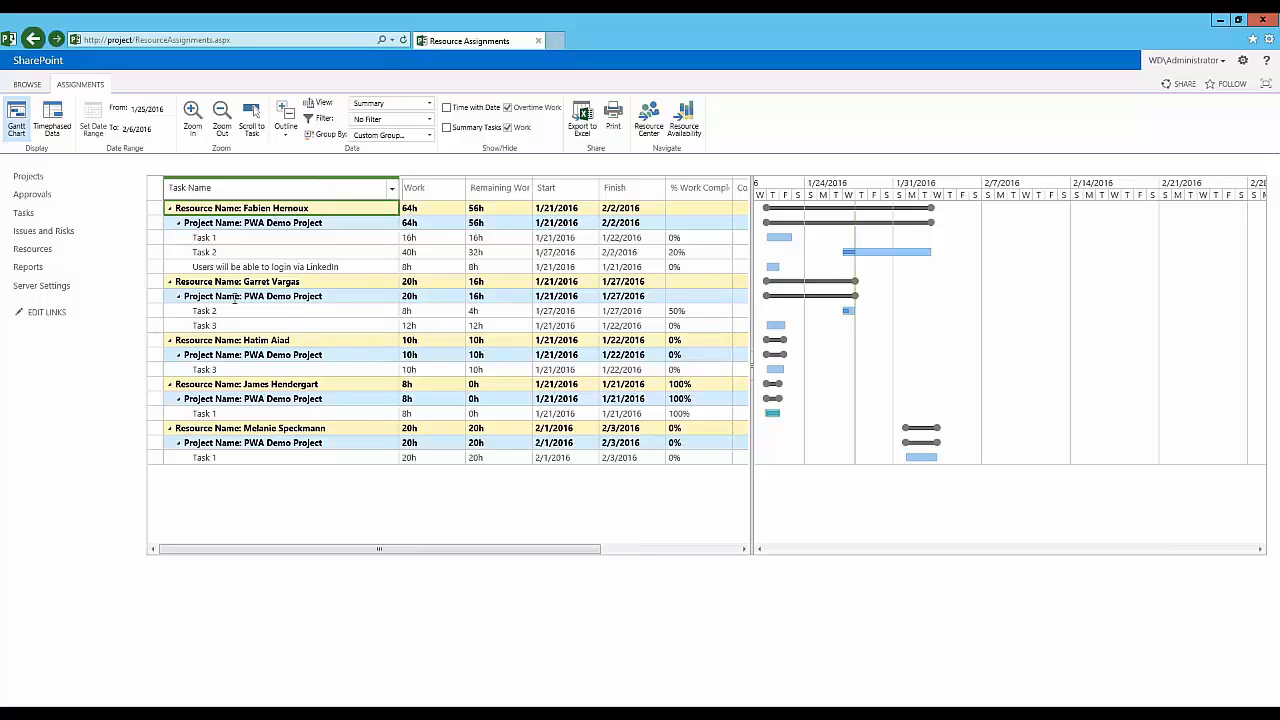
pyautogui.moveTo(330, 303)
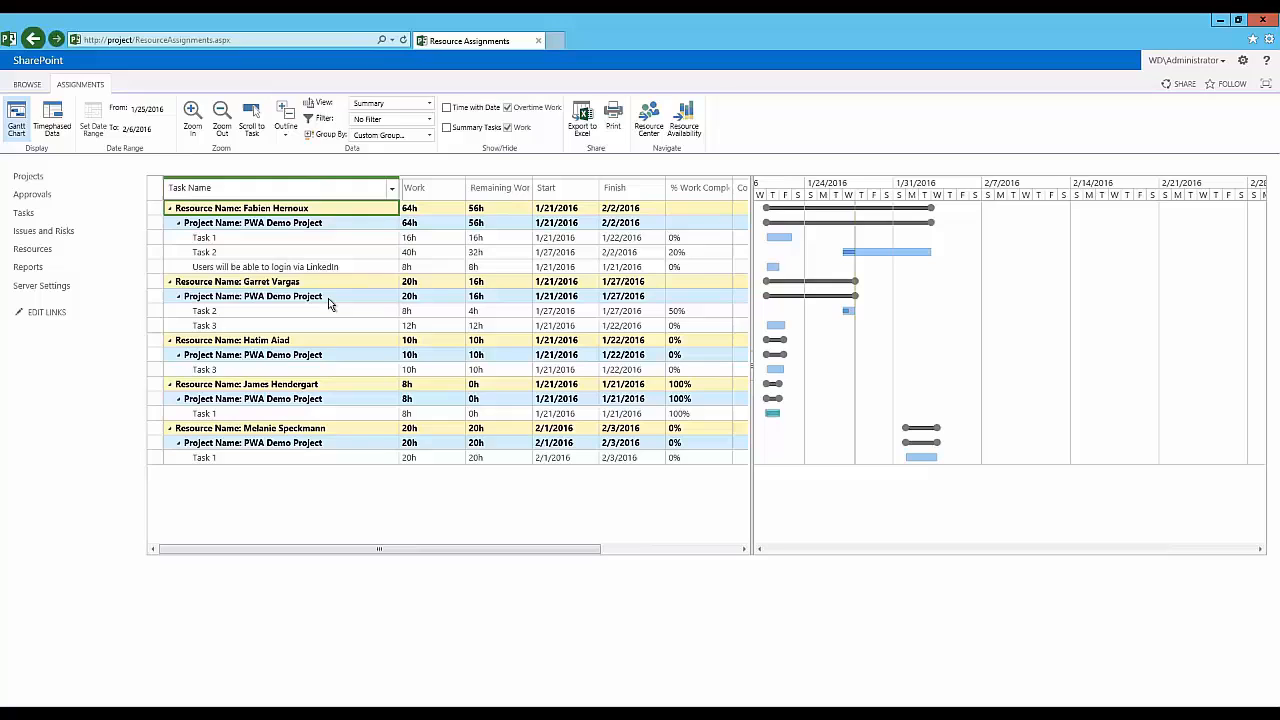
pyautogui.moveTo(225, 237)
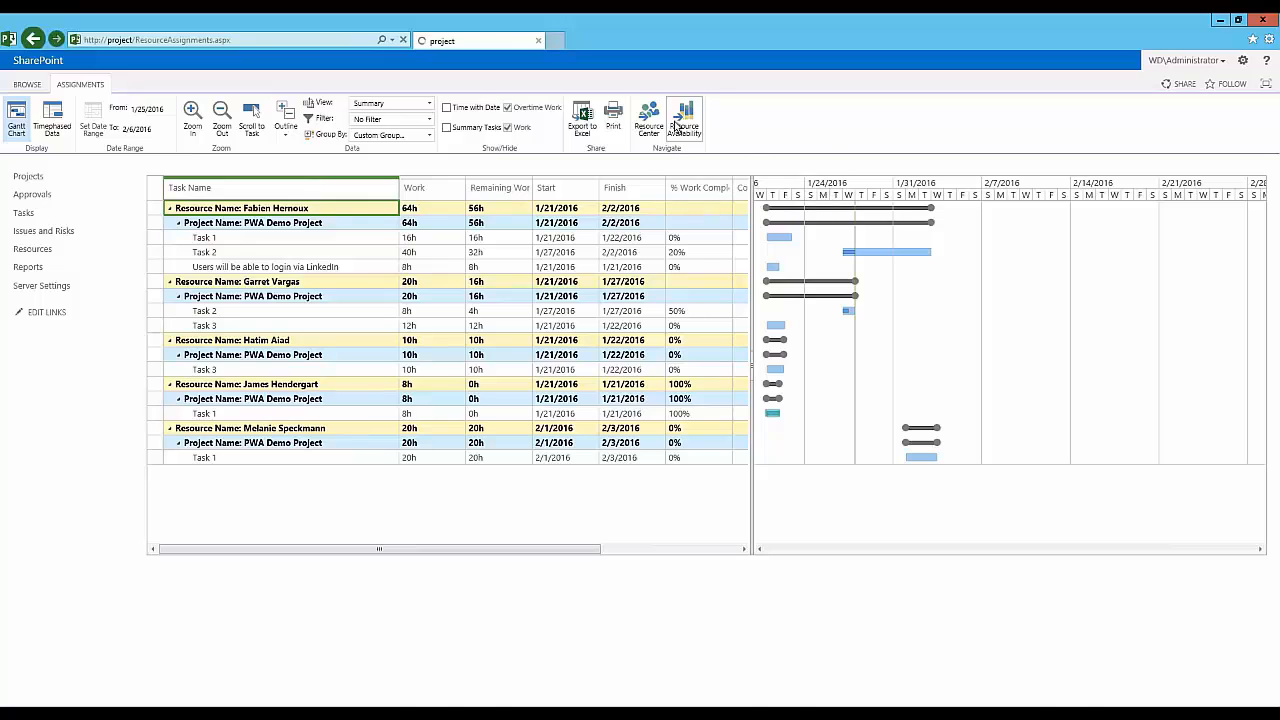
# Open the Resource Availability chart of assignment work by resource
pyautogui.click(683, 120)
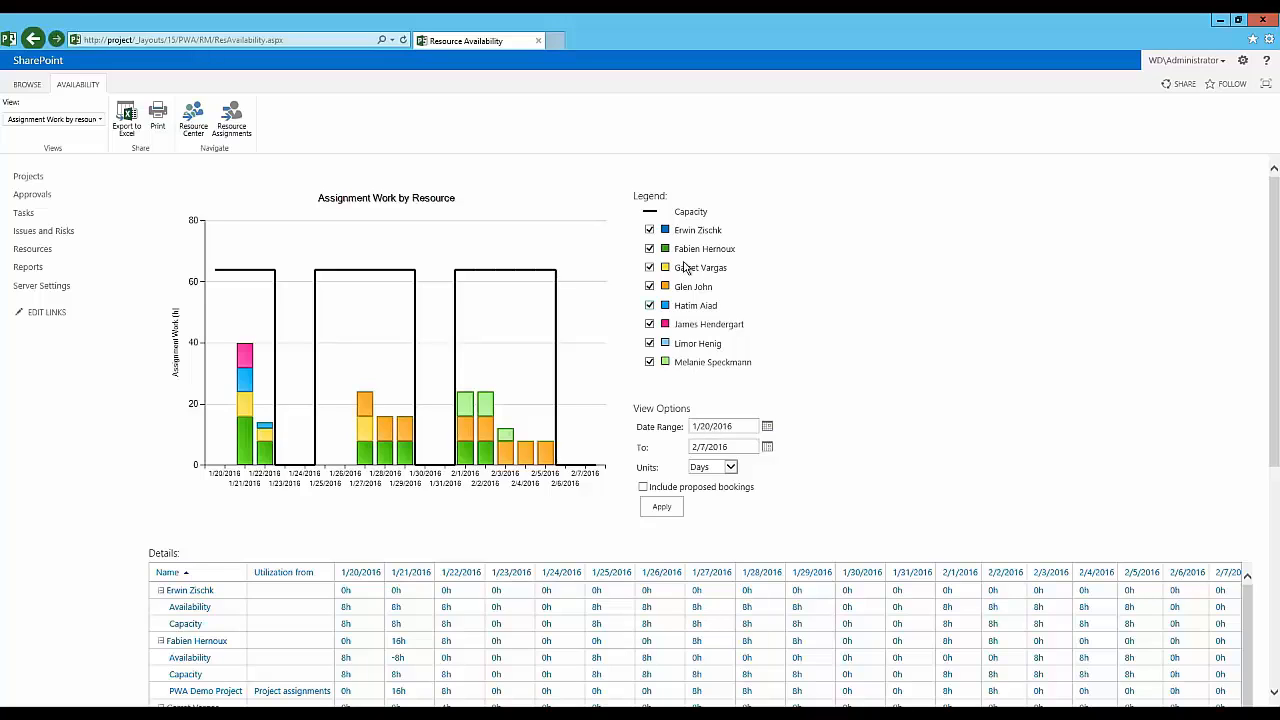
pyautogui.moveTo(649, 361)
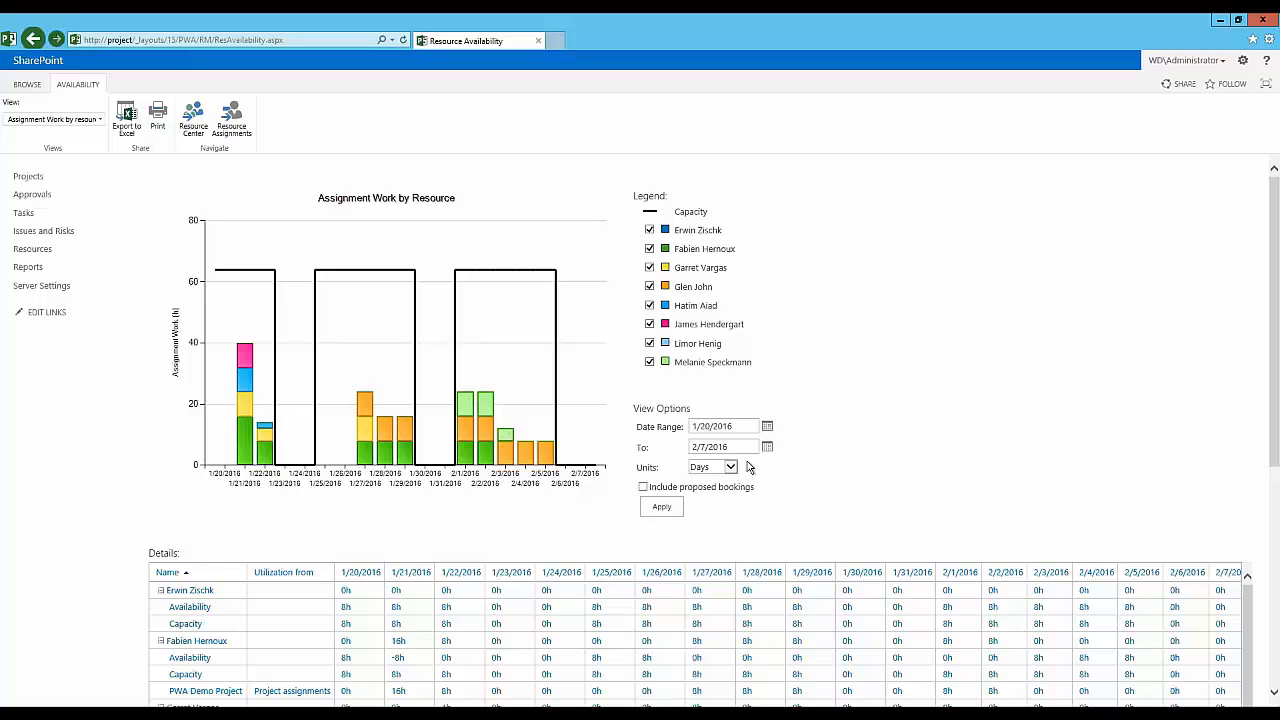
pyautogui.moveTo(562, 378)
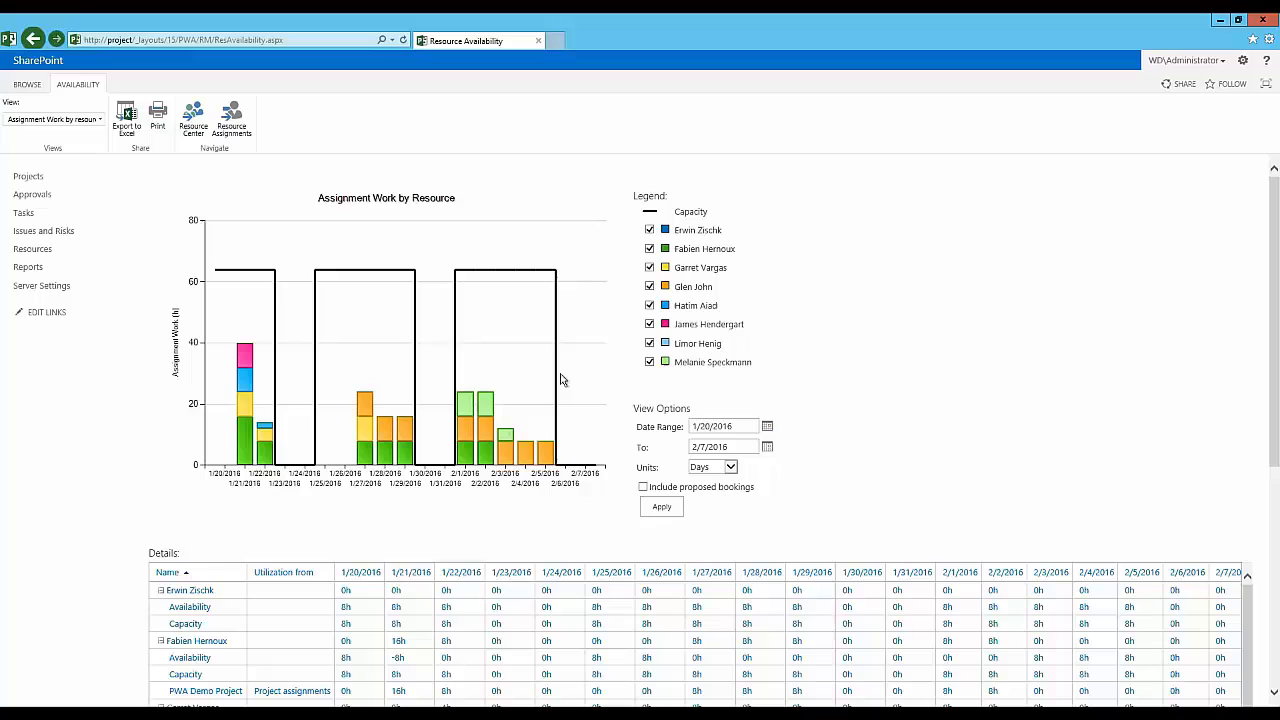
pyautogui.moveTo(543, 281)
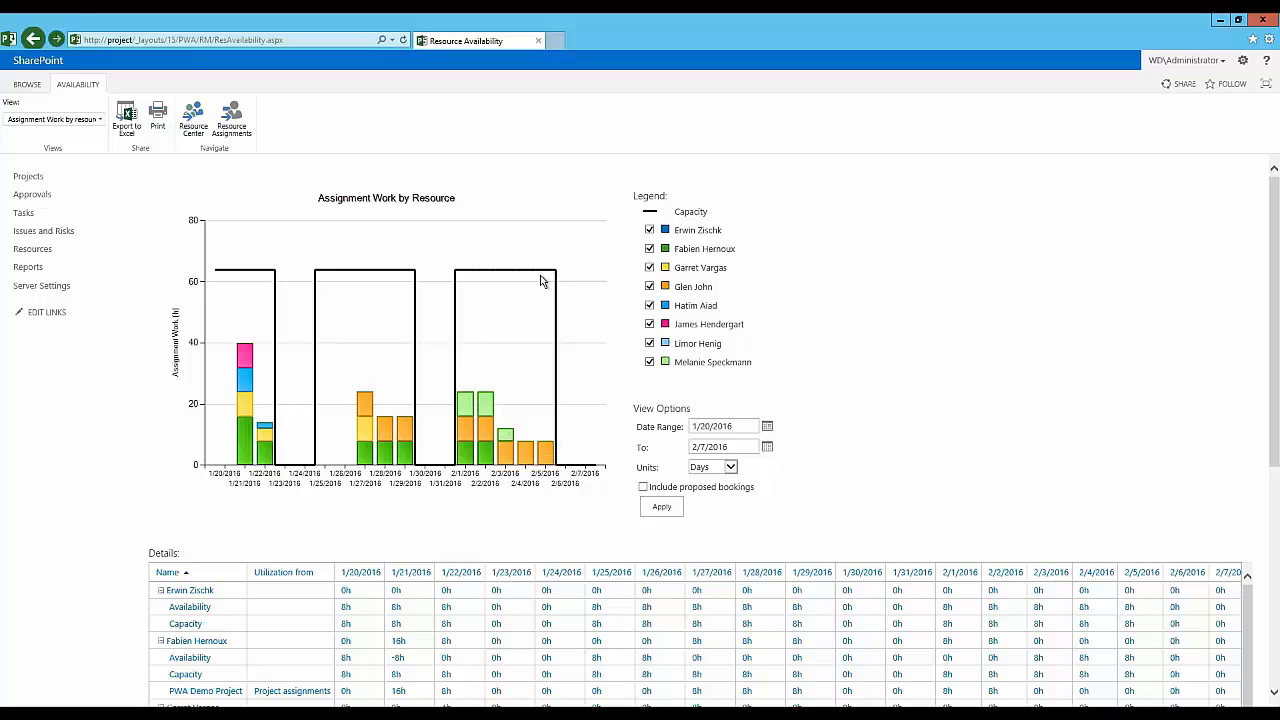
pyautogui.moveTo(548, 275)
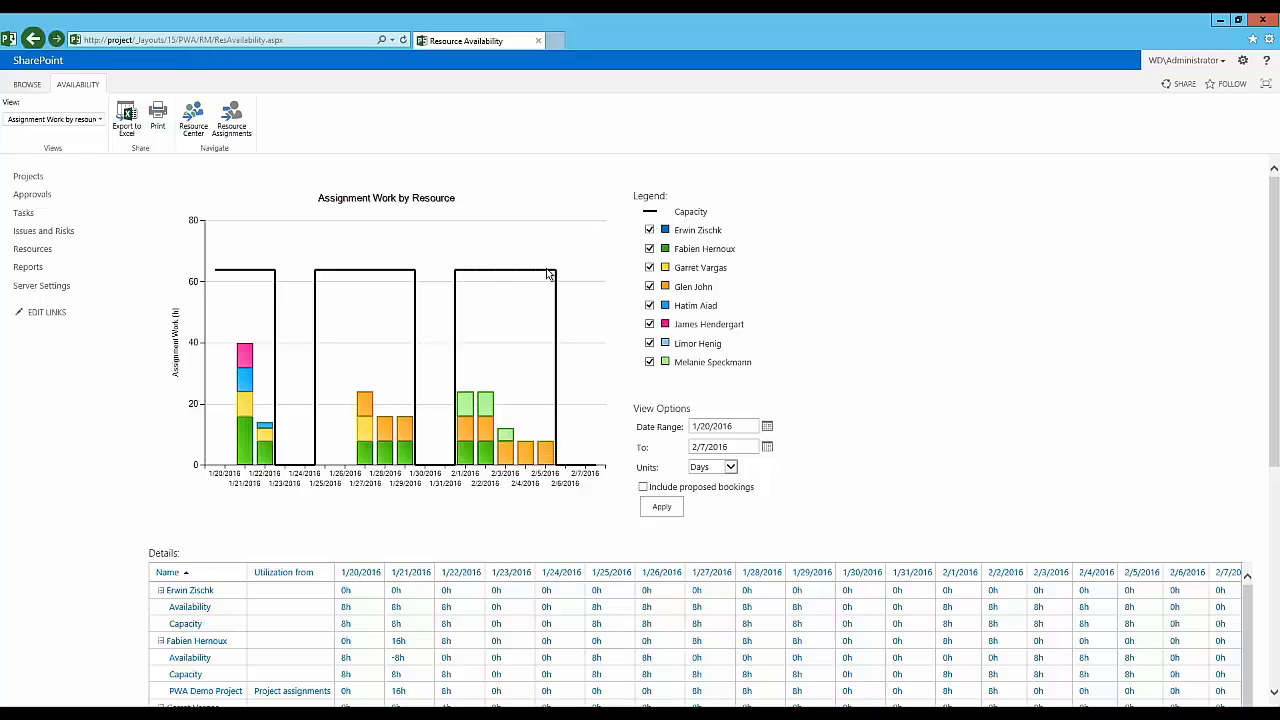
pyautogui.moveTo(543, 279)
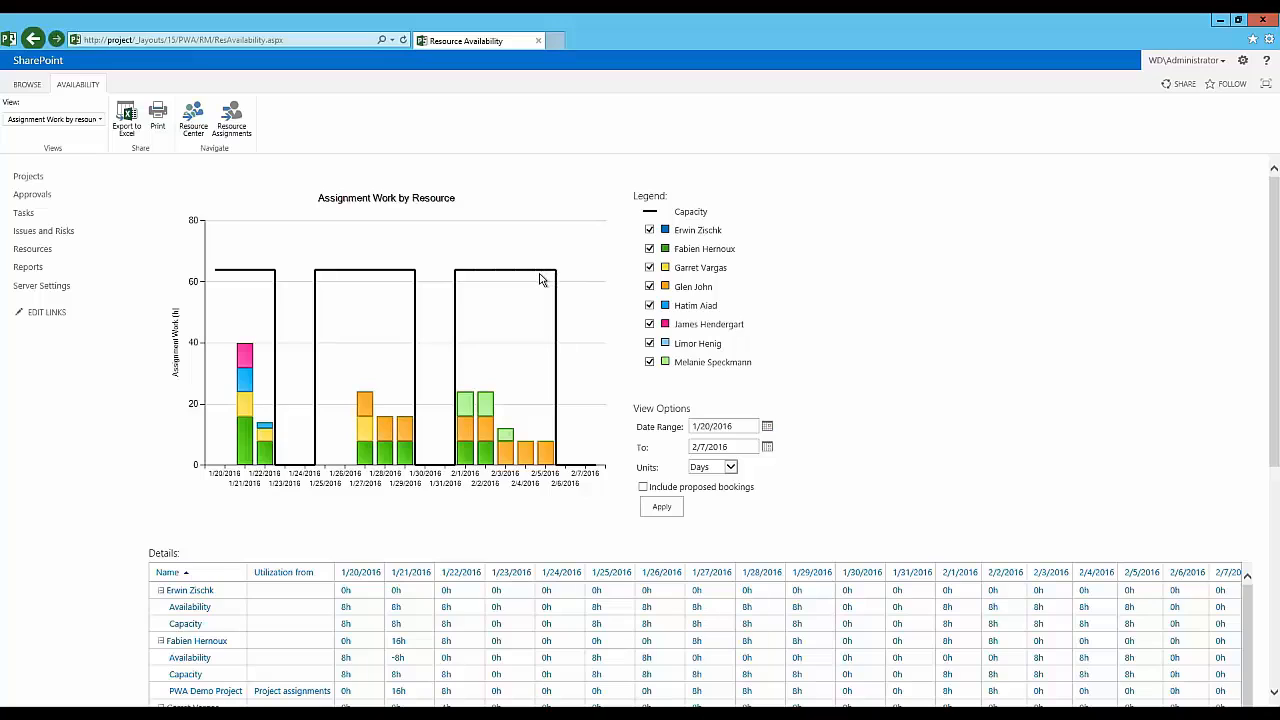
pyautogui.moveTo(564, 320)
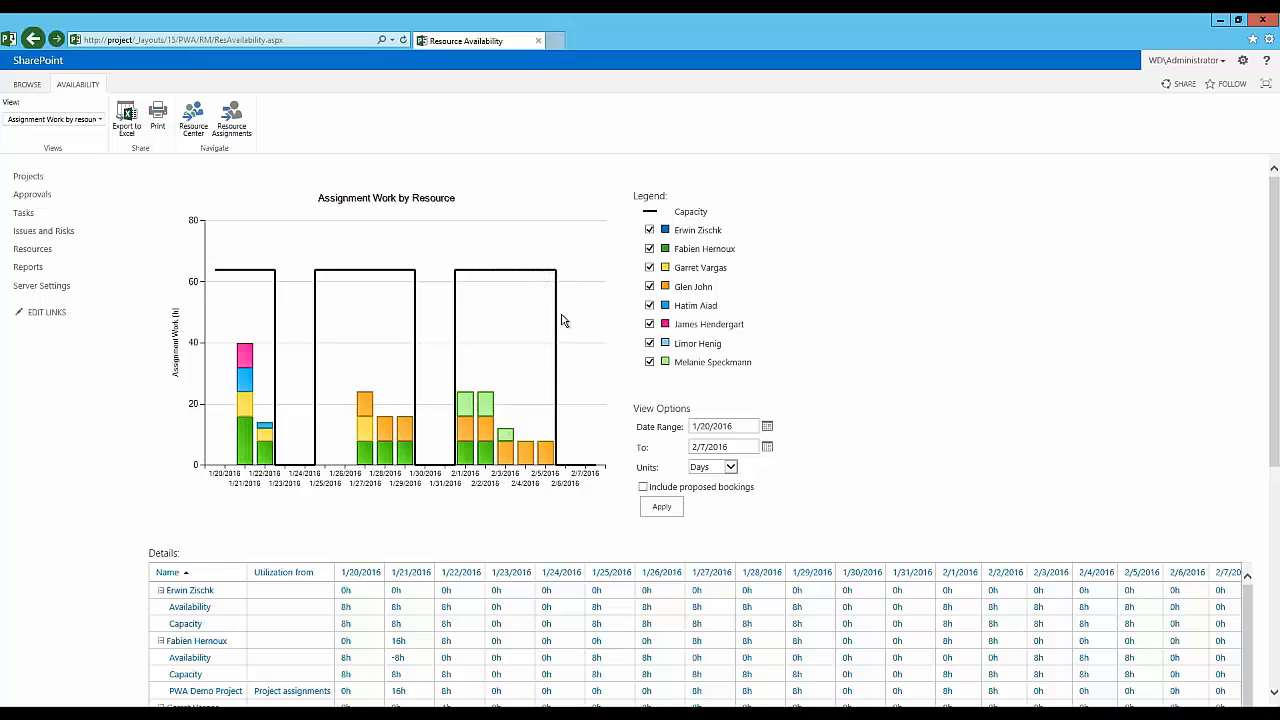
pyautogui.moveTo(520, 400)
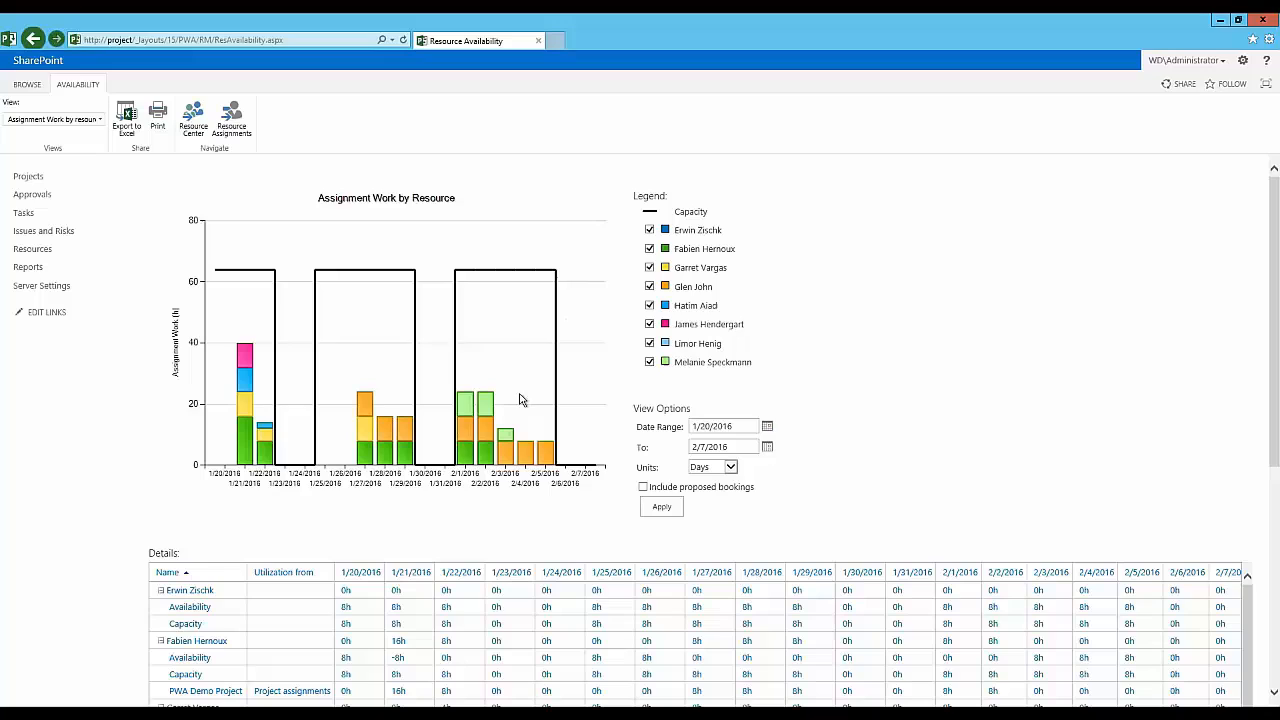
pyautogui.moveTo(388, 461)
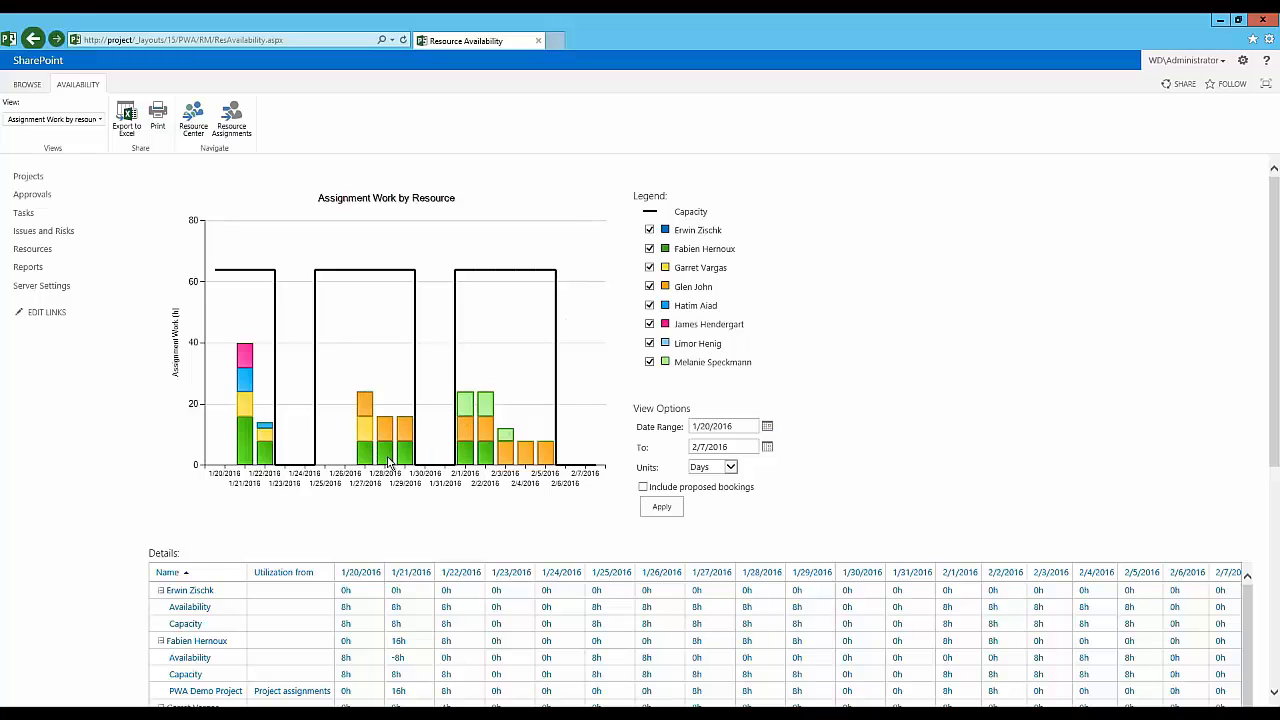
pyautogui.moveTo(474, 438)
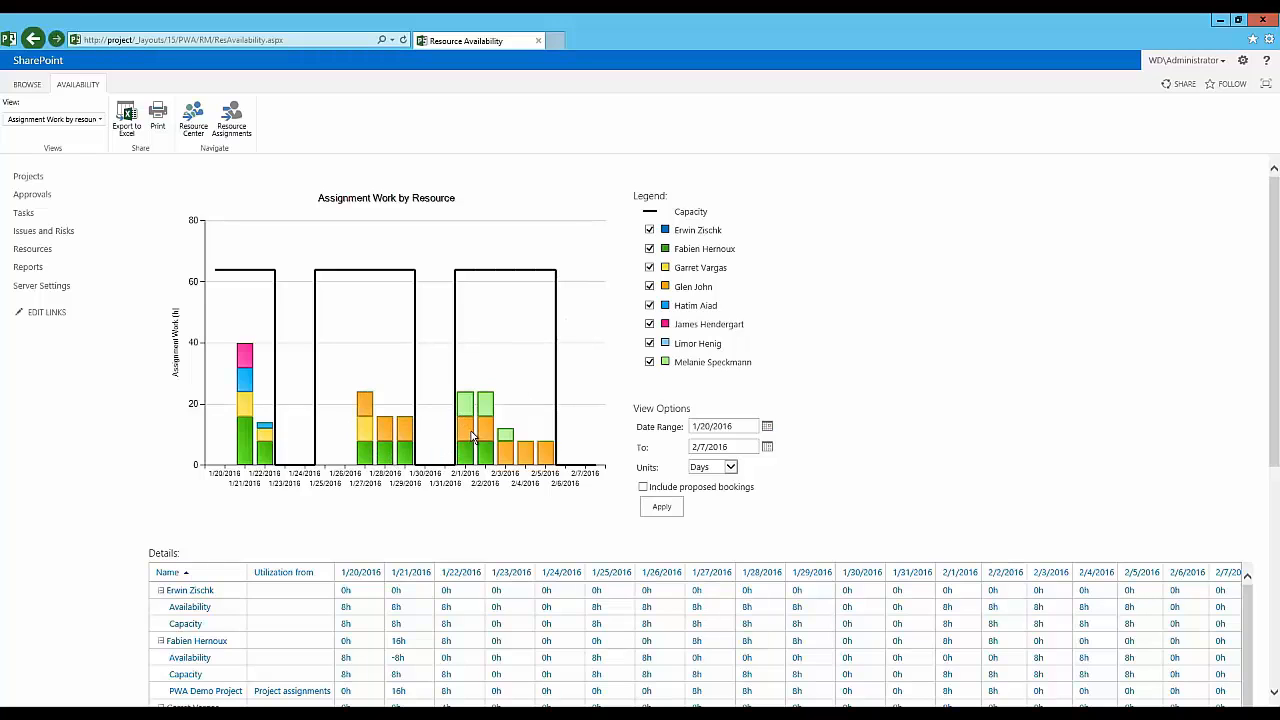
pyautogui.moveTo(478, 414)
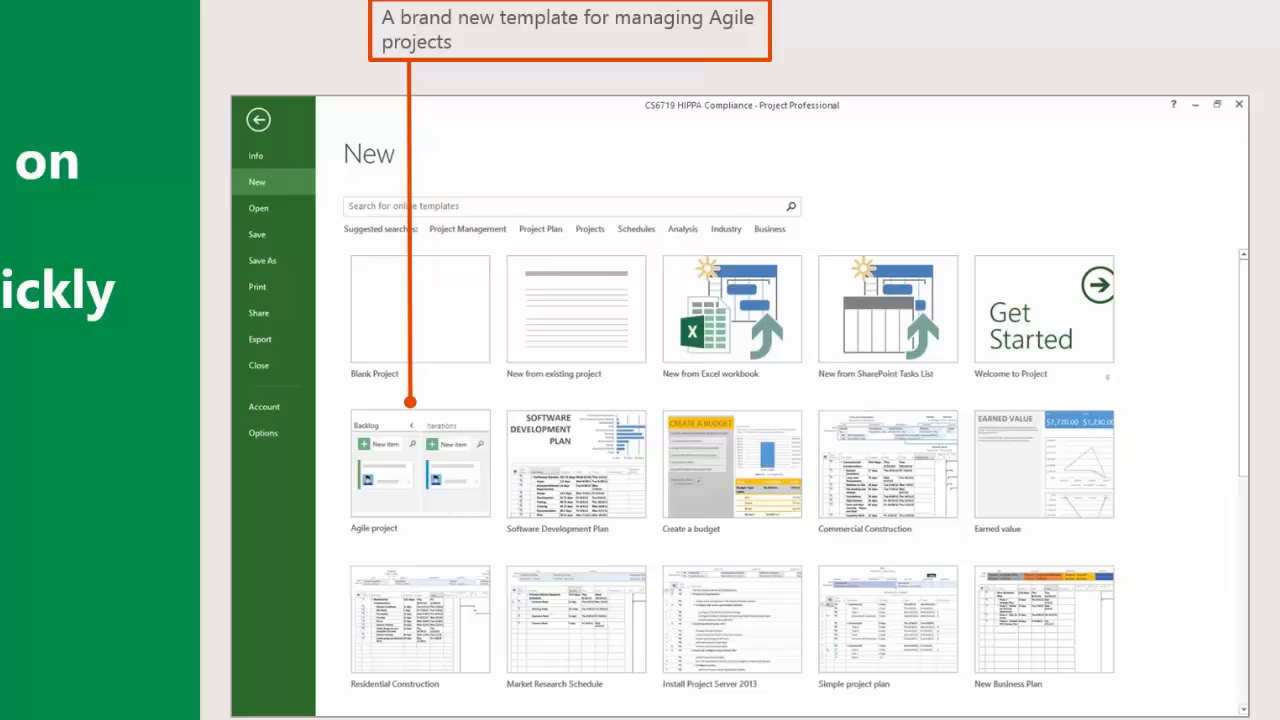
# Advance through the backlog slide to the iterations and sprints slide
pyautogui.click(374, 465)
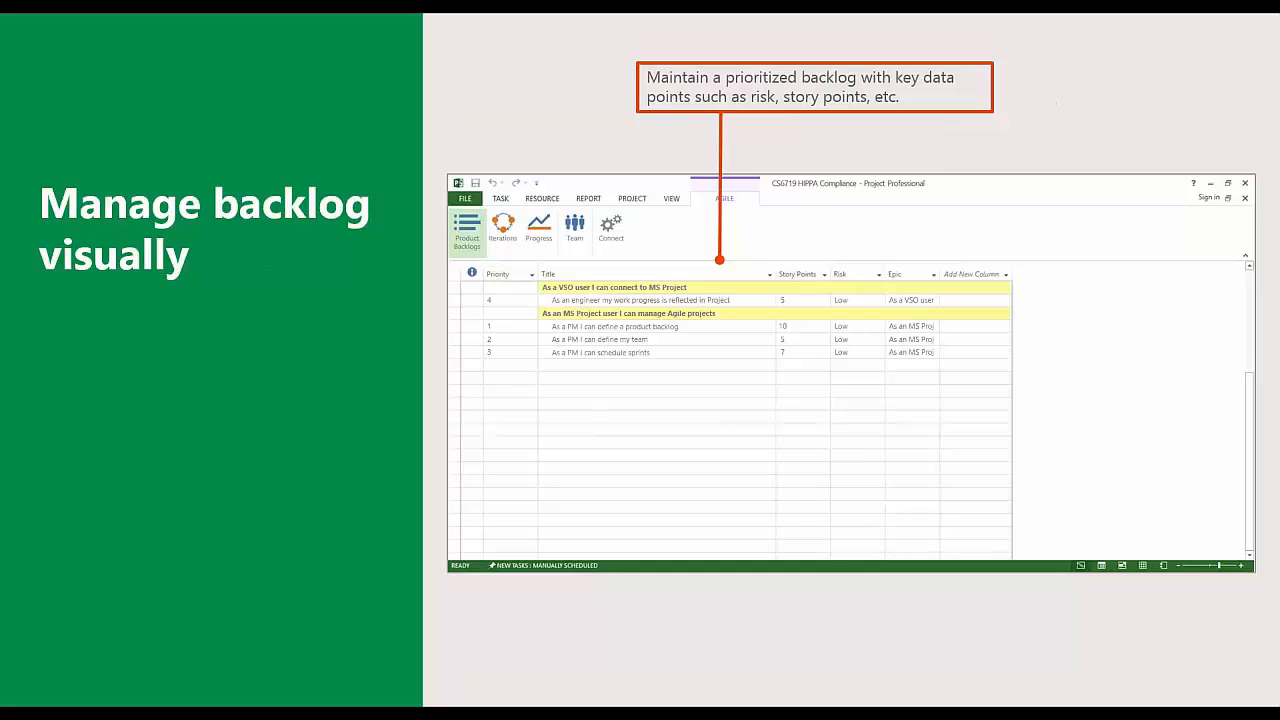
pyautogui.click(502, 222)
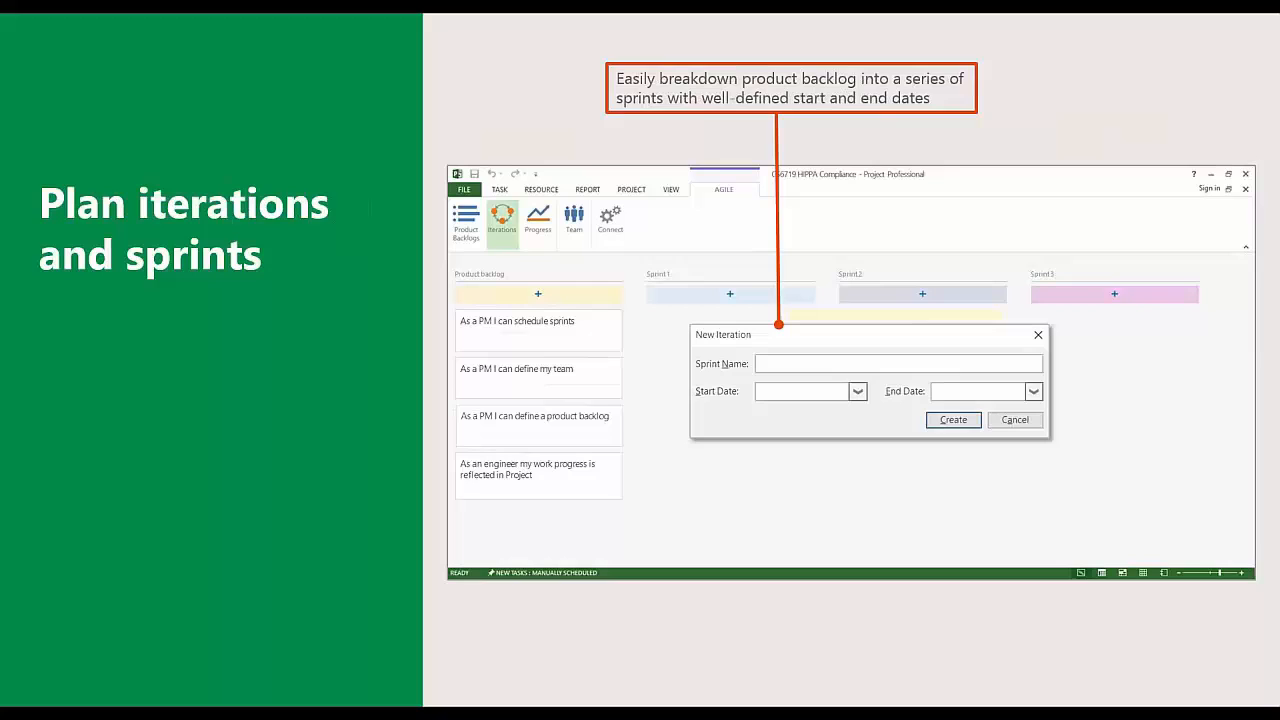